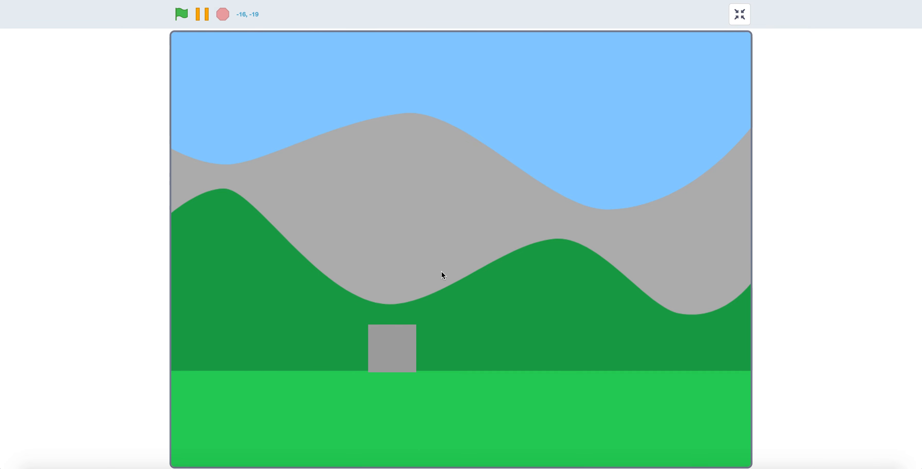
mouse_move(428, 259)
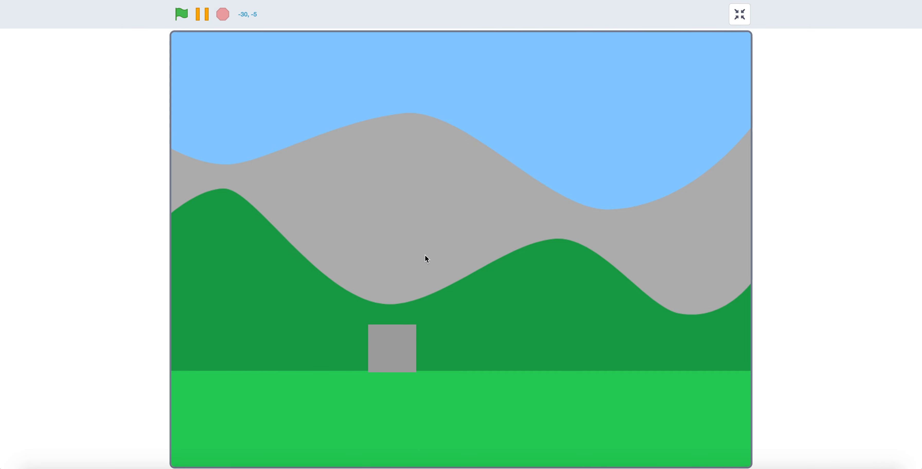
mouse_move(392, 279)
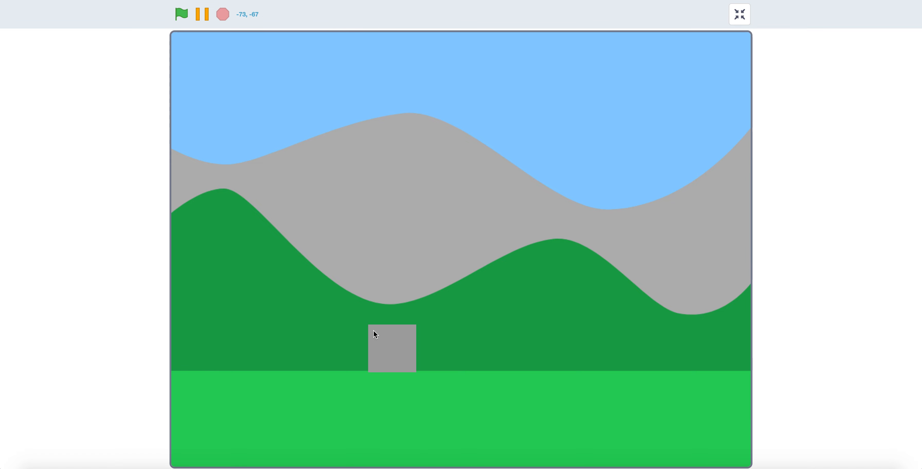
mouse_move(255, 100)
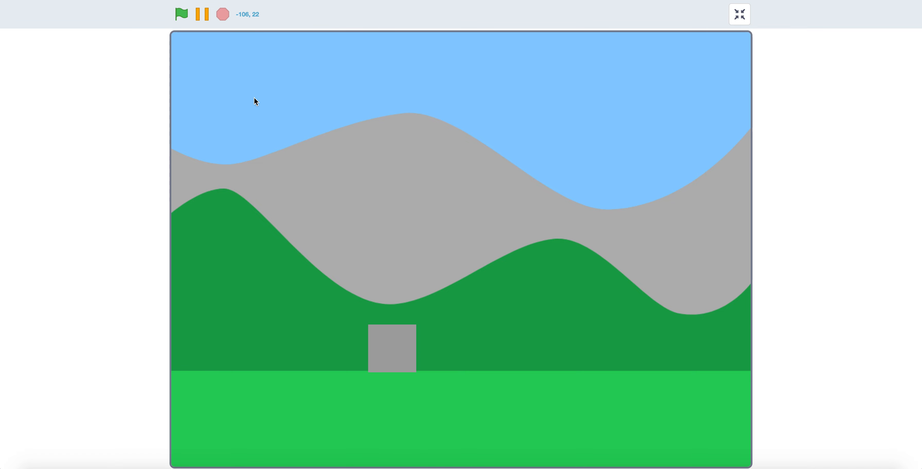
- Run the finished game with the green flag, then stop it and return to the editor
left_click(181, 13)
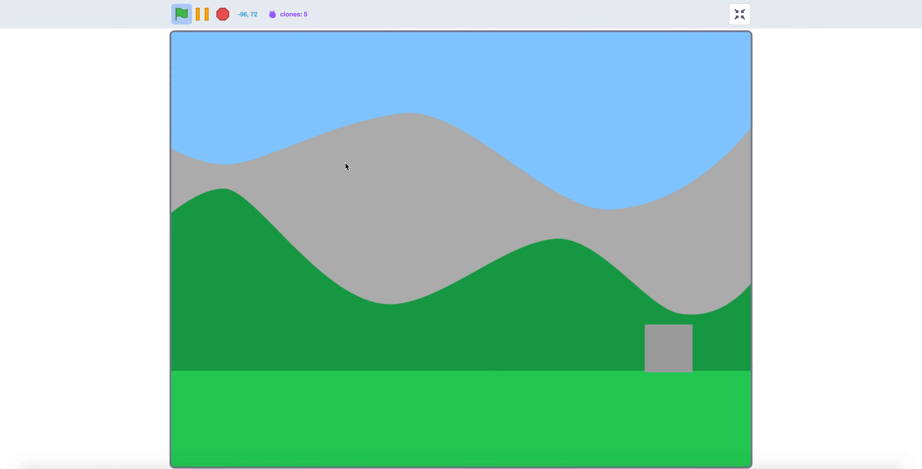
left_click(223, 14)
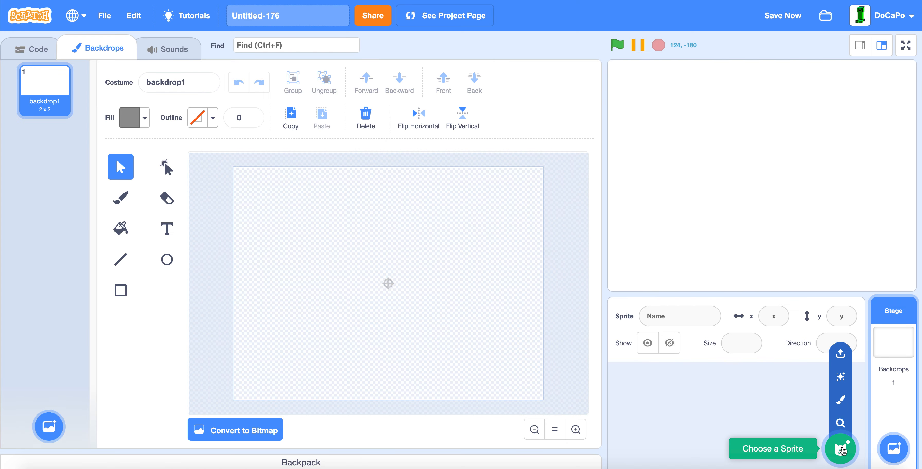
- Create a new painted sprite and name it Particle
left_click(840, 449)
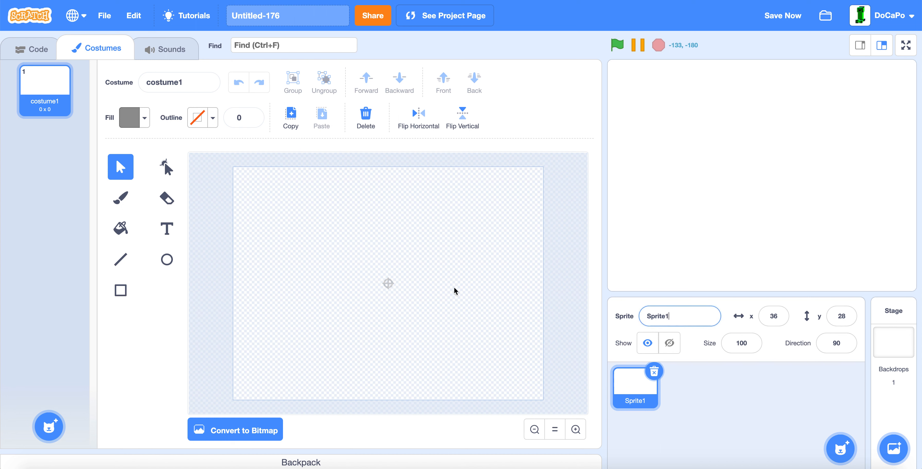
type("Particle")
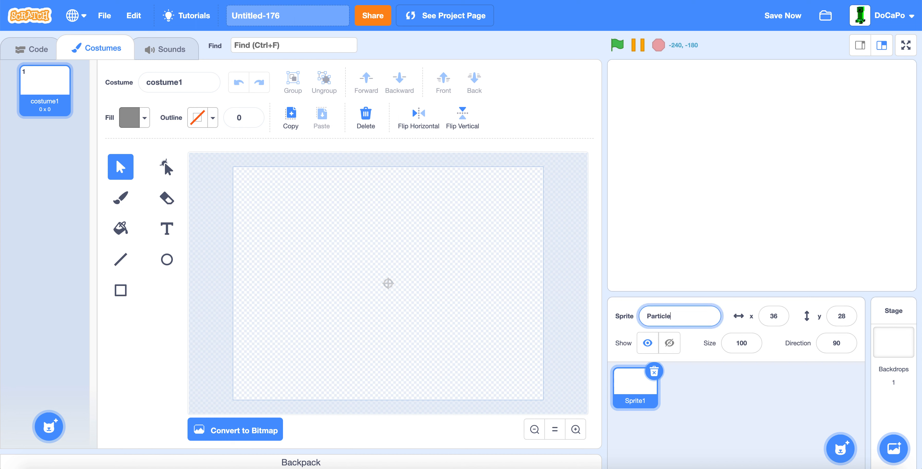
left_click(679, 316)
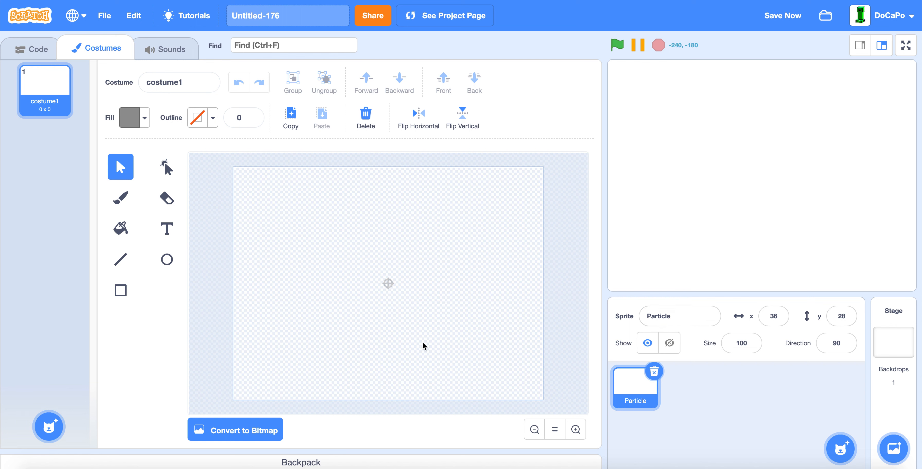
- Draw a small grey filled square at the centre of Particle's costume canvas
left_click(120, 291)
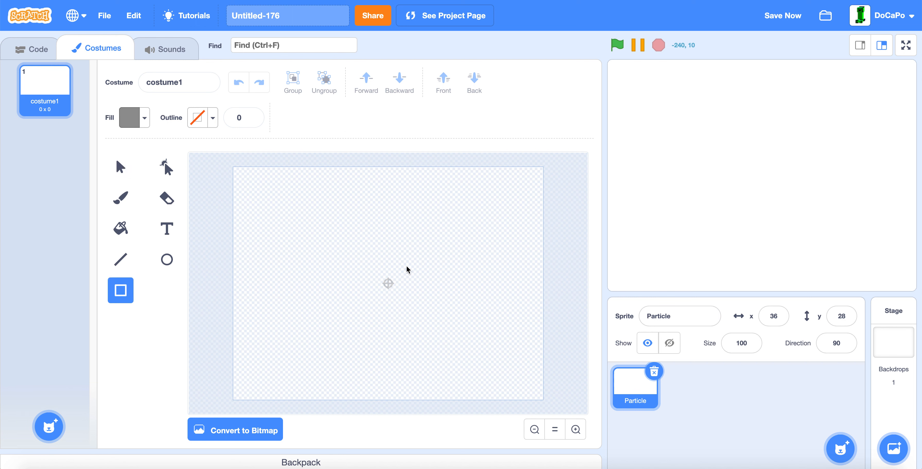
left_click(144, 118)
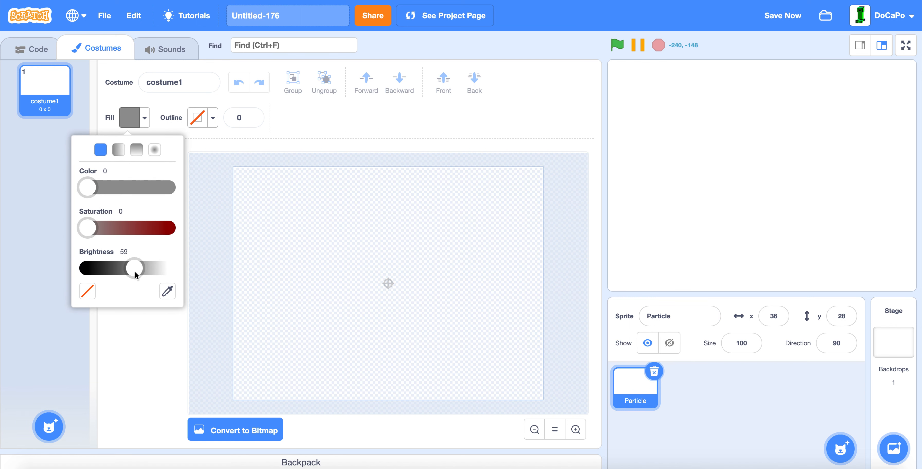
left_click(541, 368)
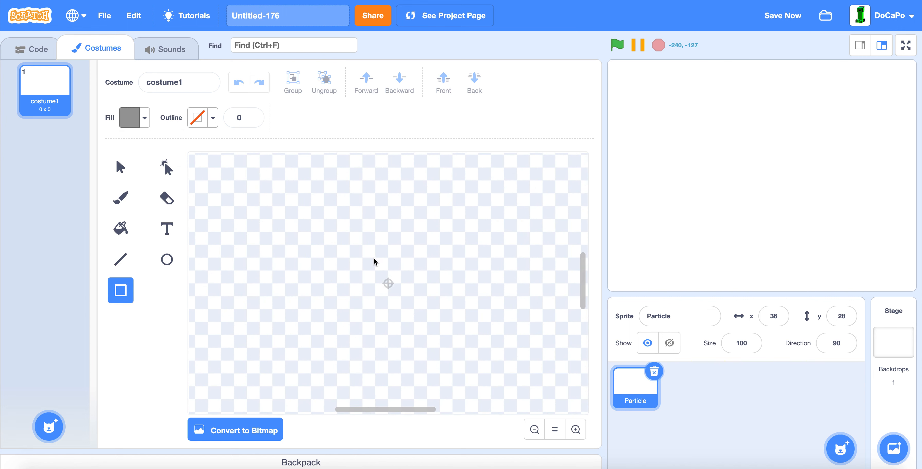
left_click_drag(372, 257, 415, 300)
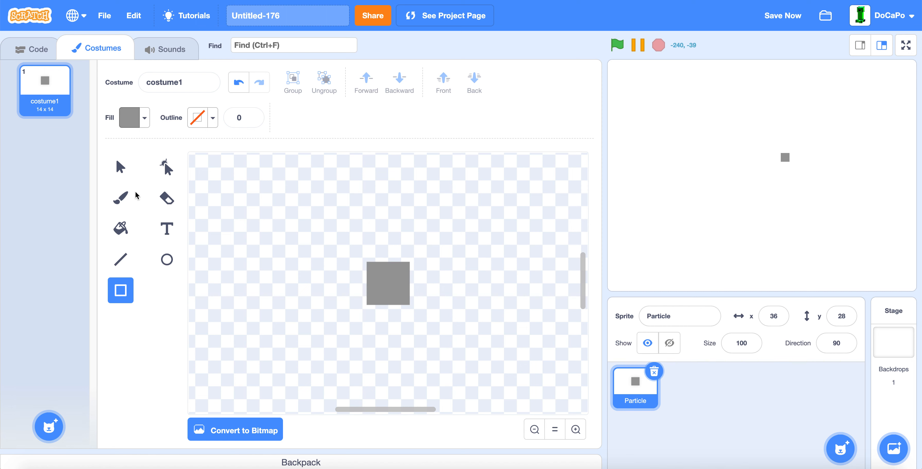
- Create a Gravity variable available to all sprites
left_click(30, 48)
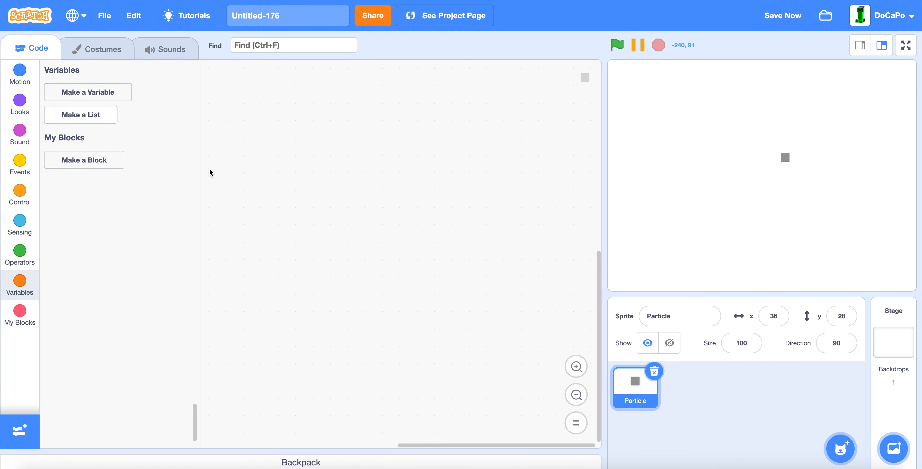
left_click(87, 92)
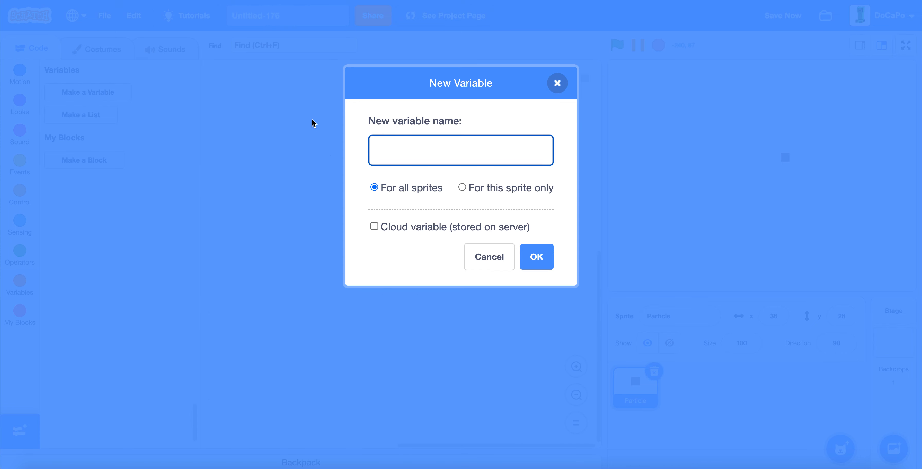
type("Gravity")
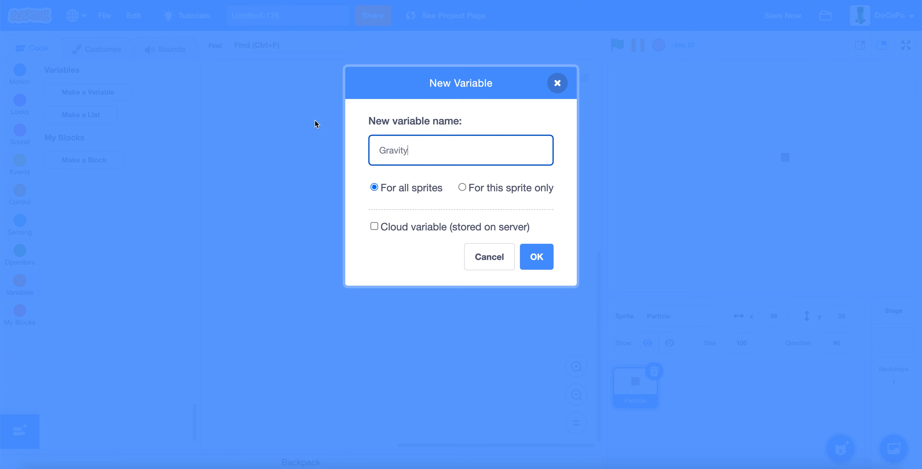
left_click(535, 256)
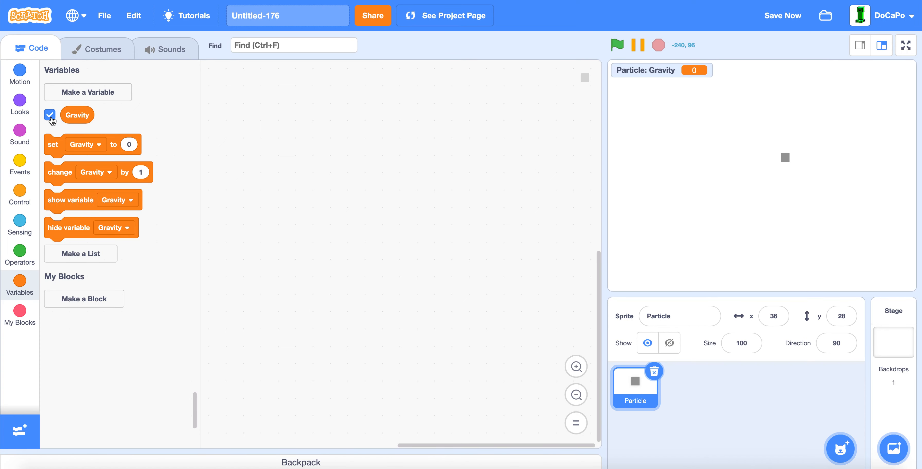
- Create a Speed variable belonging to the Particle sprite only
left_click(88, 92)
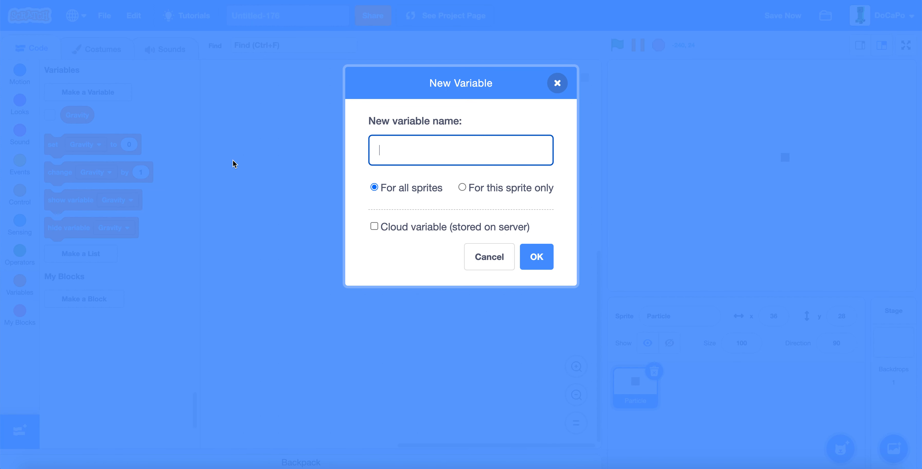
type("Speed")
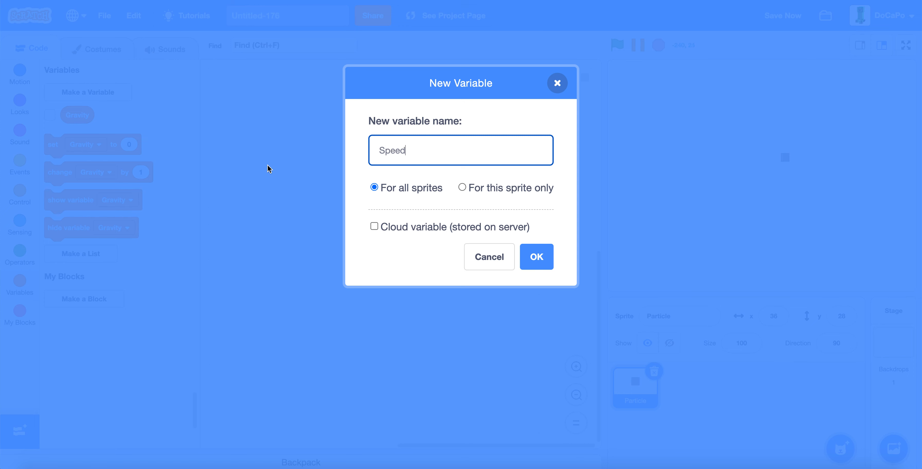
left_click(462, 188)
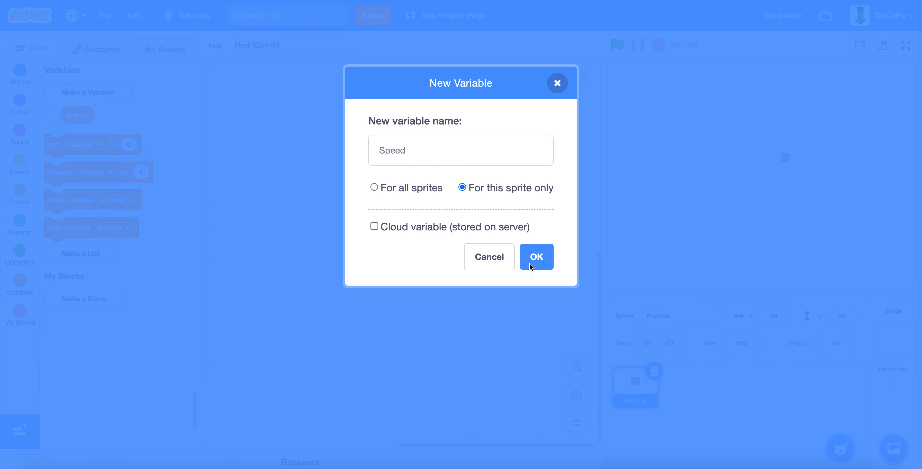
left_click(536, 256)
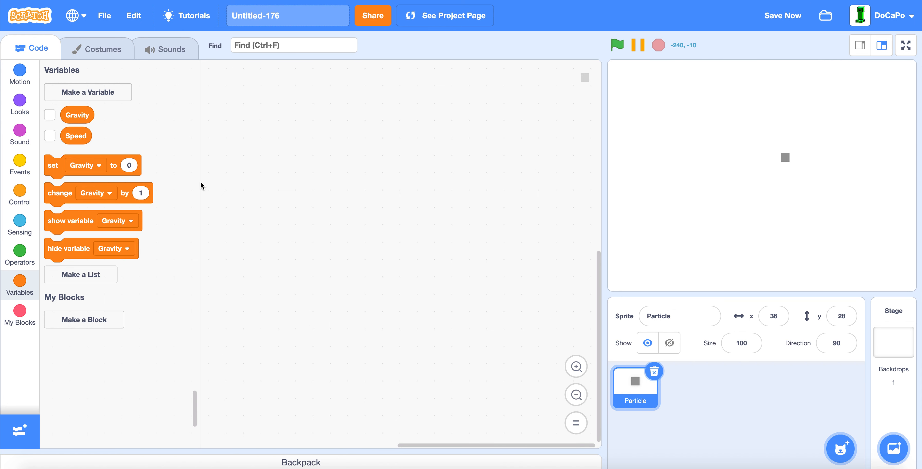
- Start Particle's green-flag script with a hide block, ready for the Gravity setting
left_click(19, 159)
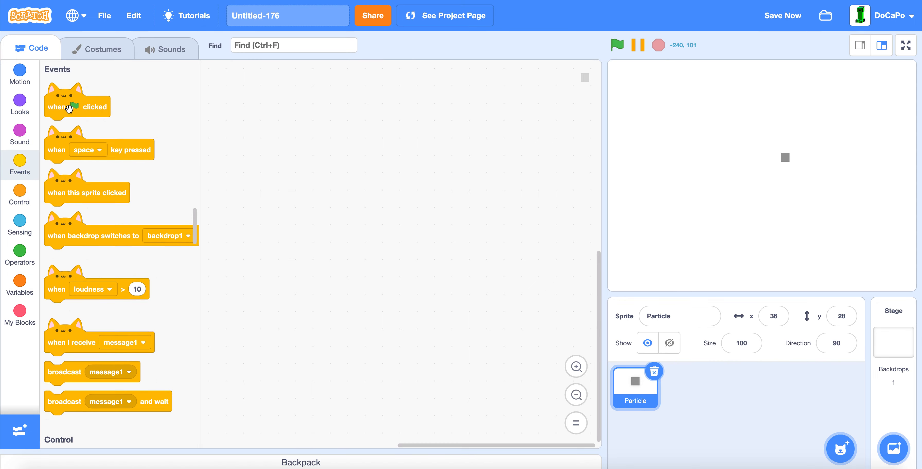
left_click_drag(77, 107, 244, 94)
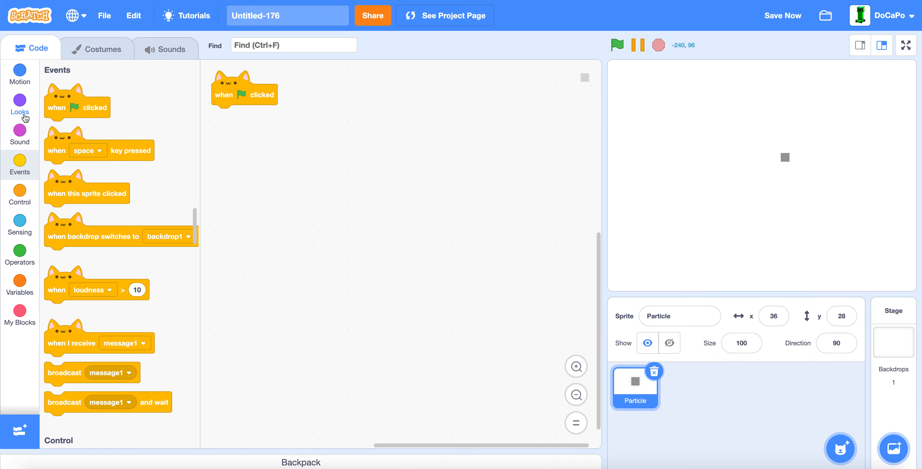
left_click(20, 104)
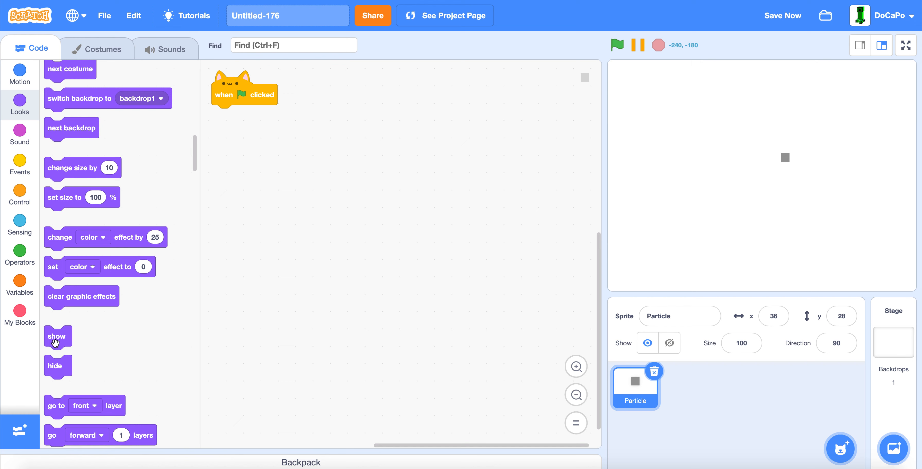
left_click_drag(55, 366, 225, 116)
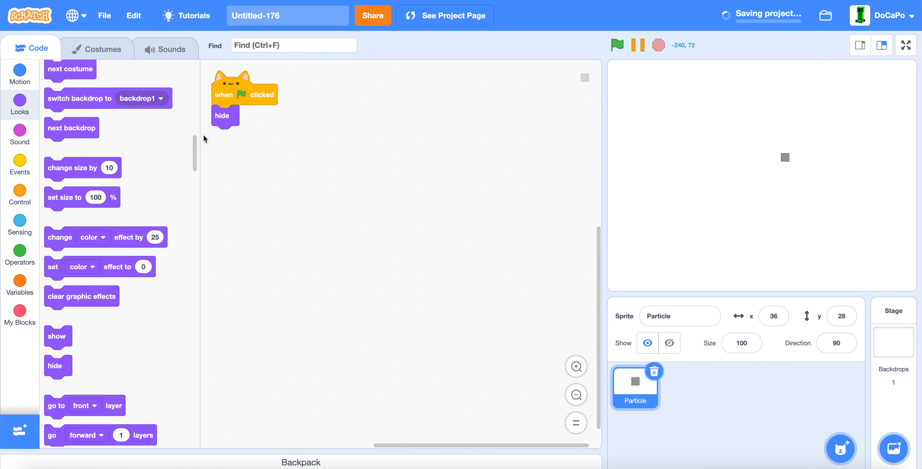
left_click(20, 281)
type("3")
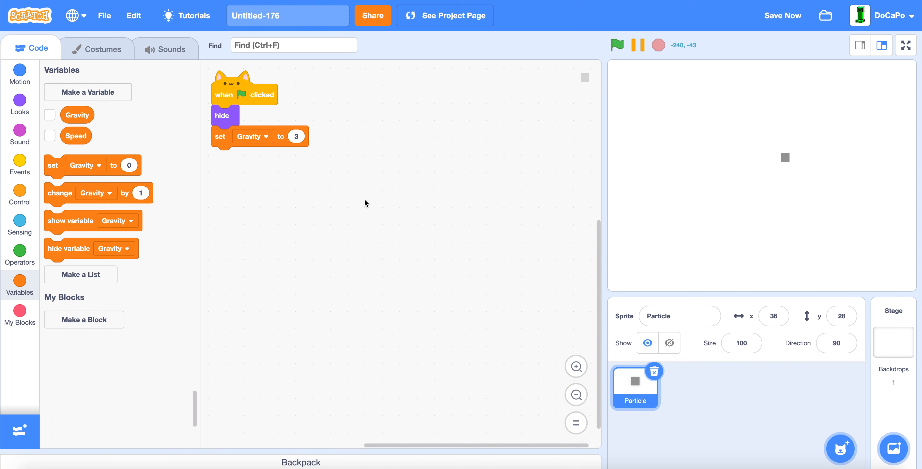
left_click(19, 314)
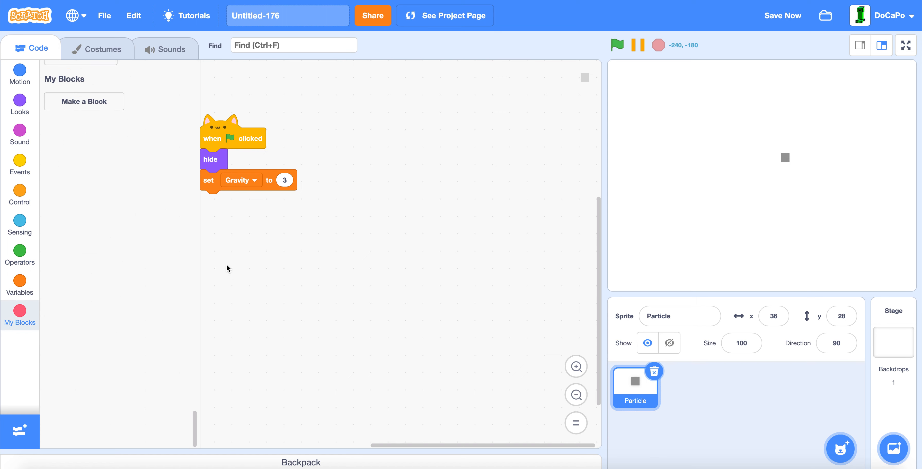
- Make a custom block named Create Clone set to run without screen refresh
left_click(83, 102)
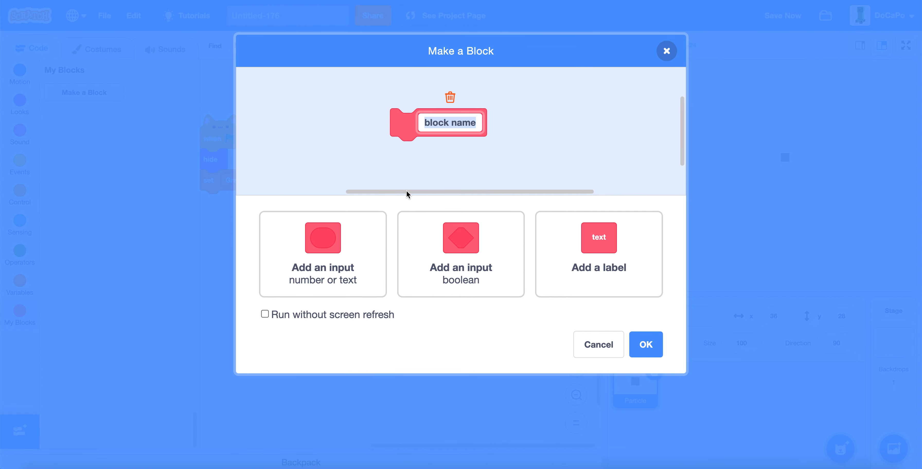
mouse_move(421, 190)
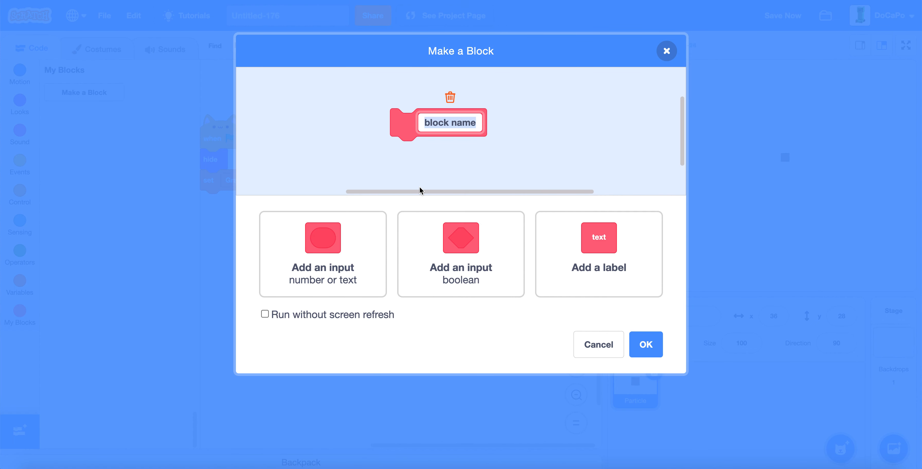
type("c")
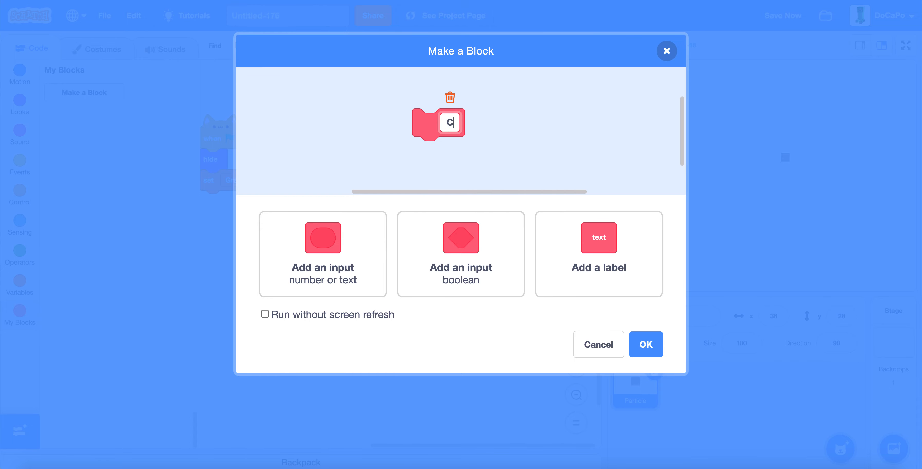
type("Create Clone")
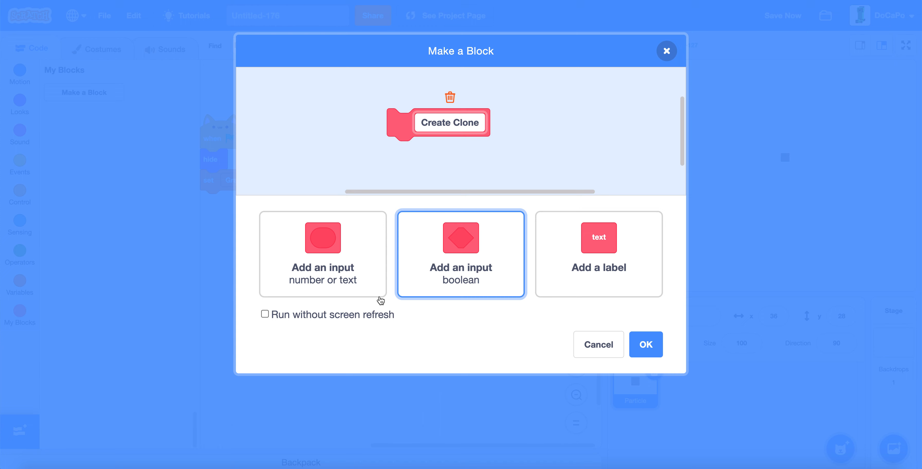
left_click(265, 314)
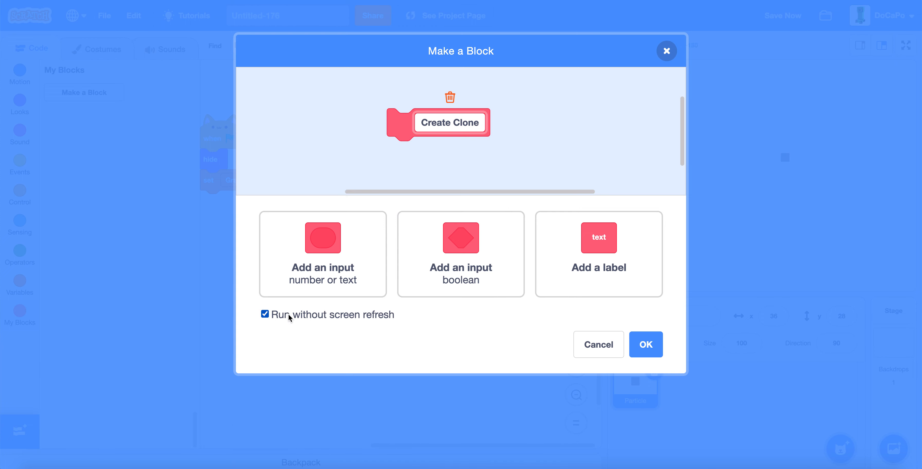
left_click(646, 344)
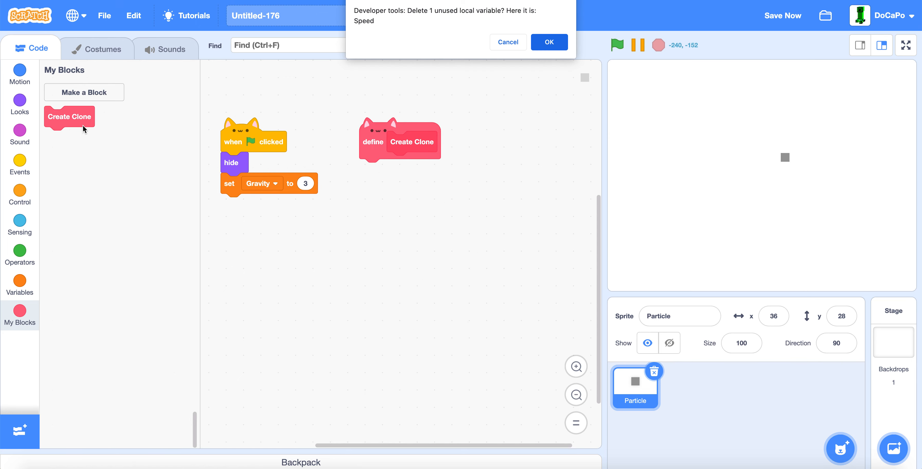
- Under define Create Clone, add a repeat loop whose count is pick random 10 to 35
left_click(548, 42)
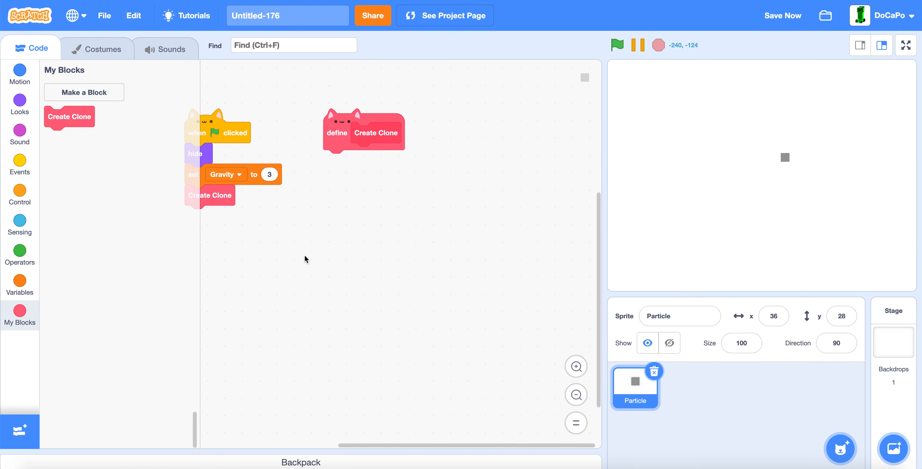
left_click(20, 194)
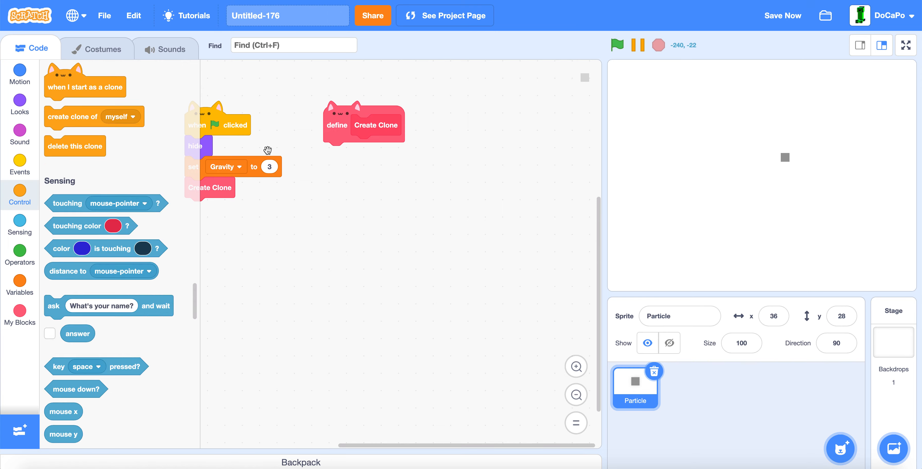
left_click(19, 202)
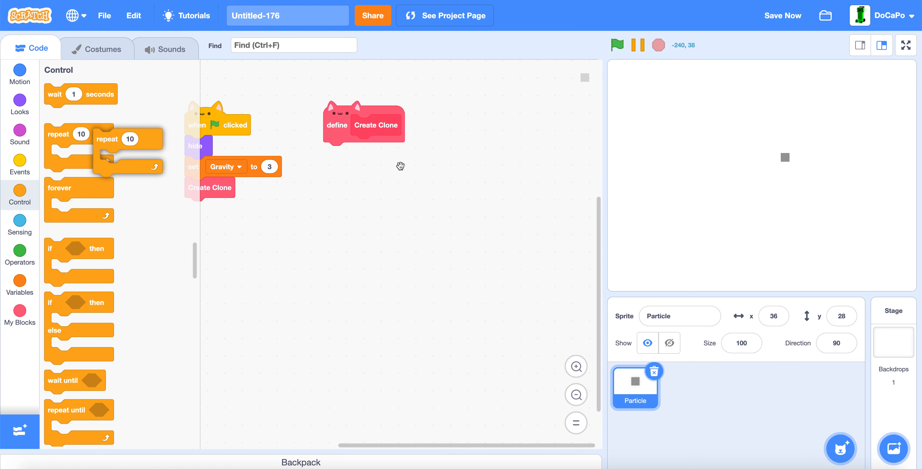
left_click(20, 252)
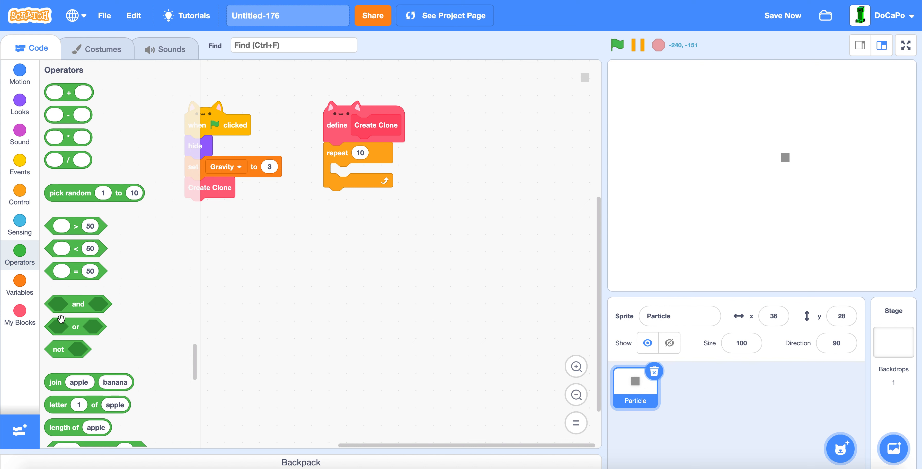
left_click_drag(94, 193, 391, 153)
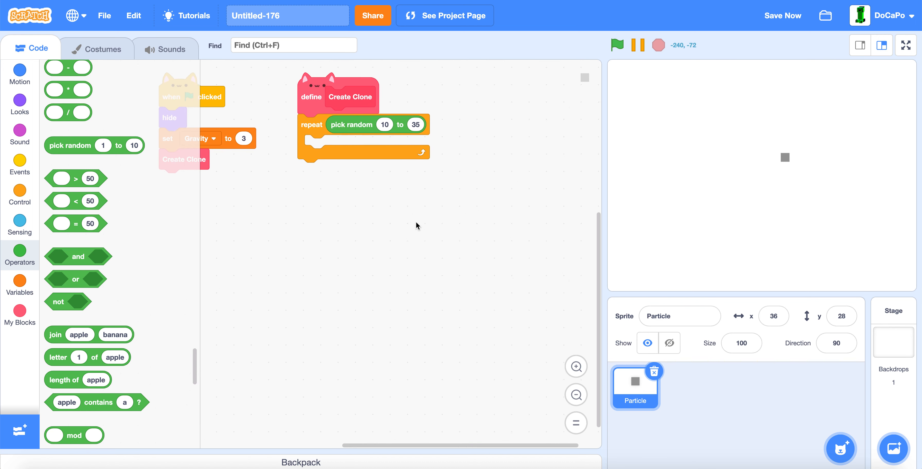
- Inside the loop, set Speed to a random value and add a change size by step
left_click(19, 280)
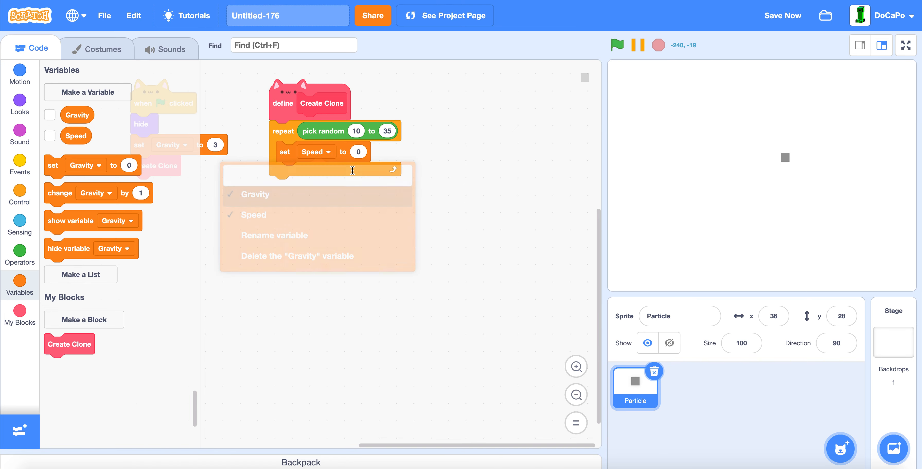
left_click(20, 255)
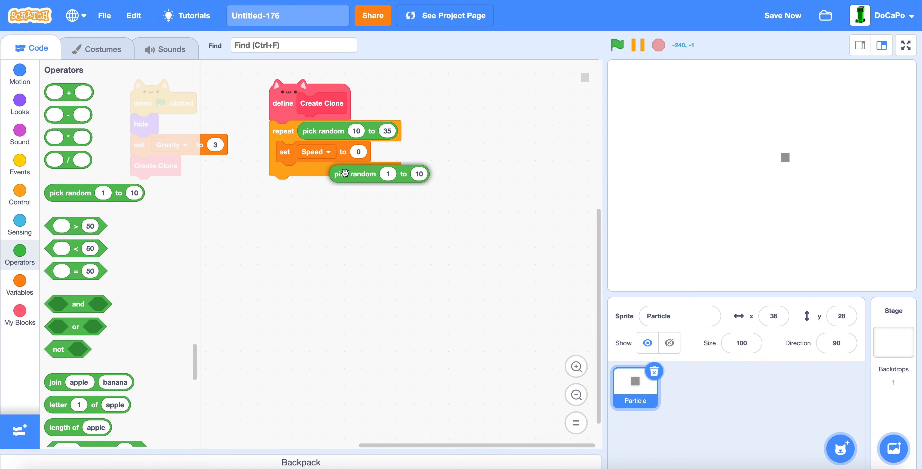
left_click_drag(357, 174, 400, 152)
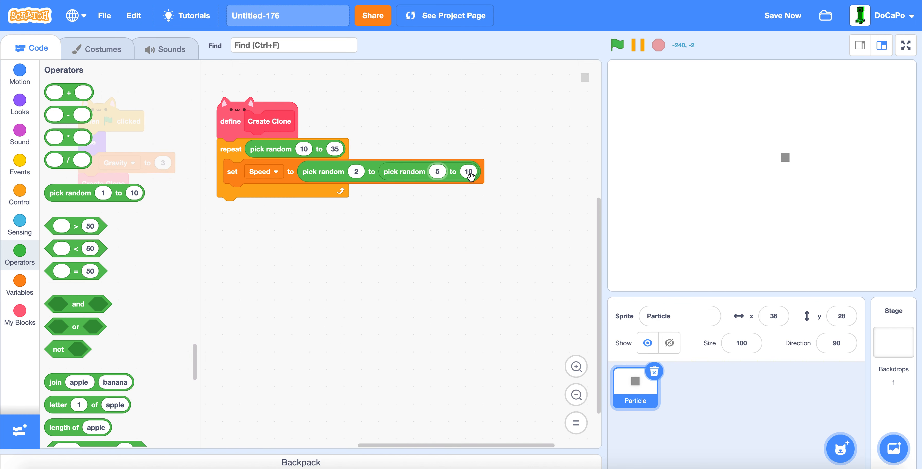
mouse_move(411, 197)
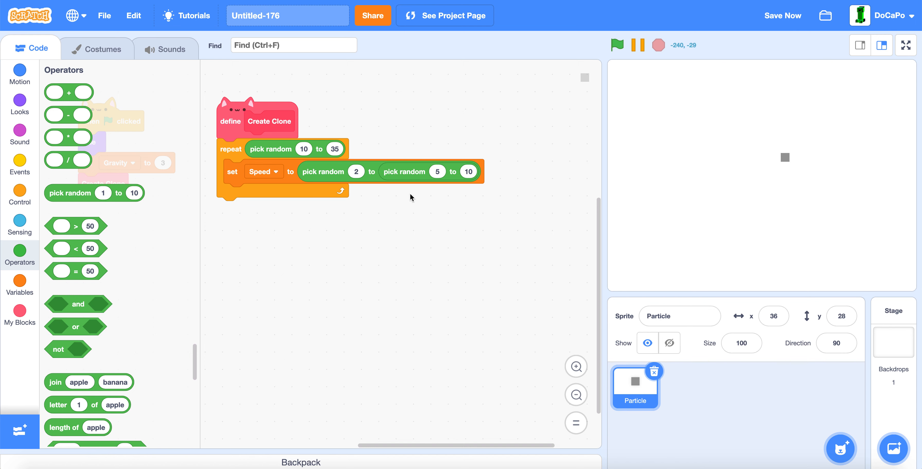
mouse_move(769, 22)
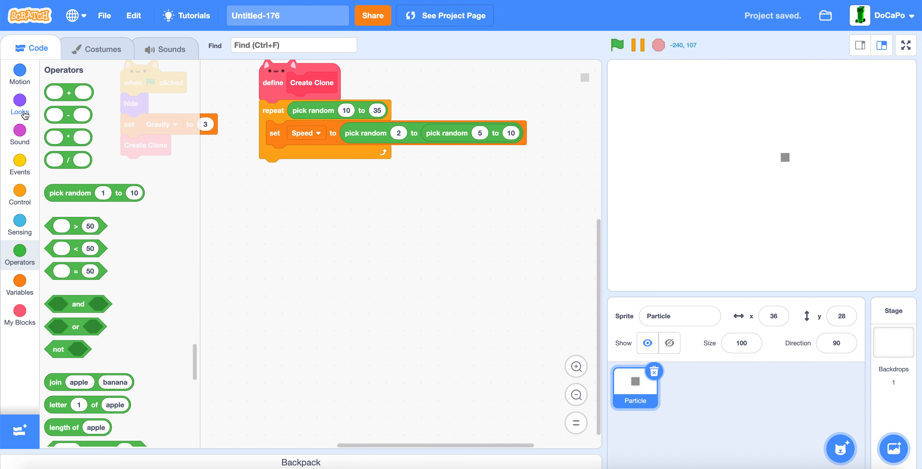
left_click(20, 105)
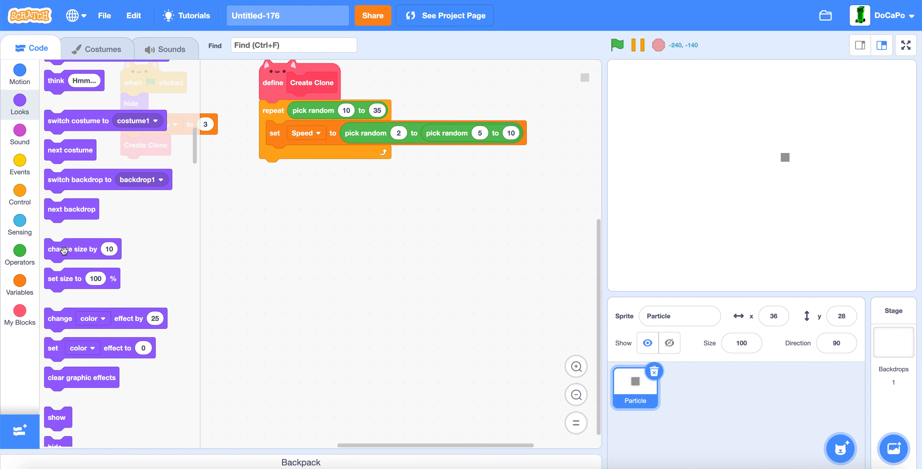
left_click(20, 252)
type("60")
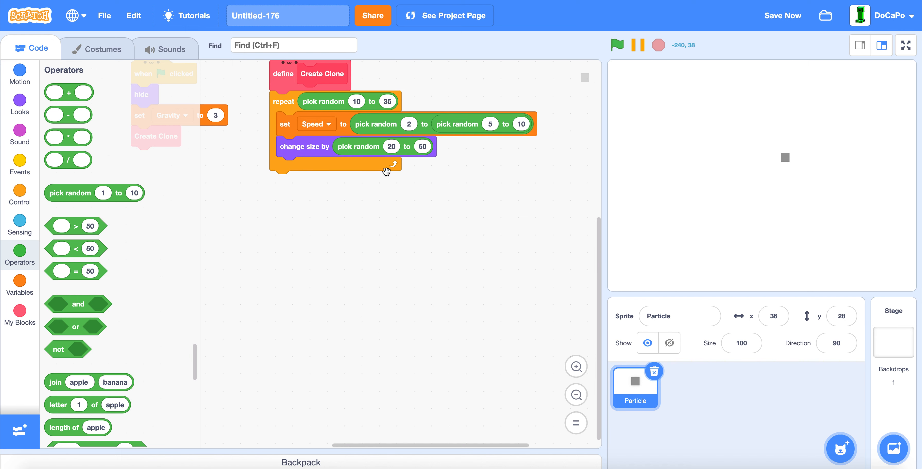
- Add a point in direction block with nested random ranges for the clone's heading
left_click(19, 74)
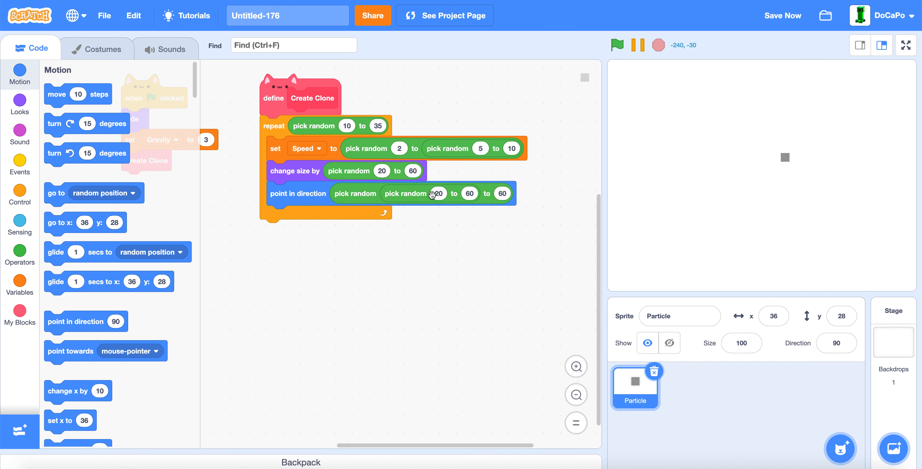
left_click_drag(432, 193, 464, 256)
type("-80")
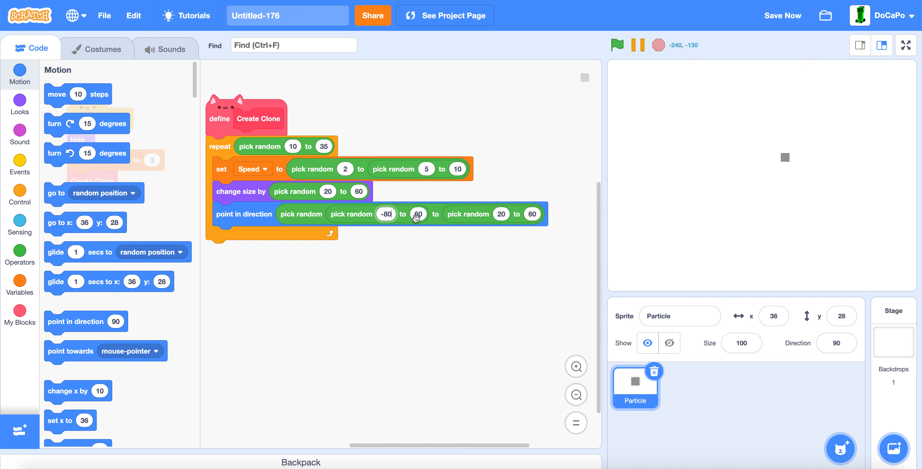
left_click(418, 214)
type("-50")
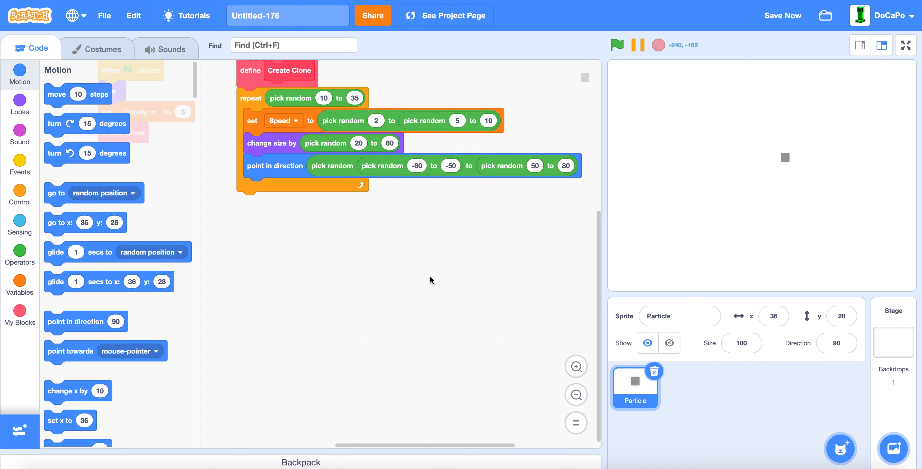
- Create a second painted sprite and name it Block
left_click_drag(92, 192, 300, 201)
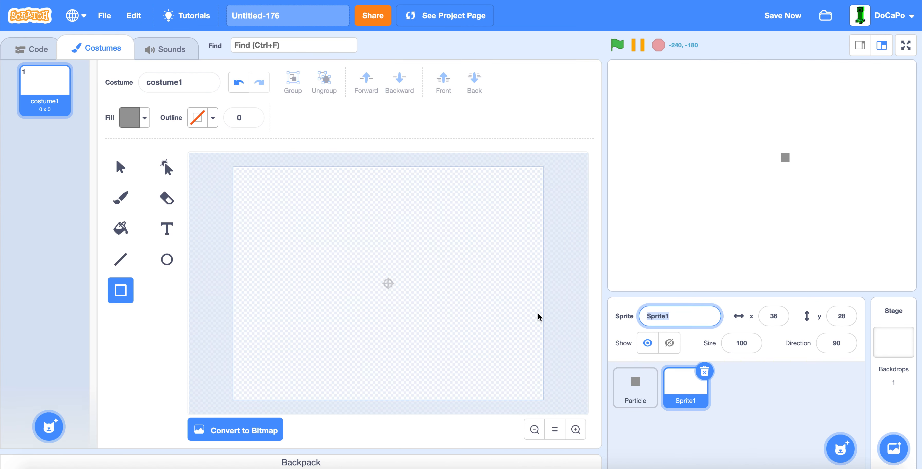
type("B")
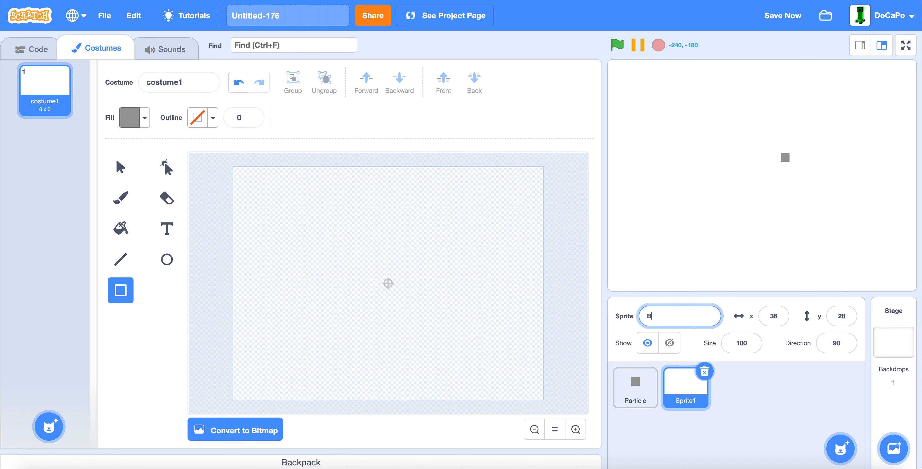
type("lock")
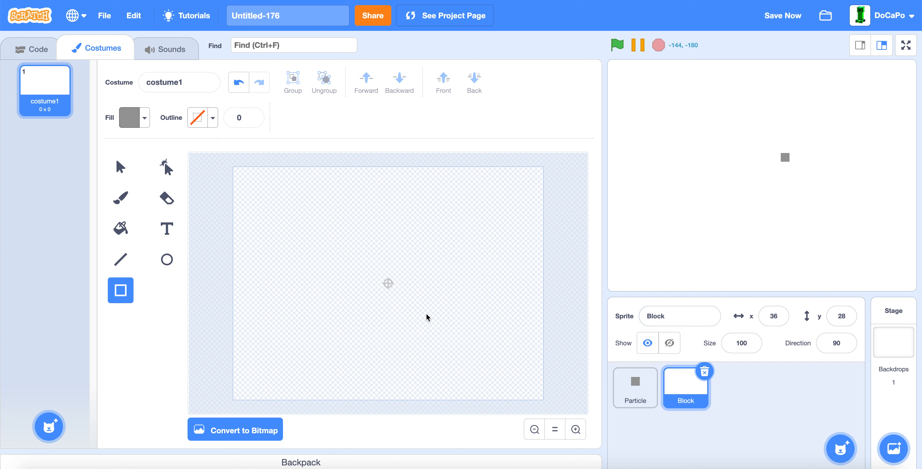
mouse_move(136, 126)
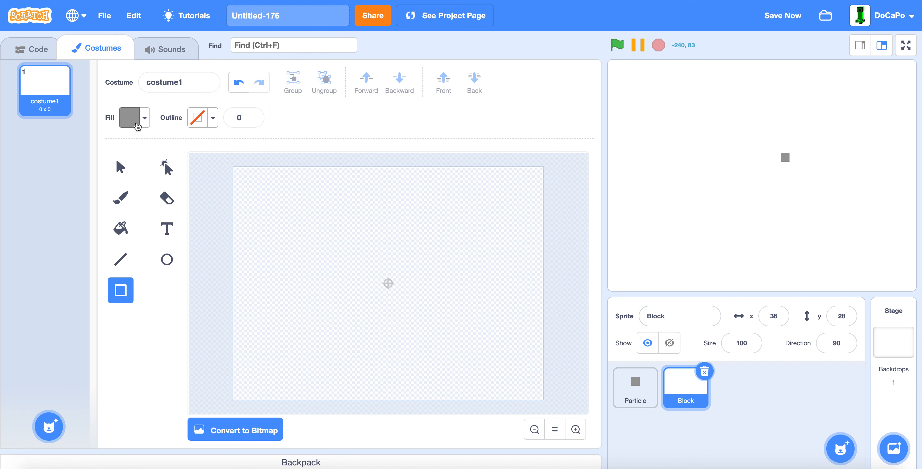
- Draw a mid-grey filled square for Block's costume and return to its code area
left_click(143, 118)
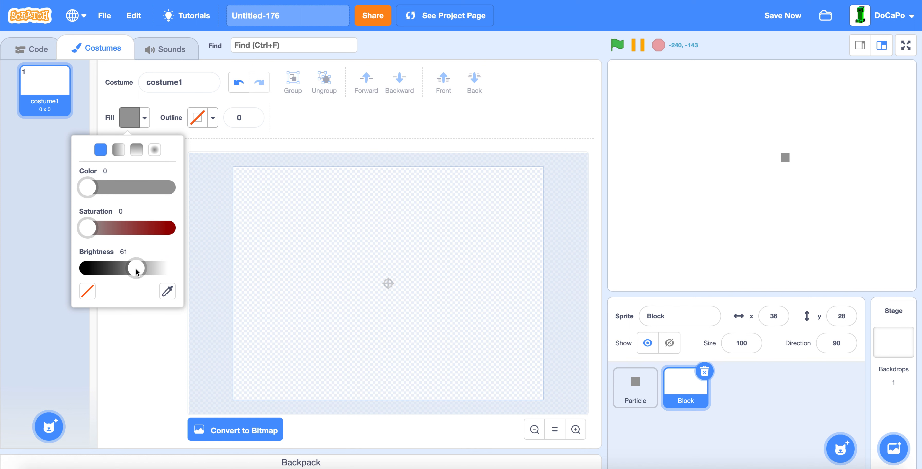
left_click_drag(136, 268, 133, 269)
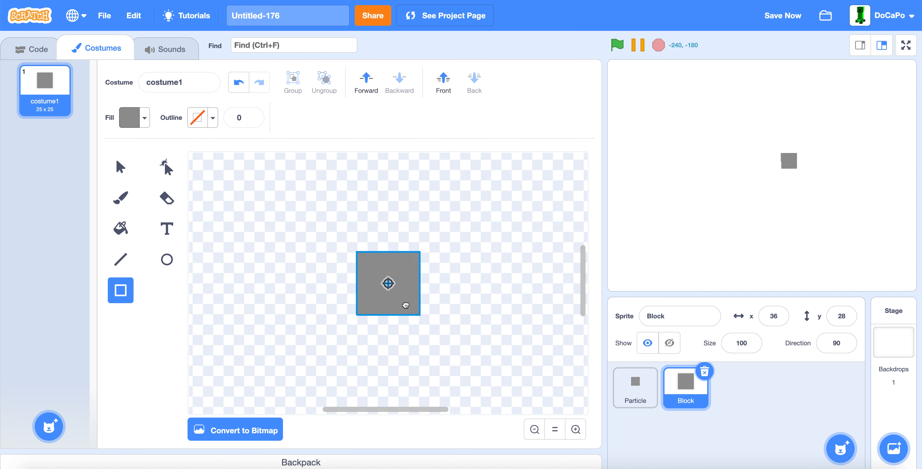
left_click_drag(417, 307, 437, 331)
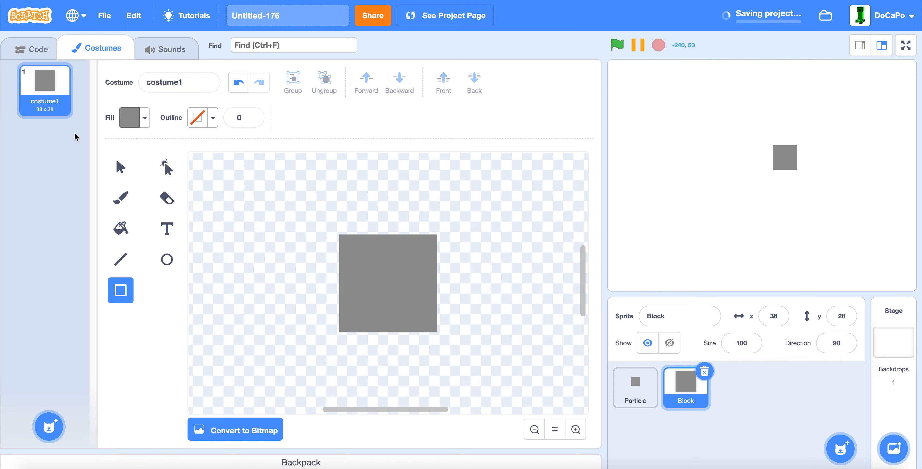
left_click(30, 49)
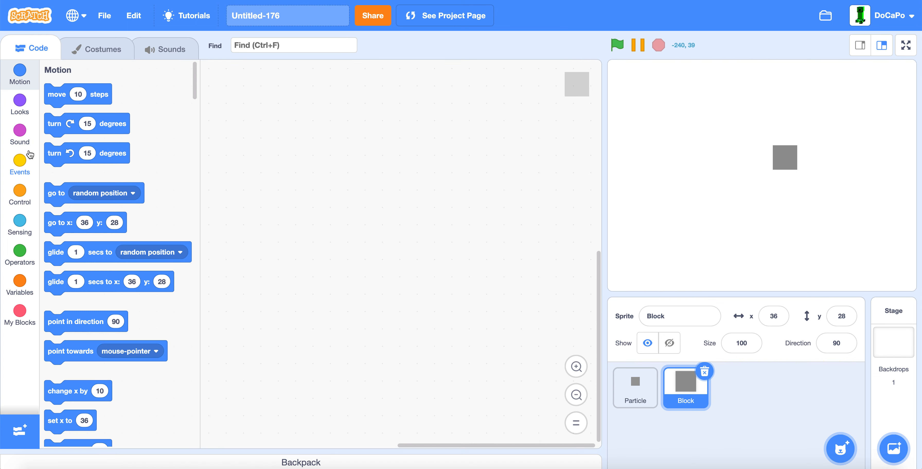
- Start Block's green-flag script with a go to x: y: block
left_click(20, 158)
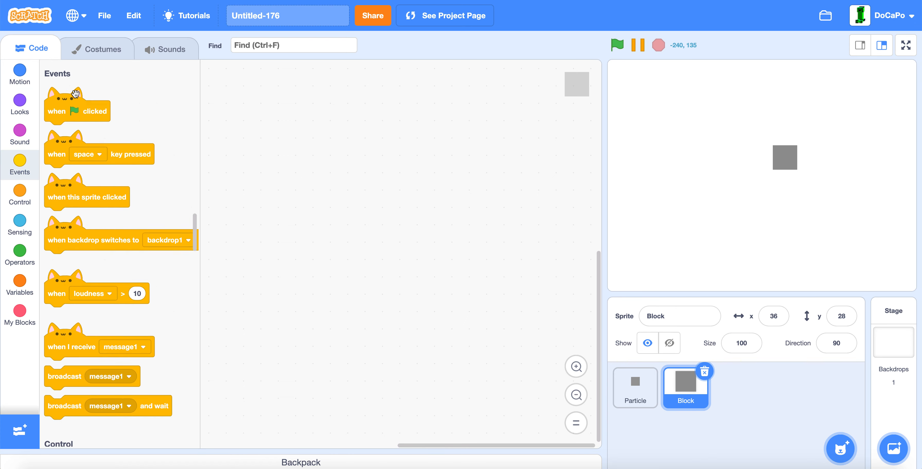
left_click_drag(77, 110, 246, 94)
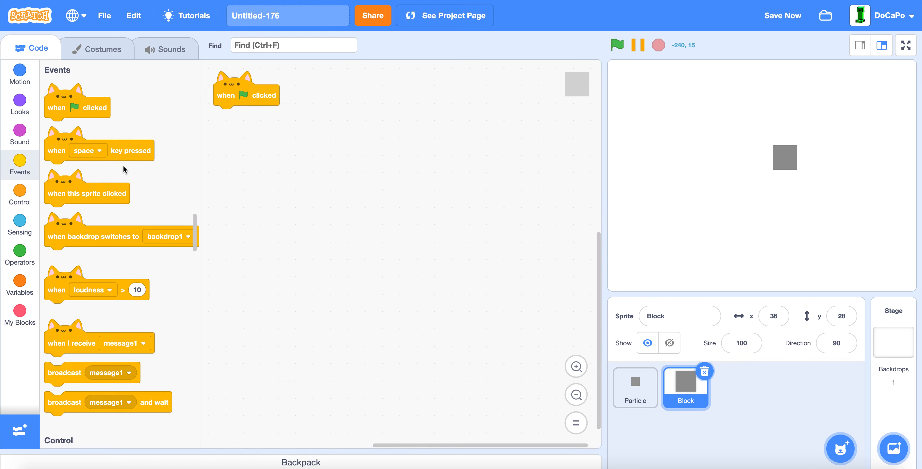
left_click(20, 74)
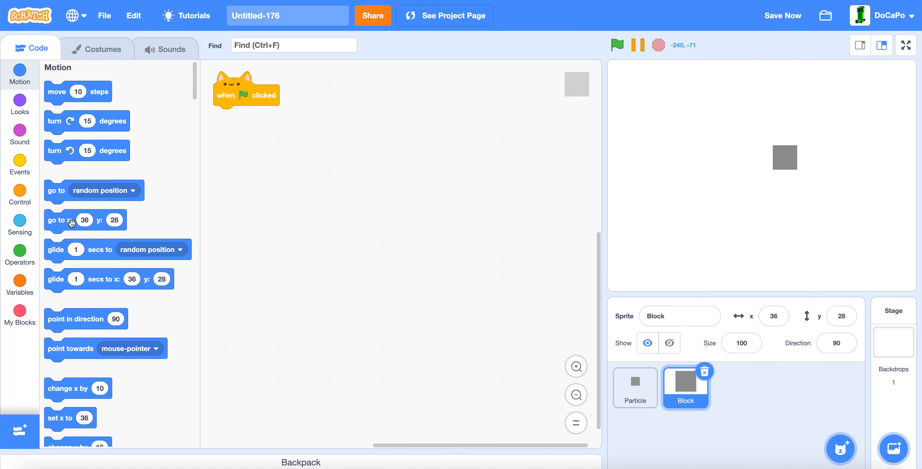
left_click_drag(58, 219, 230, 115)
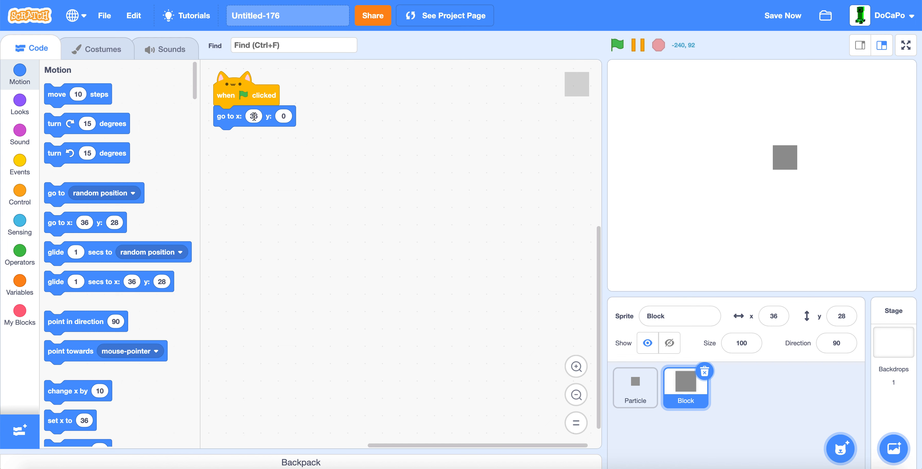
- Make the x position pick random -220 to 220 with y at 0
left_click(20, 256)
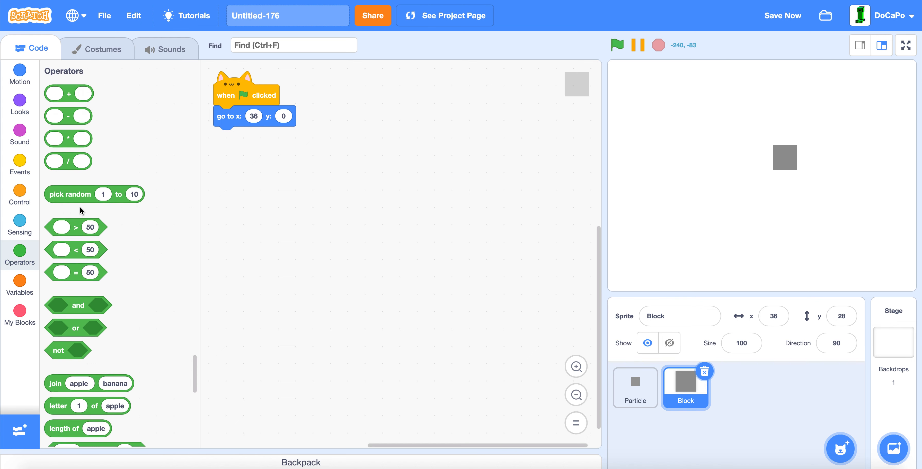
left_click_drag(70, 194, 254, 116)
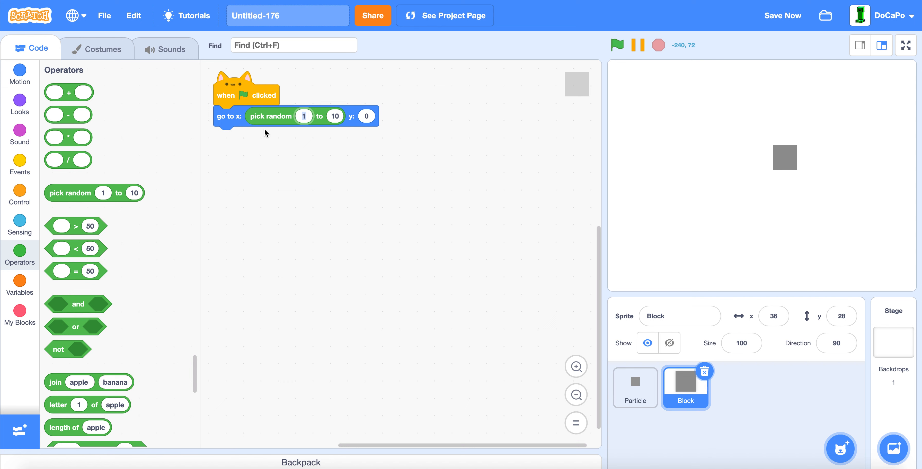
type("-220")
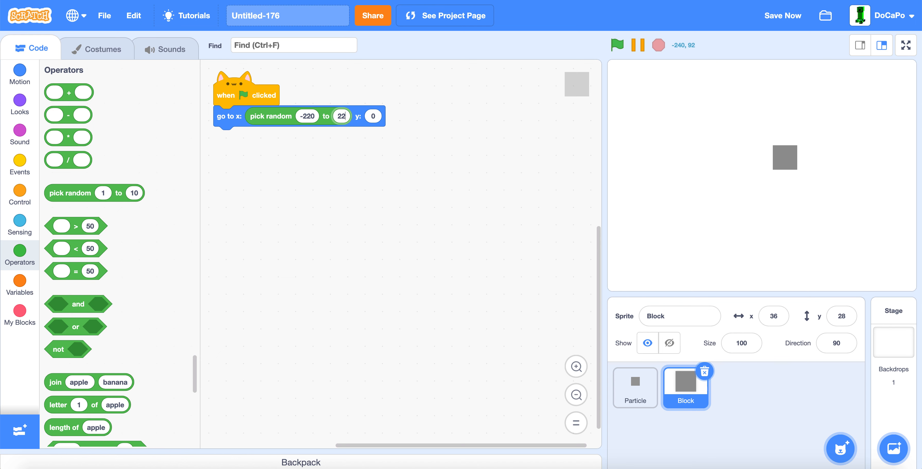
type("220")
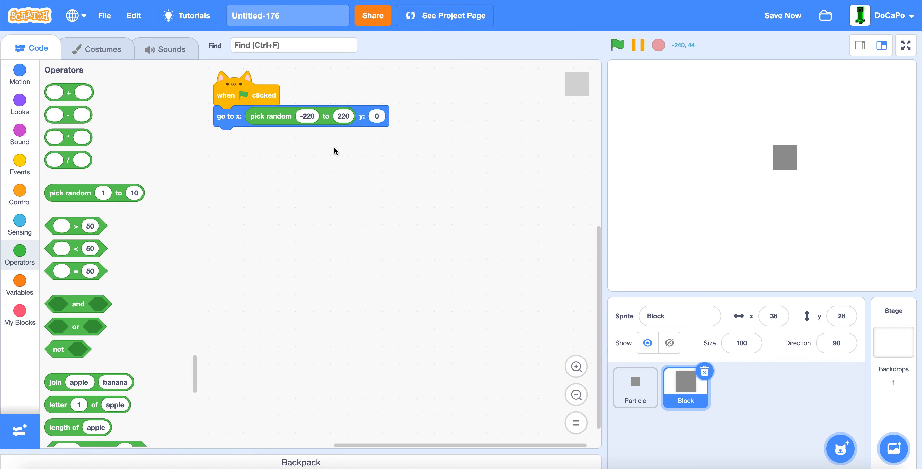
left_click(634, 388)
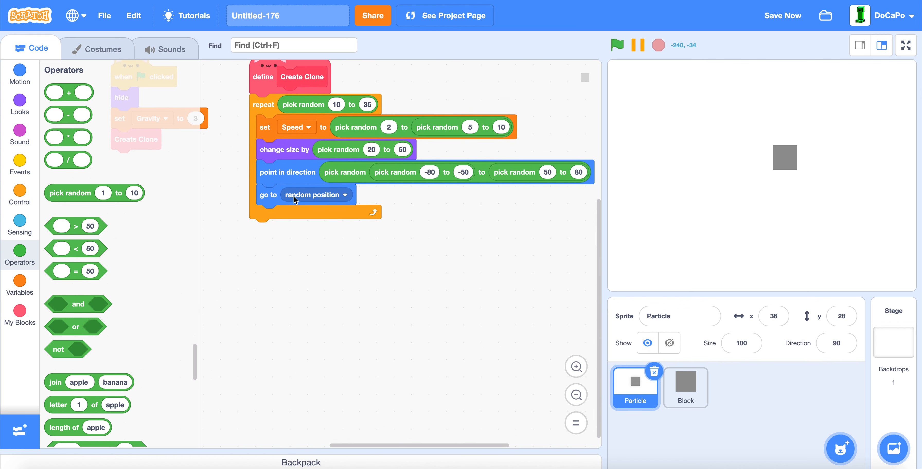
- Make particles go to Block and add a change x by random -10 to 10 step
left_click(316, 195)
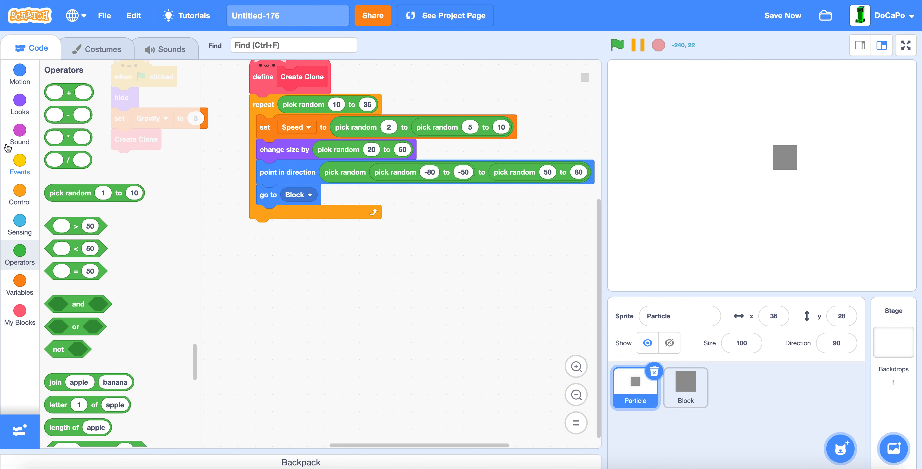
left_click(19, 73)
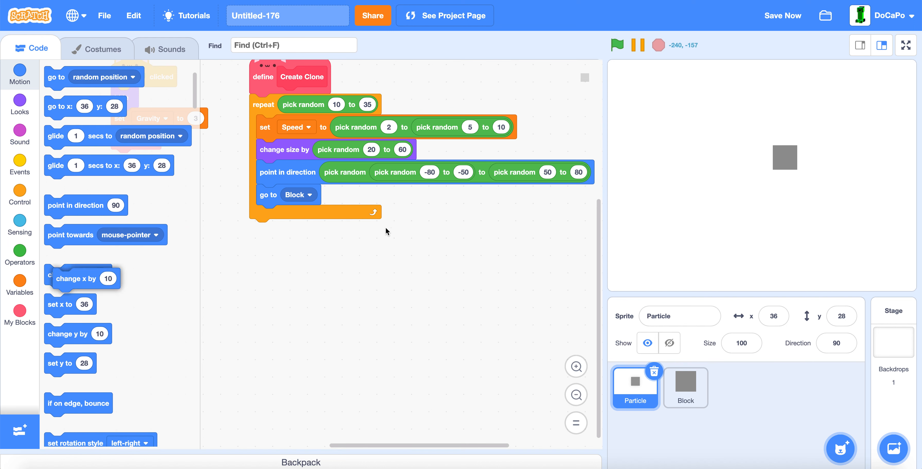
left_click_drag(79, 278, 288, 215)
type("-10")
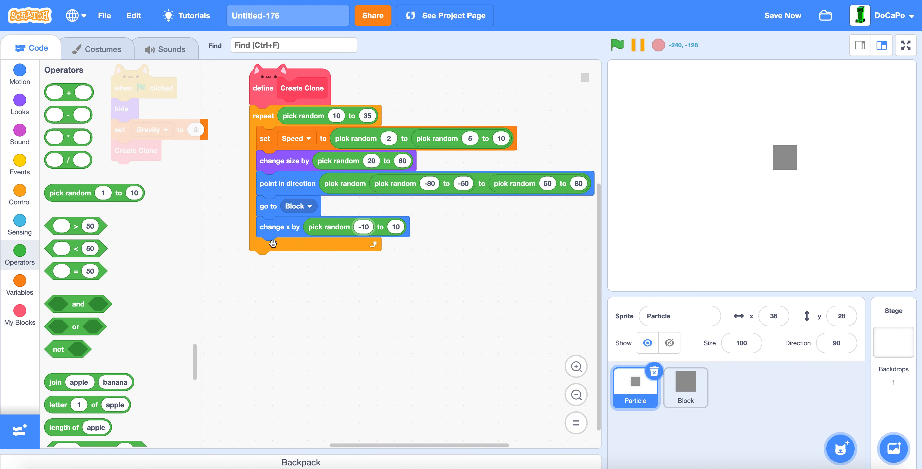
left_click_drag(279, 227, 296, 293)
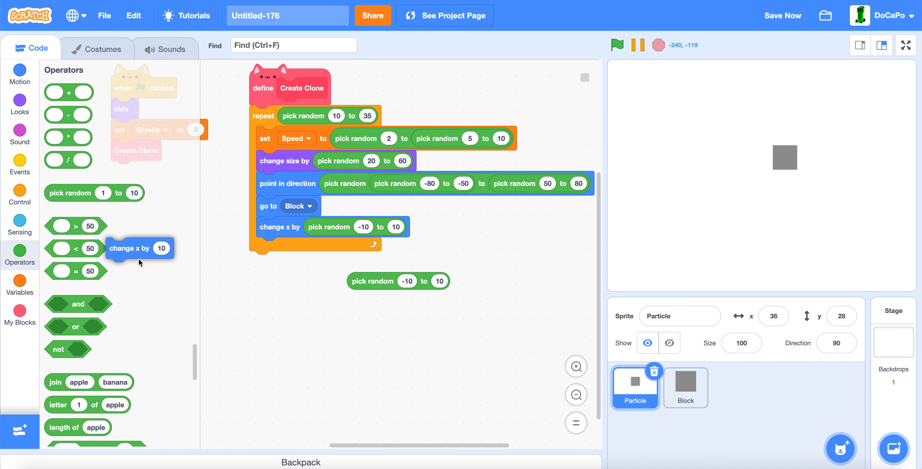
- Add a change y by random -10 to 10 step beneath it in the Create Clone loop
left_click(20, 75)
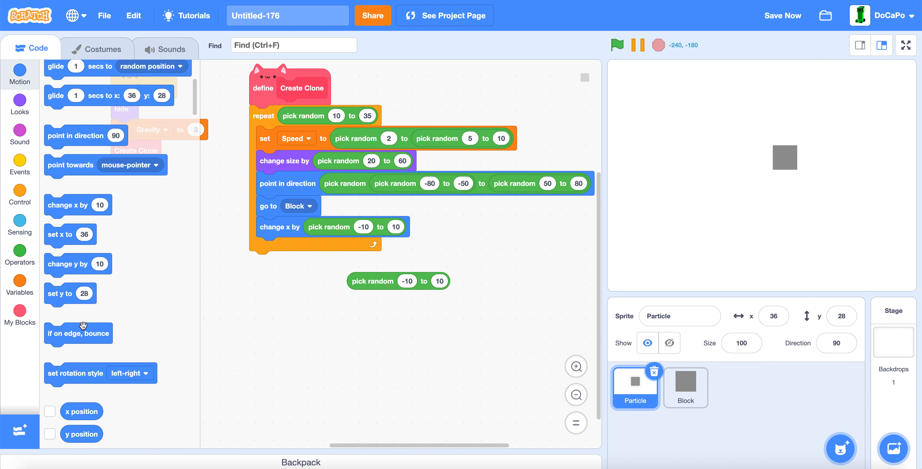
left_click_drag(78, 264, 289, 247)
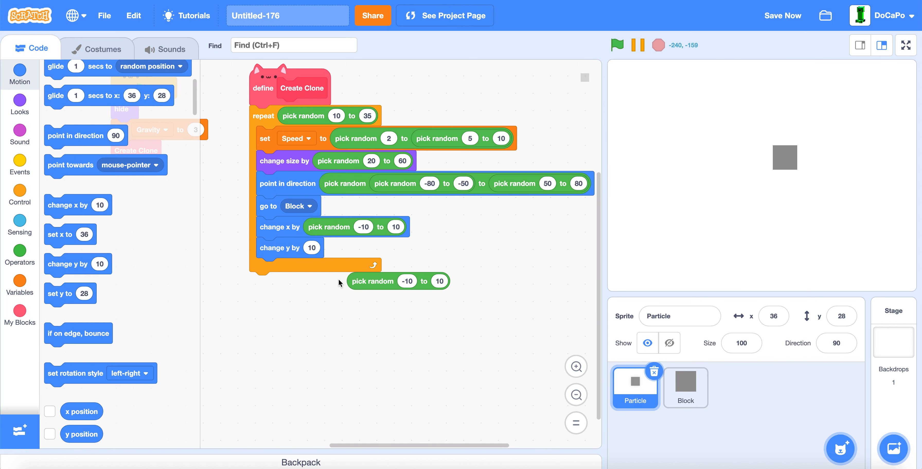
left_click_drag(372, 281, 329, 247)
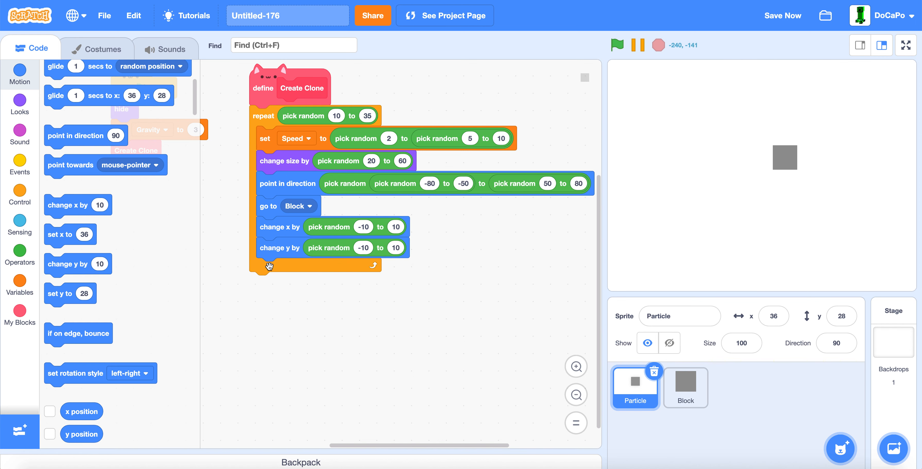
left_click(19, 194)
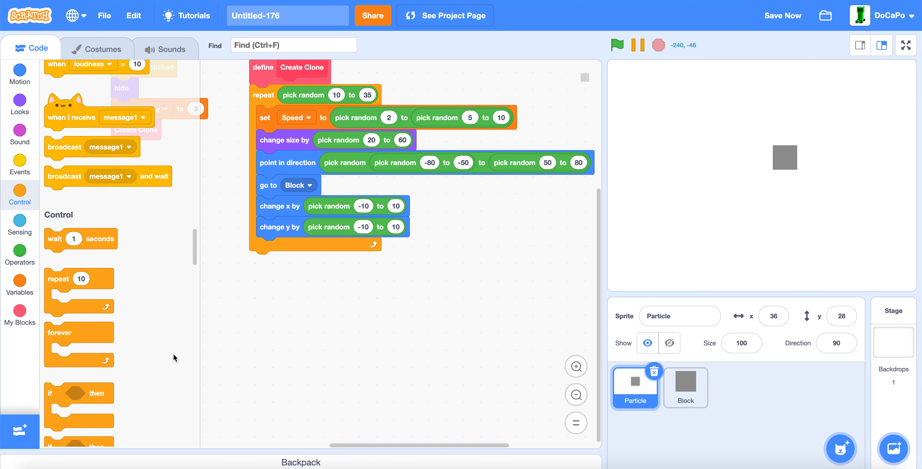
scroll("down", 3)
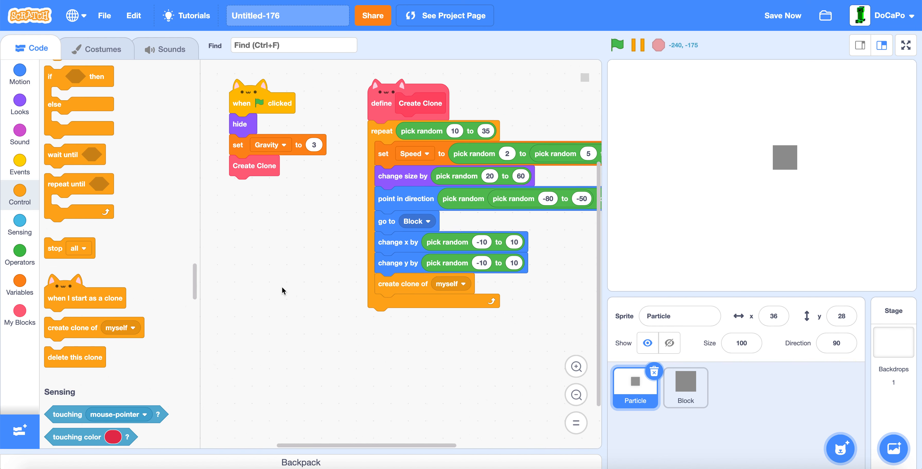
- Add a when I start as a clone script that shows the clone and begins a repeat-until loop
left_click_drag(85, 297, 297, 215)
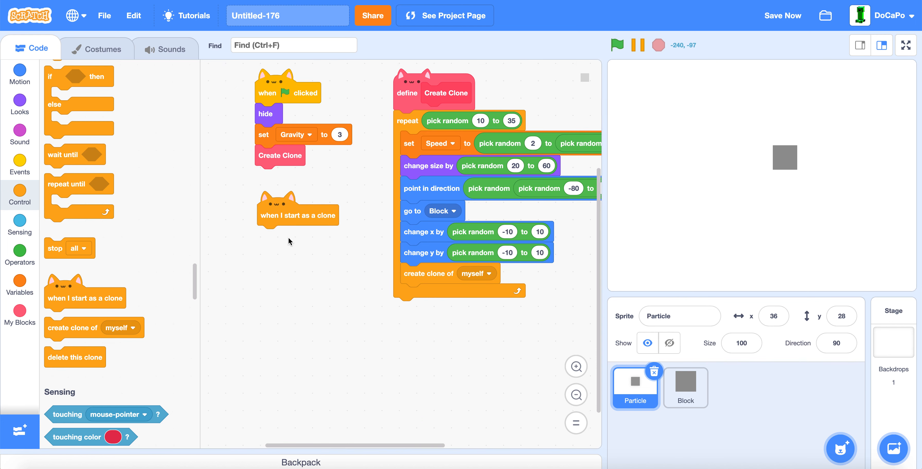
left_click(19, 105)
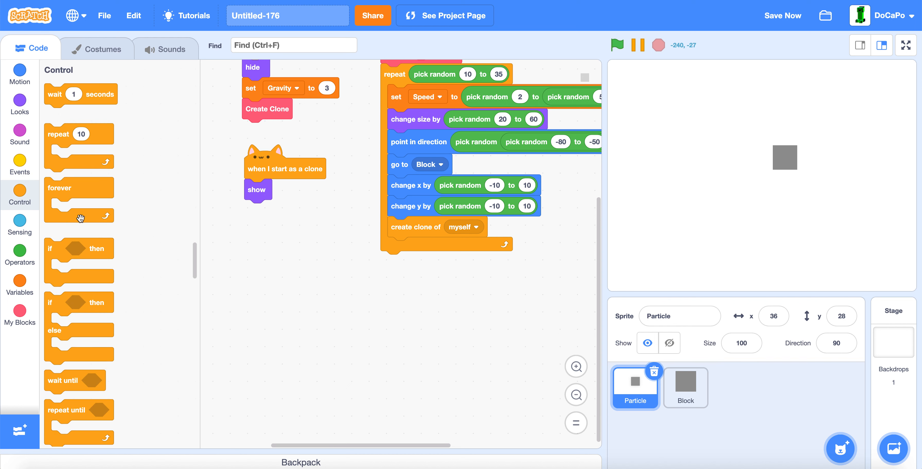
left_click_drag(69, 410, 267, 189)
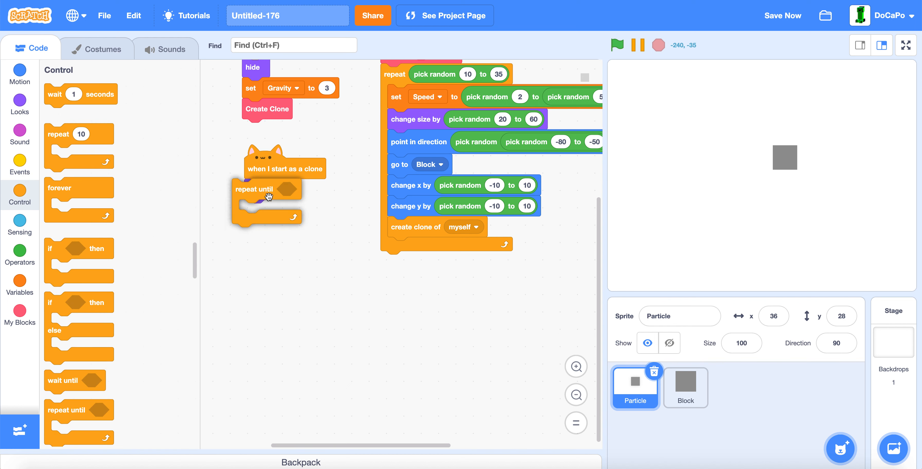
left_click(19, 221)
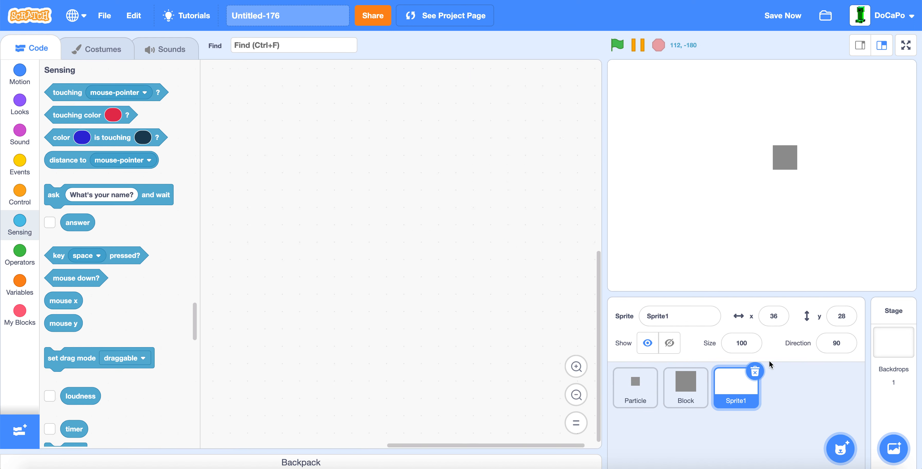
- Name the new sprite 'Ground' and set the costume fill to a toned-down bright green
left_click(95, 49)
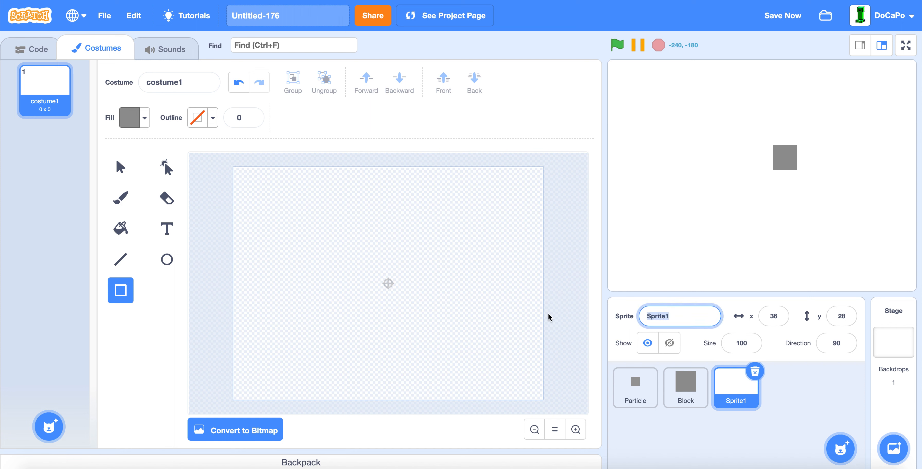
type("Ground")
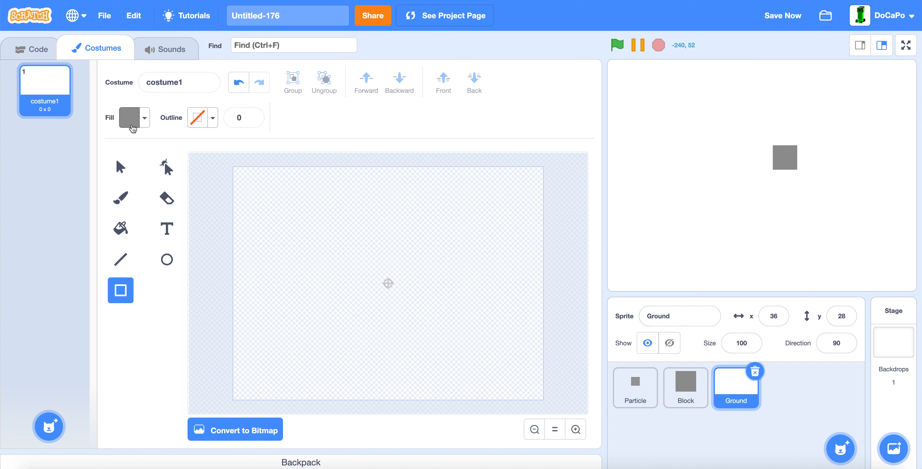
left_click(144, 118)
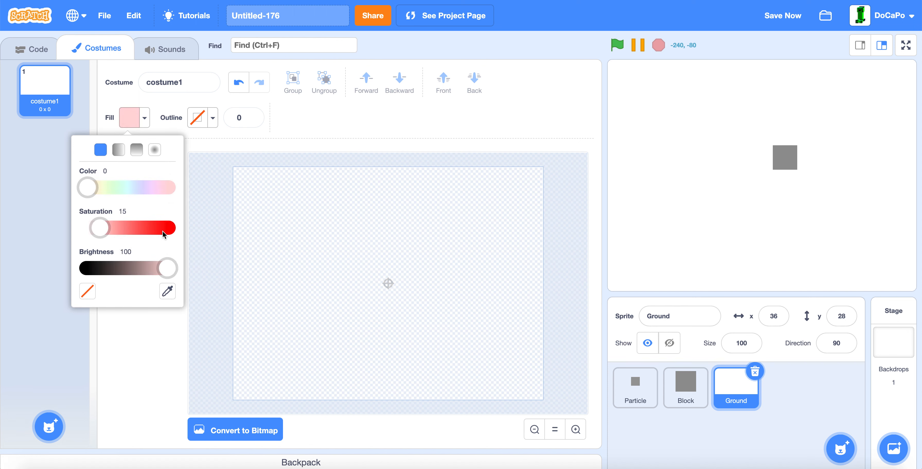
left_click_drag(98, 228, 167, 228)
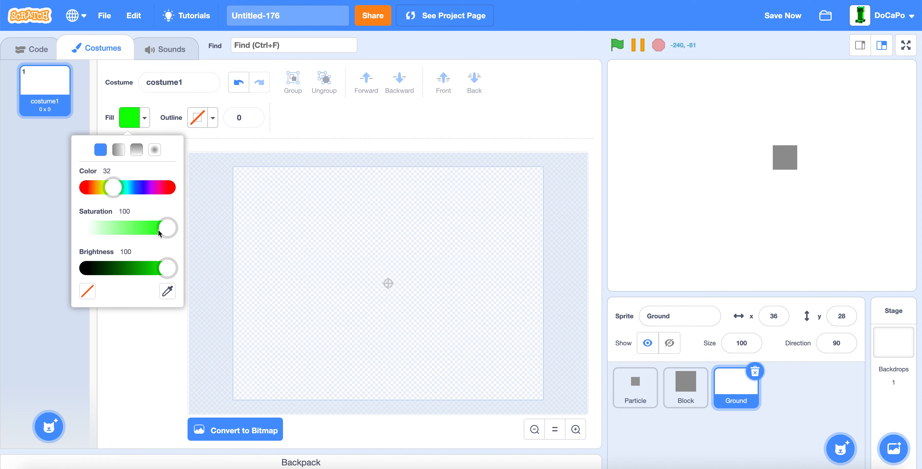
left_click_drag(169, 228, 139, 228)
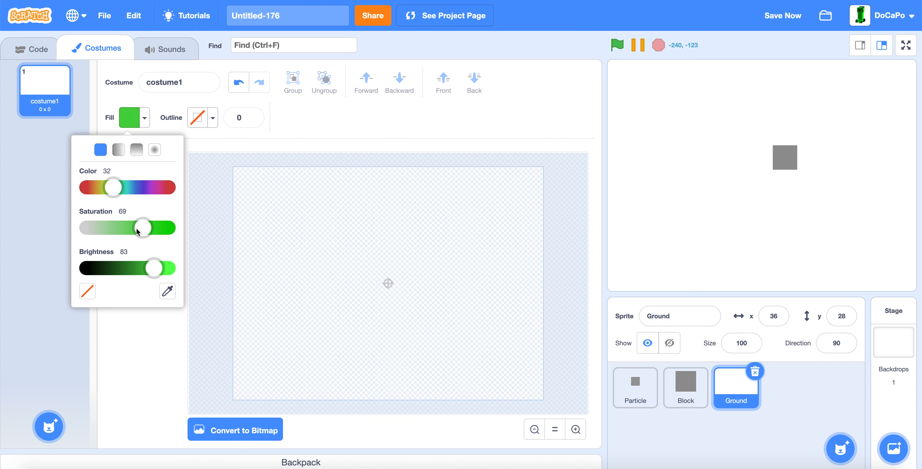
left_click_drag(141, 228, 148, 227)
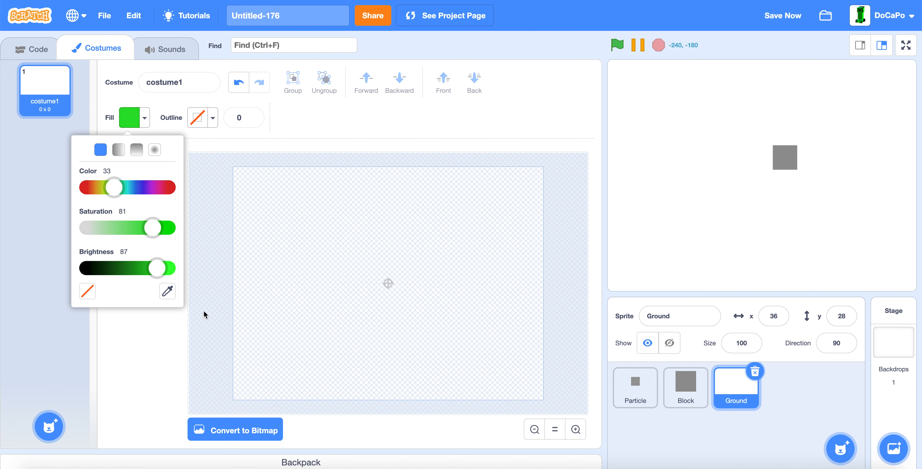
- Draw a wide green rectangle along the canvas bottom and lighten its green
left_click_drag(231, 359, 546, 406)
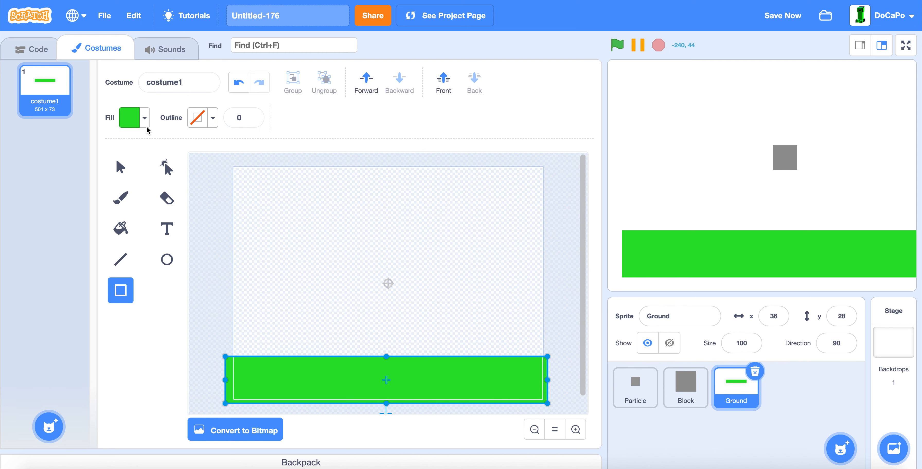
left_click(143, 118)
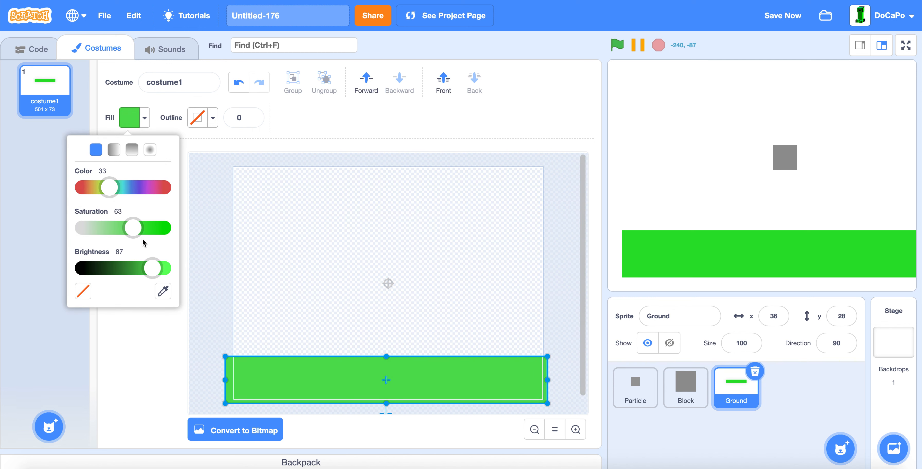
left_click_drag(155, 268, 150, 268)
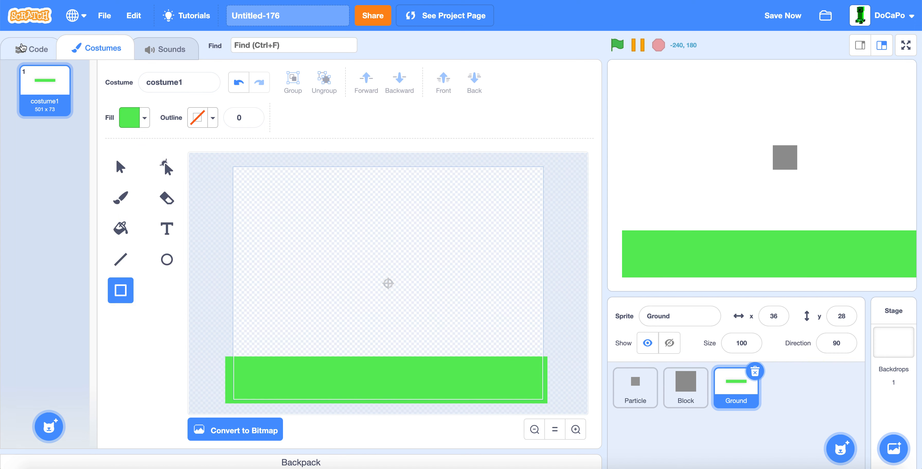
left_click(29, 49)
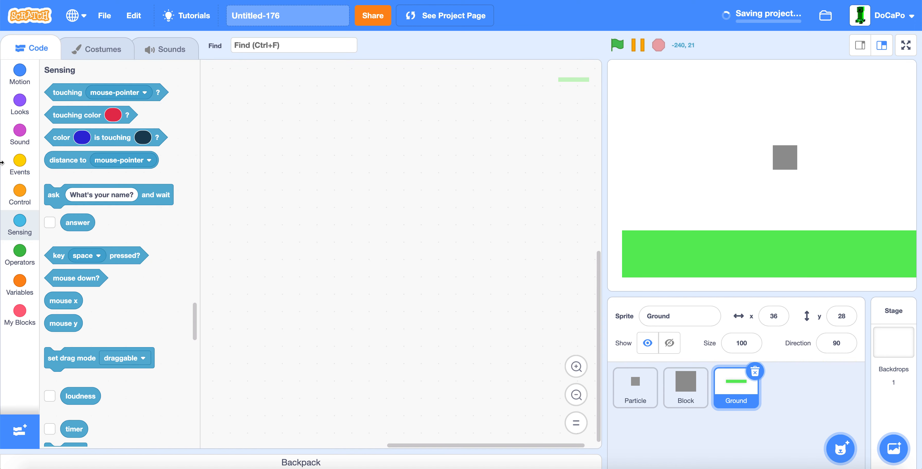
- Build Ground's green-flag script with a go to x: 0 y: 0 block
left_click(20, 159)
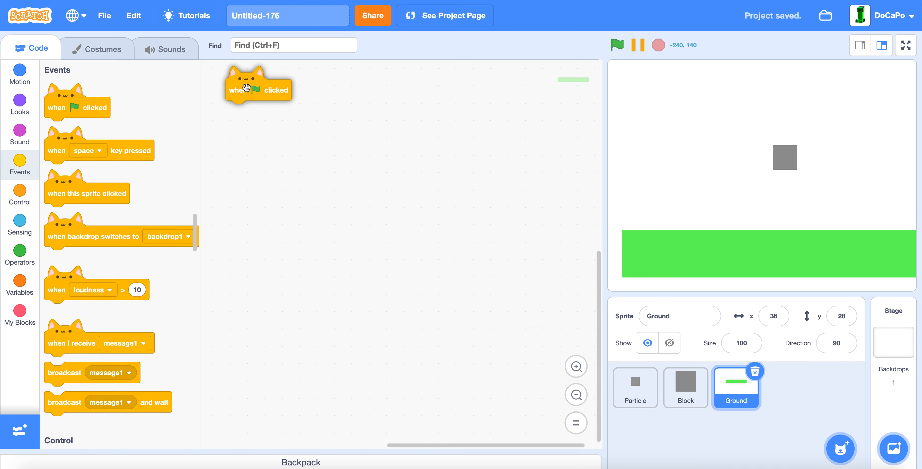
left_click(20, 75)
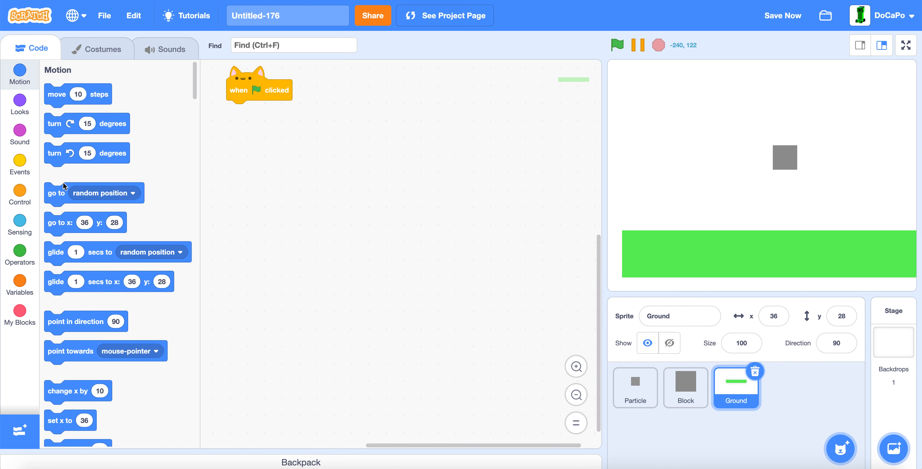
left_click_drag(59, 222, 266, 111)
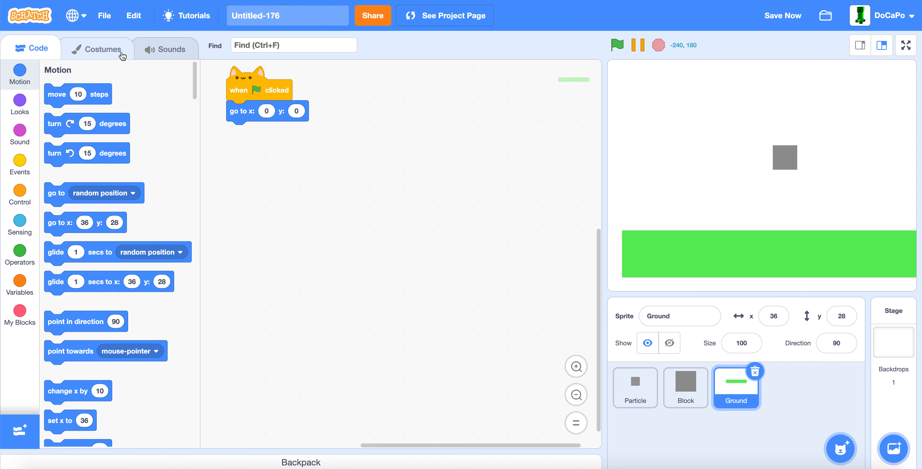
- Revisit Ground's costume, reselect the green rectangle, and return to its scripts
left_click(96, 48)
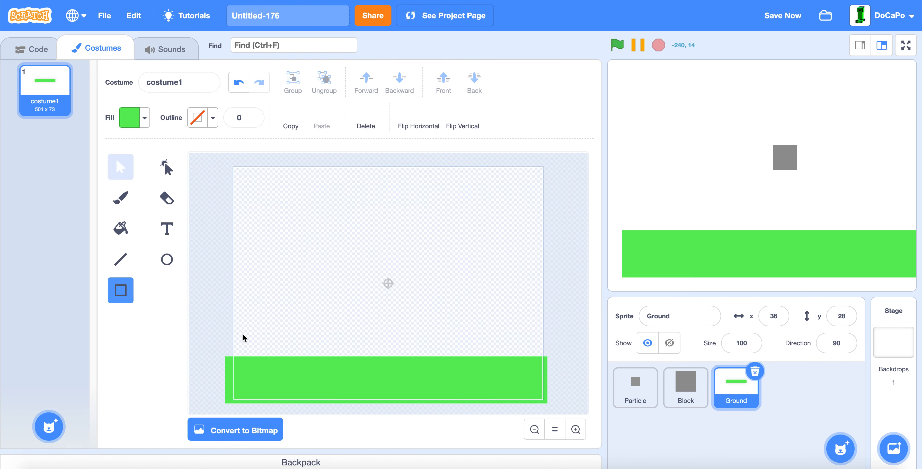
left_click(133, 117)
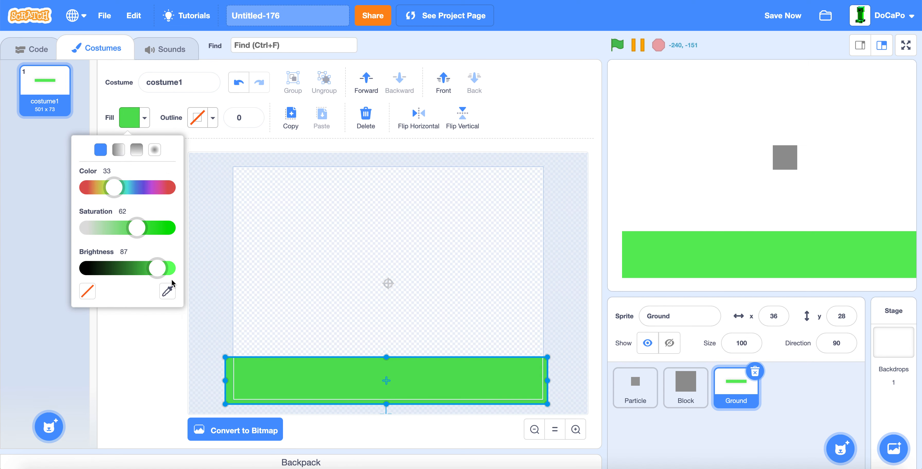
left_click(30, 49)
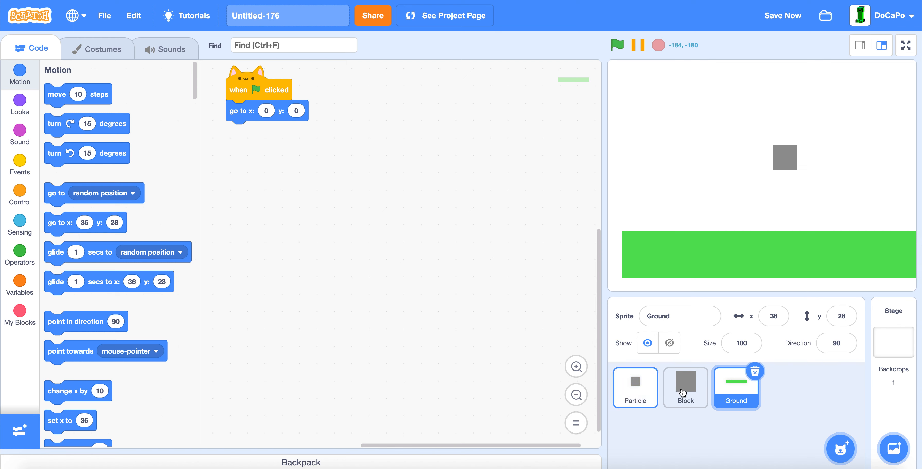
- Make Particle's clone loop repeat until touching Ground and change Gravity by -1 inside it
left_click(634, 388)
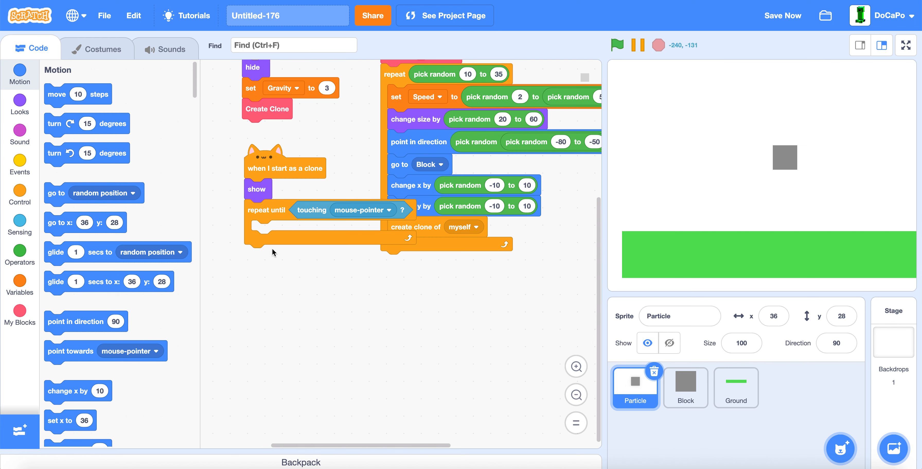
left_click(363, 210)
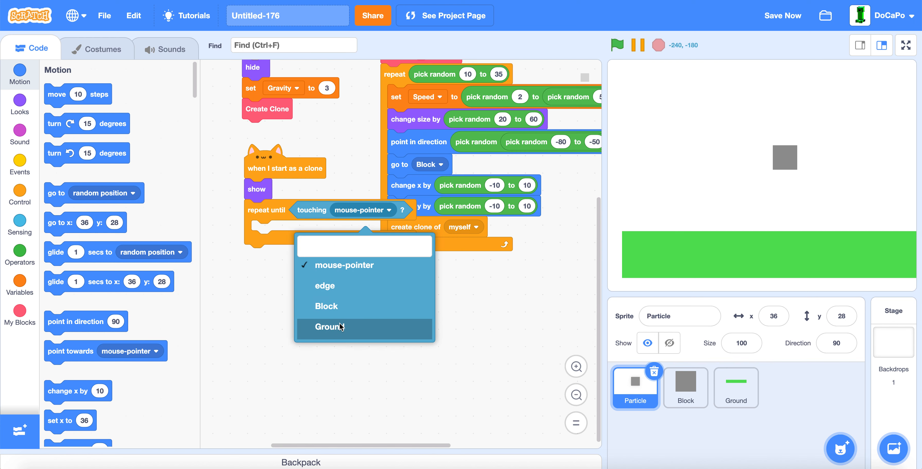
left_click(326, 327)
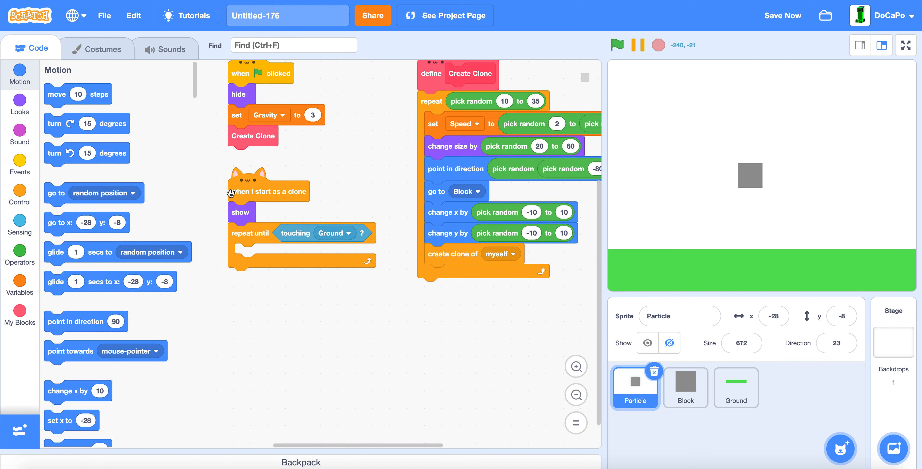
scroll("down", 3)
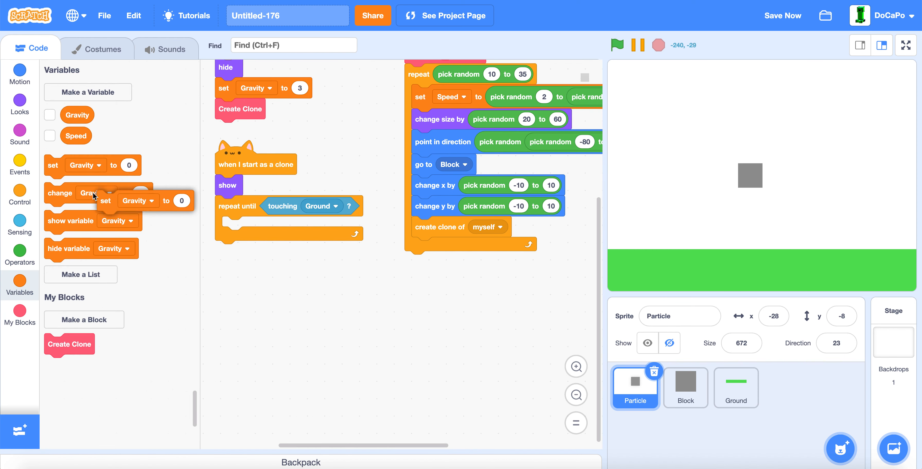
left_click_drag(106, 201, 271, 227)
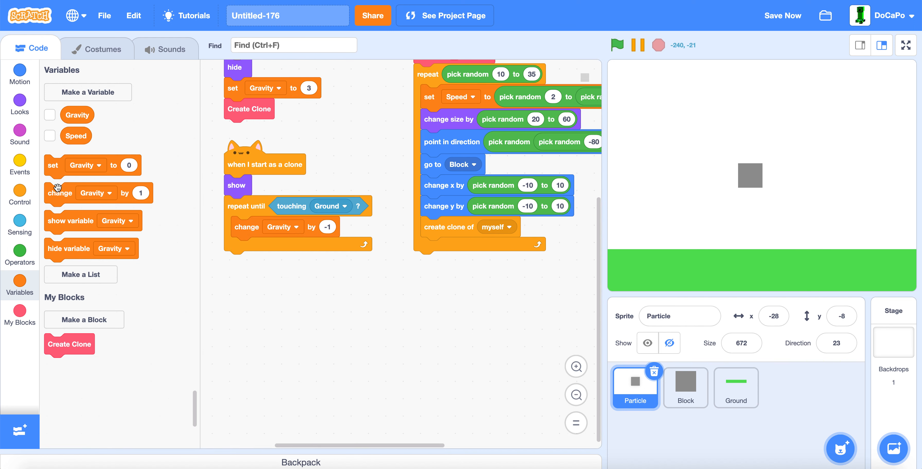
- Set Speed to Speed times the decay multiplier inside the loop, correcting the typed value
left_click(271, 247)
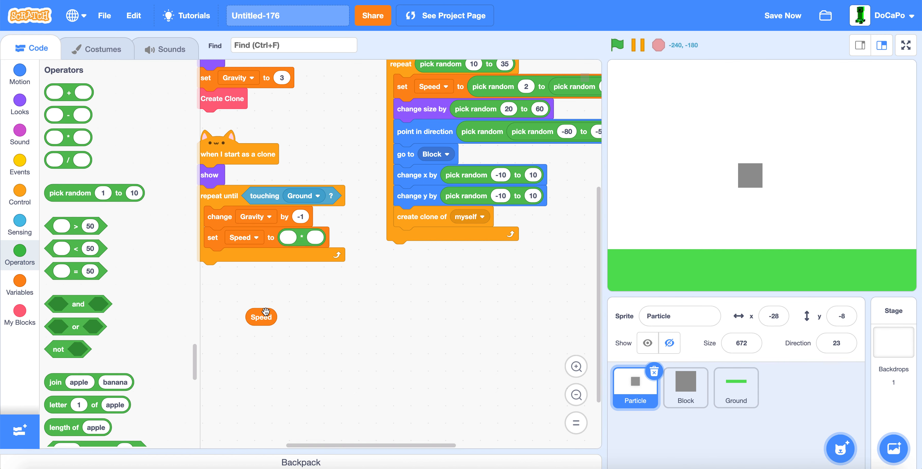
left_click_drag(261, 317, 294, 239)
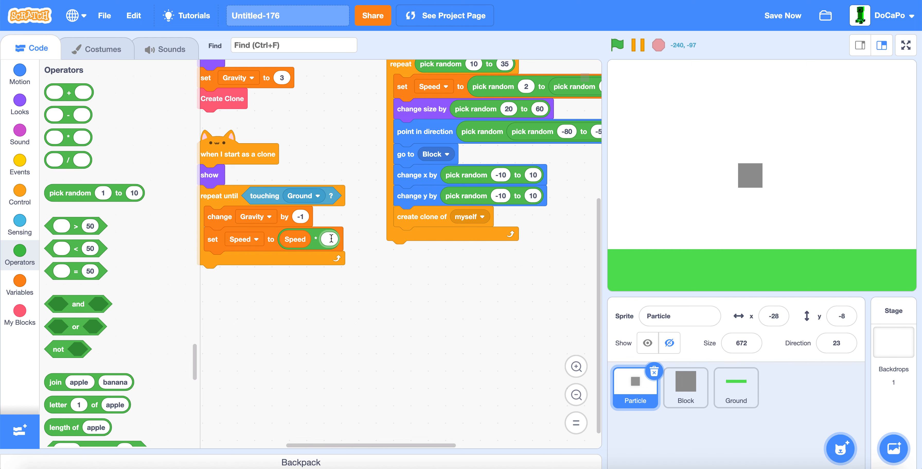
type("9.25")
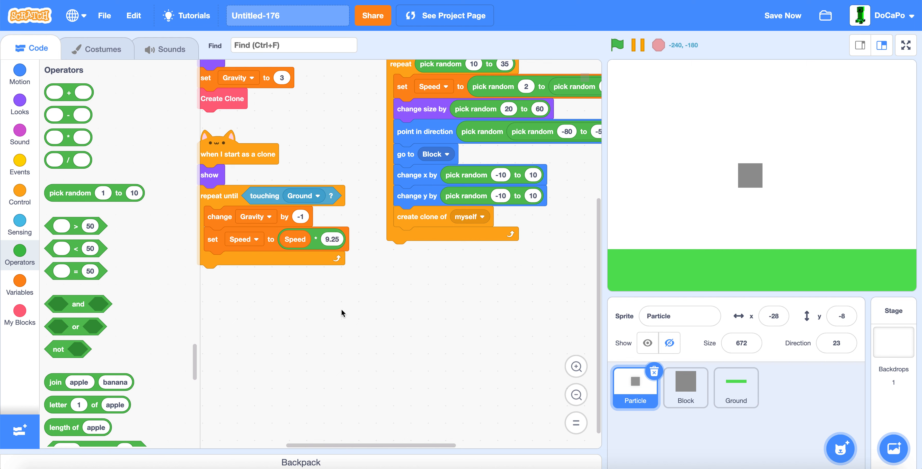
left_click(330, 239)
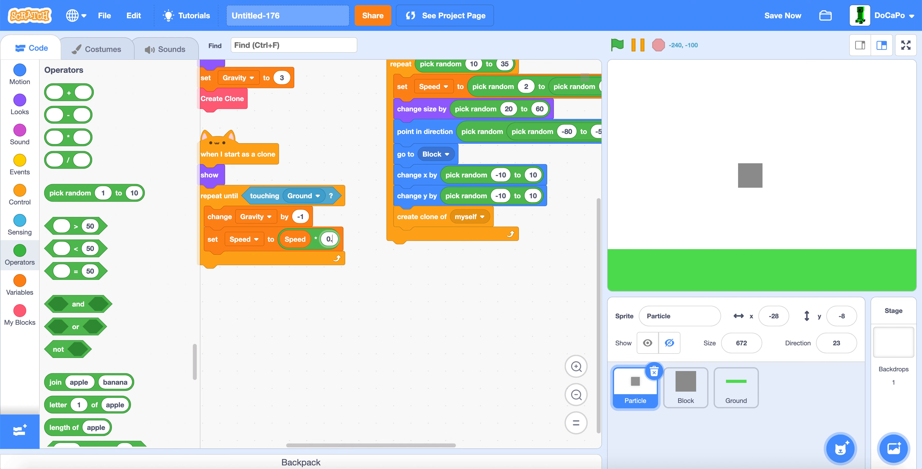
type("0.9265")
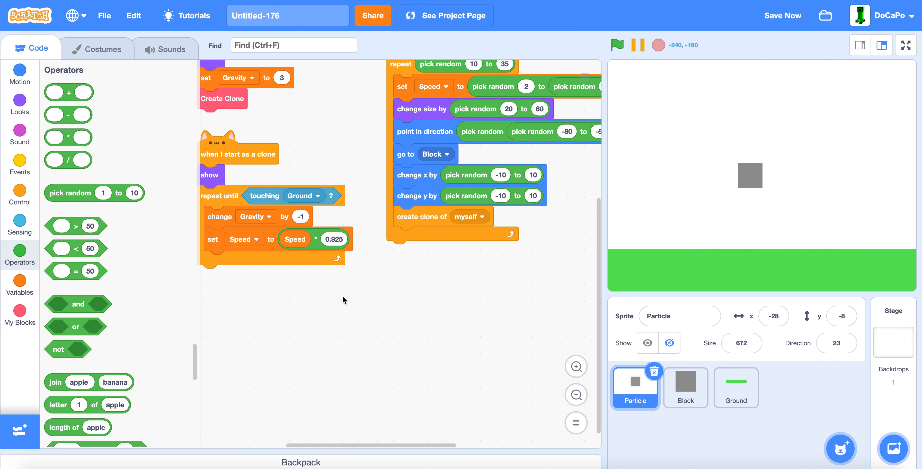
scroll("down", 3)
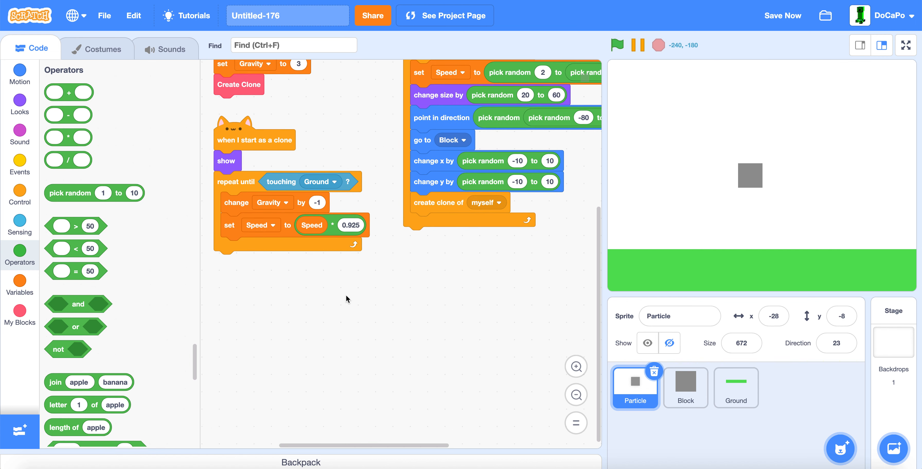
left_click(19, 75)
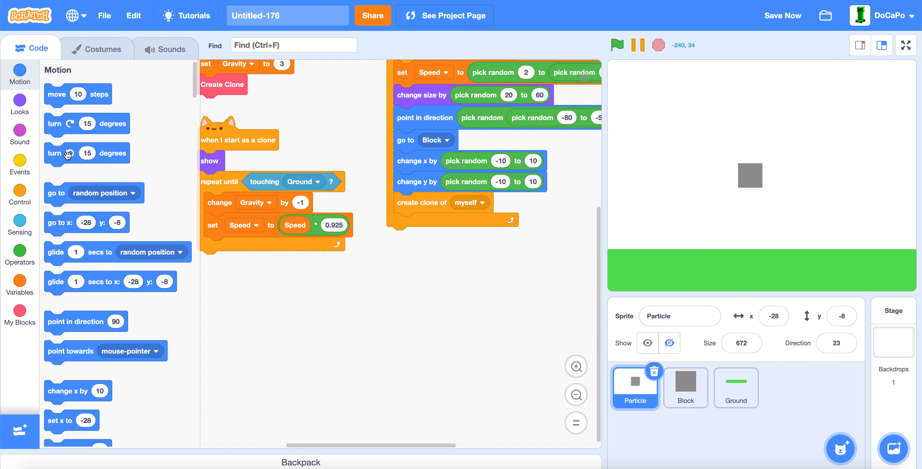
- Add a movement block to the clone loop and a ghost-effect change for fading after landing
left_click_drag(78, 94, 247, 254)
type("20")
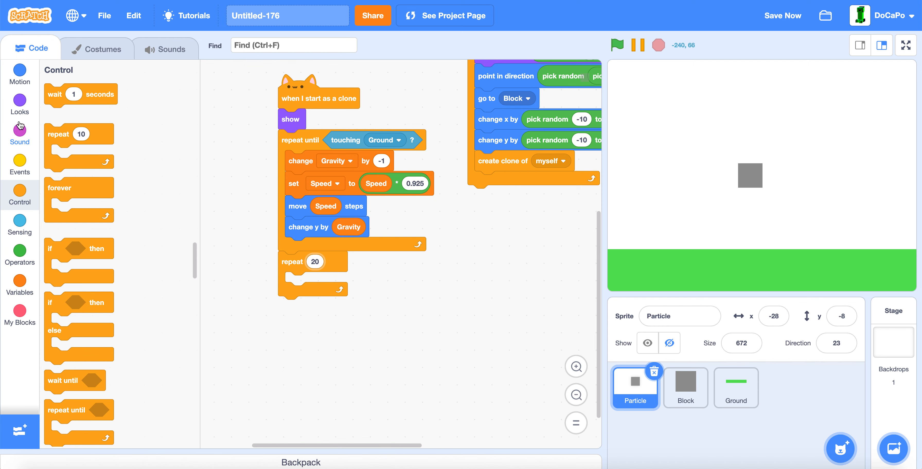
left_click(19, 100)
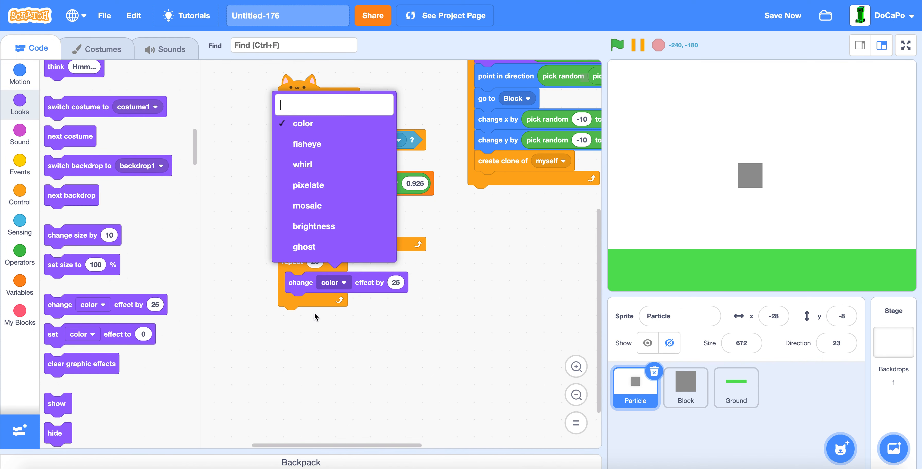
left_click(305, 246)
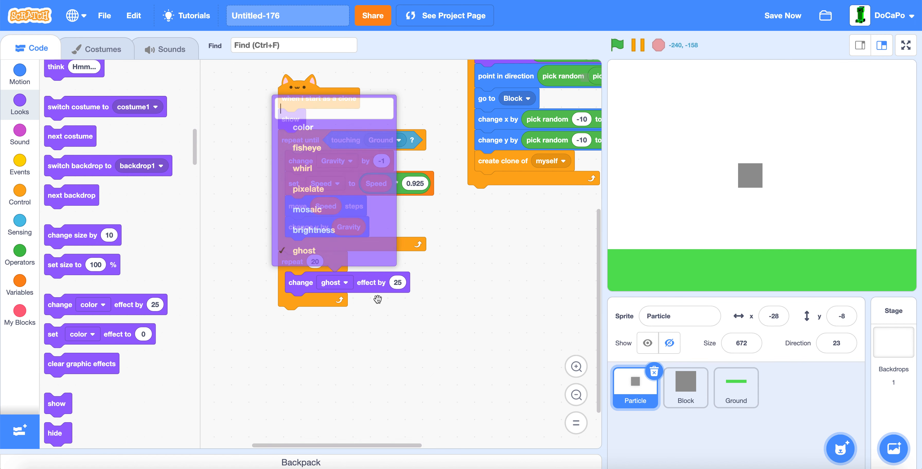
left_click(19, 194)
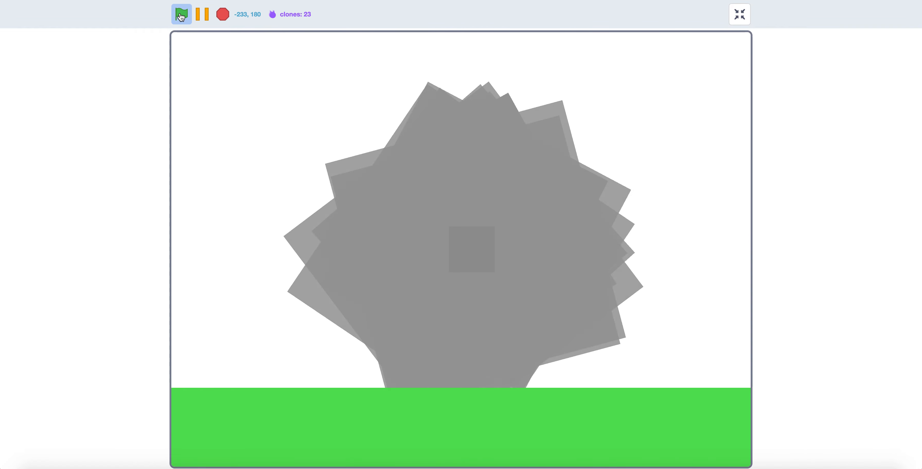
- Leave full screen and review the Particle costume and Block script before editing Particle
left_click(739, 13)
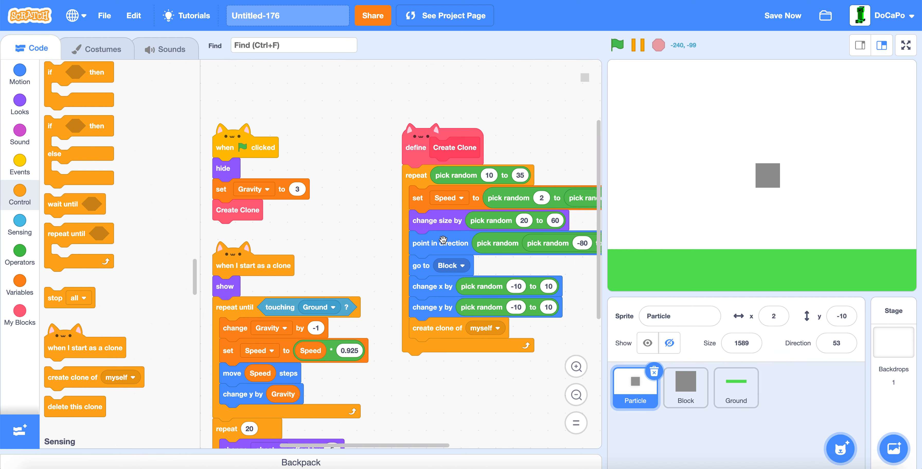
left_click(95, 49)
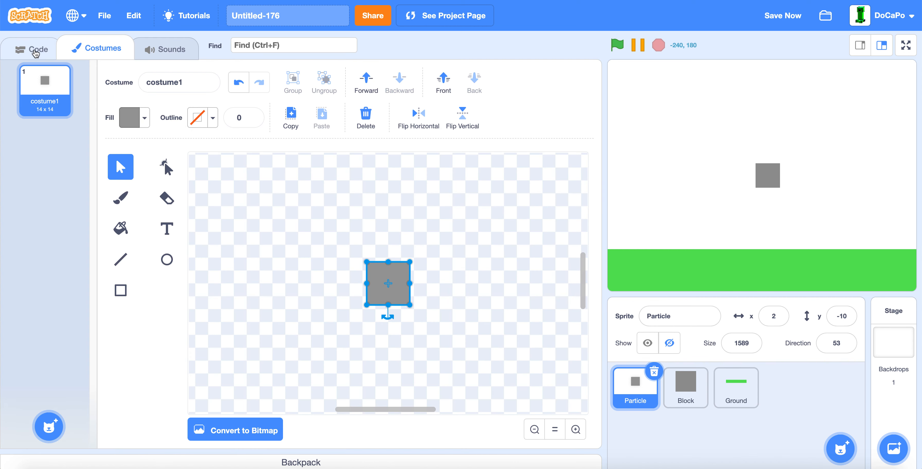
left_click(685, 388)
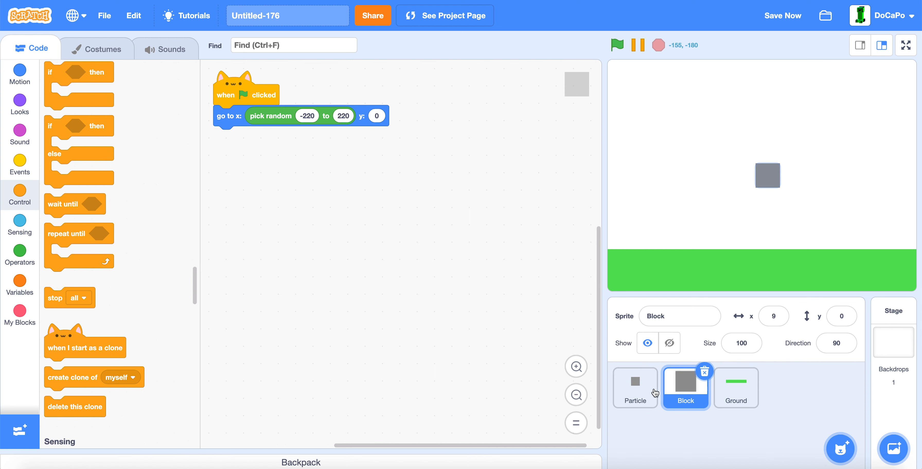
left_click(634, 388)
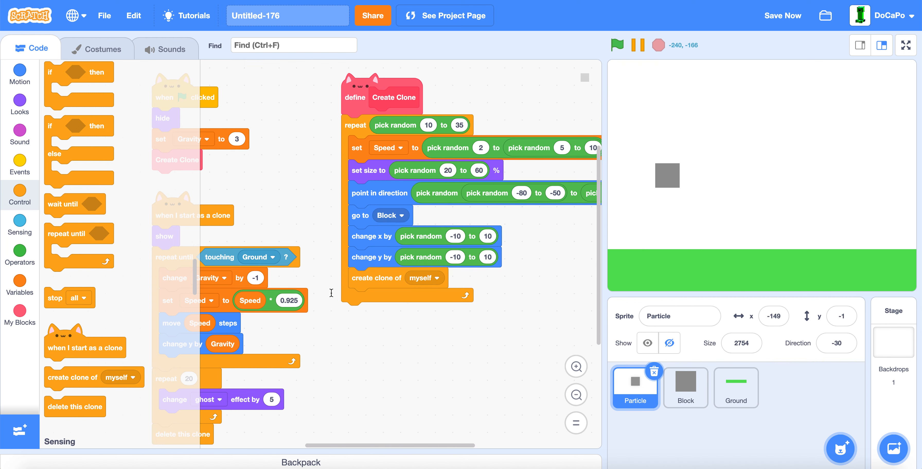
- Run the project to test the random-sized fading particles, then save it
left_click(617, 45)
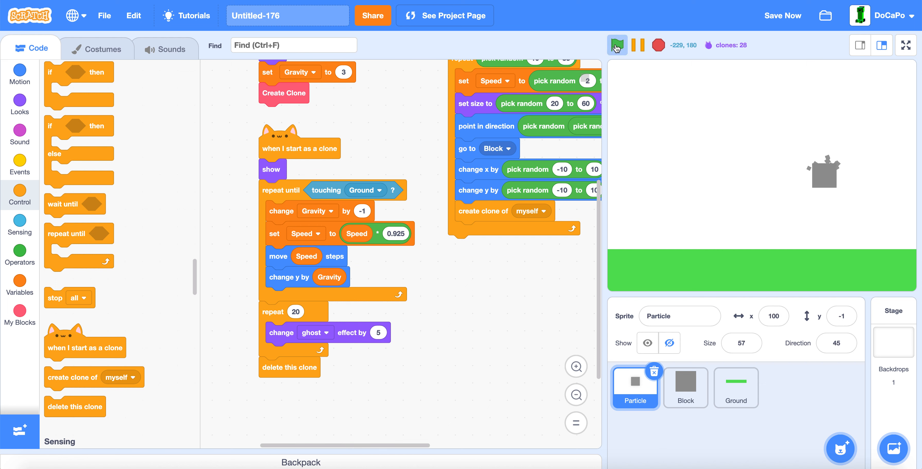
left_click(617, 45)
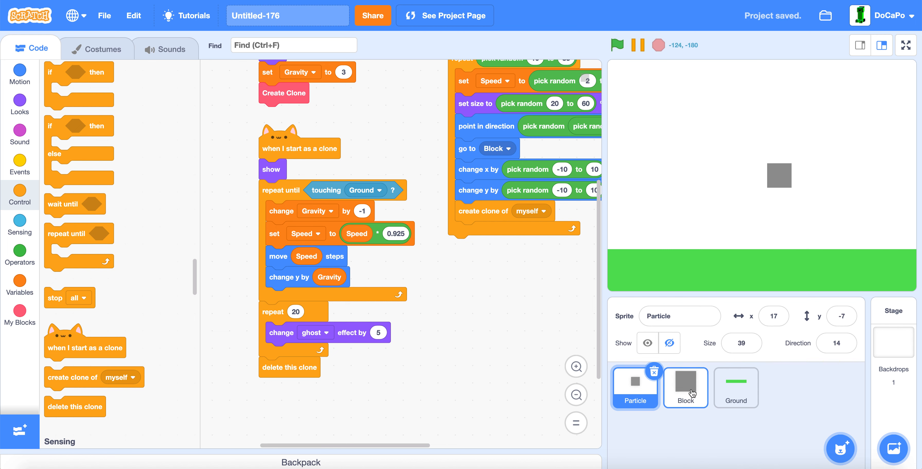
- Place the Block on the ground and set its green-flag start position to y -97
left_click(685, 388)
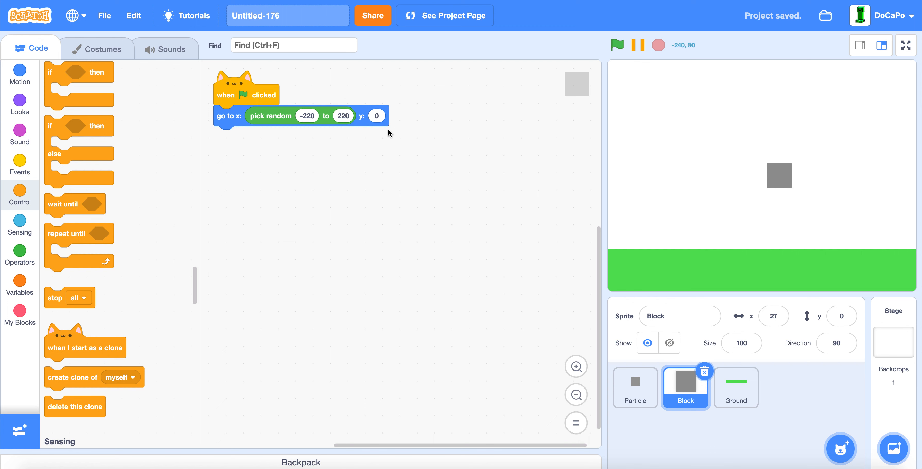
left_click_drag(779, 175, 781, 180)
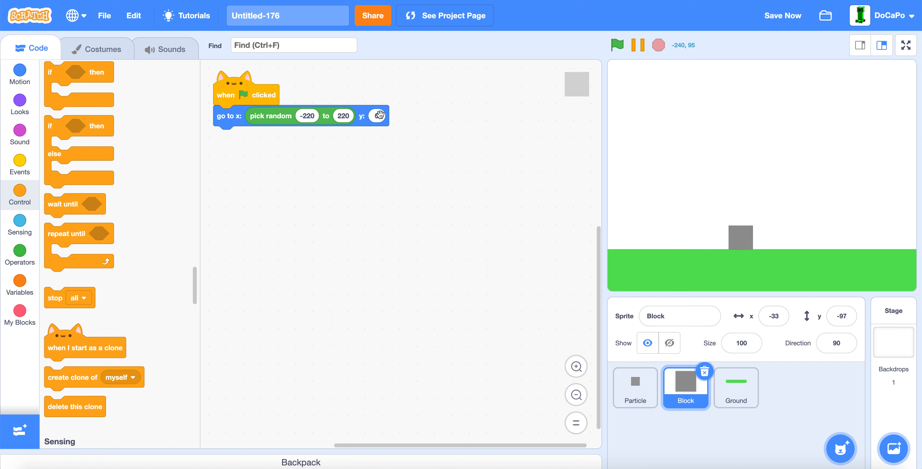
left_click(376, 115)
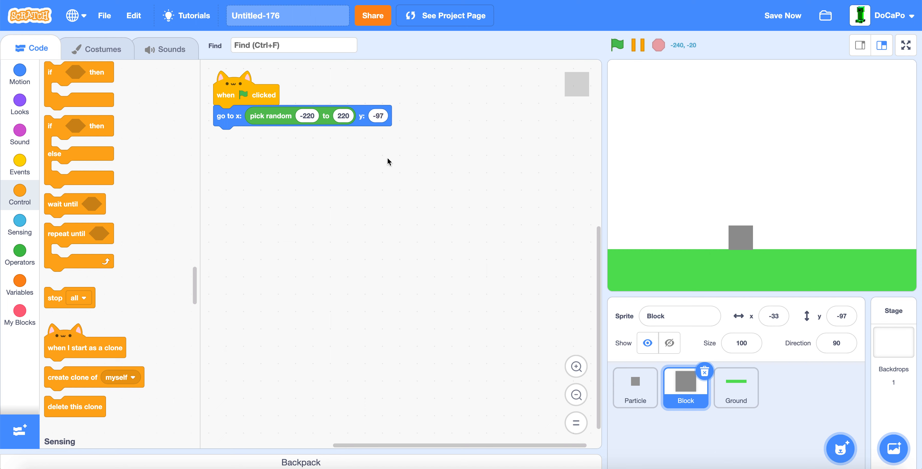
mouse_move(832, 234)
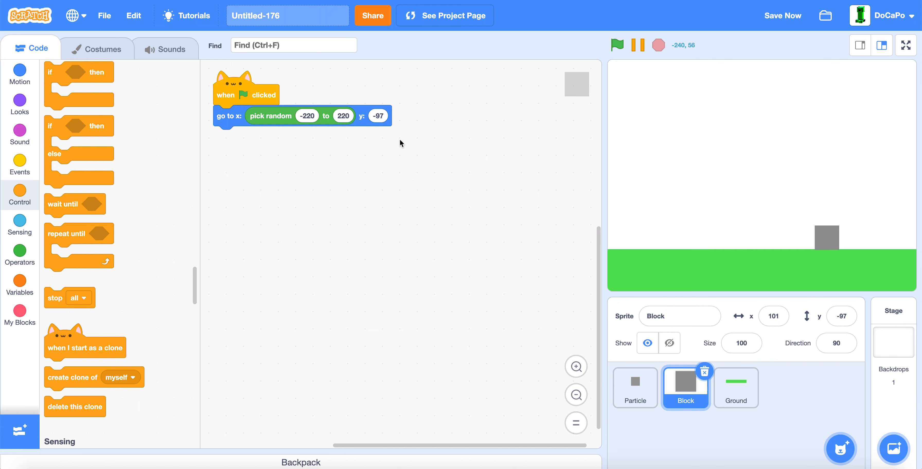
mouse_move(320, 189)
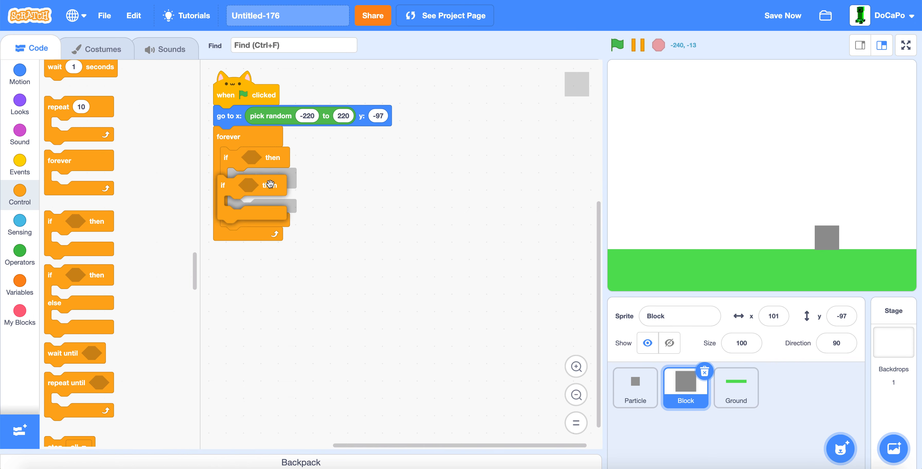
- Check touching mouse-pointer and add a wait until inside the mouse-down check
left_click(20, 226)
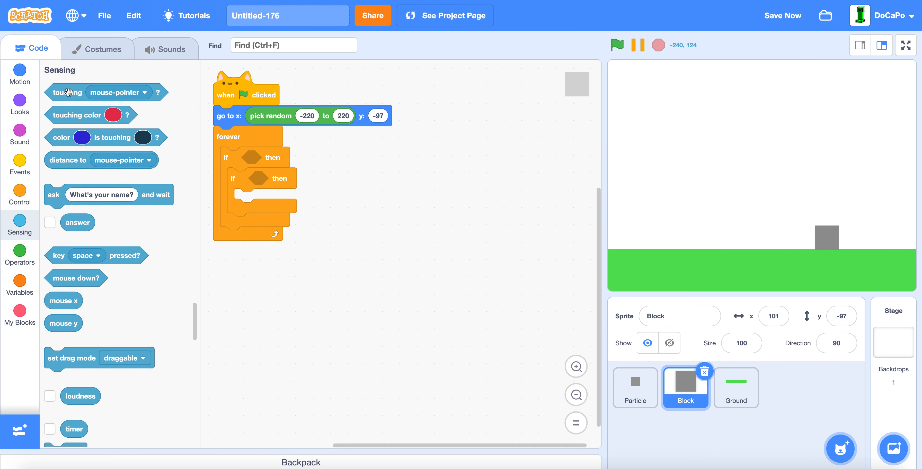
left_click_drag(67, 93, 264, 157)
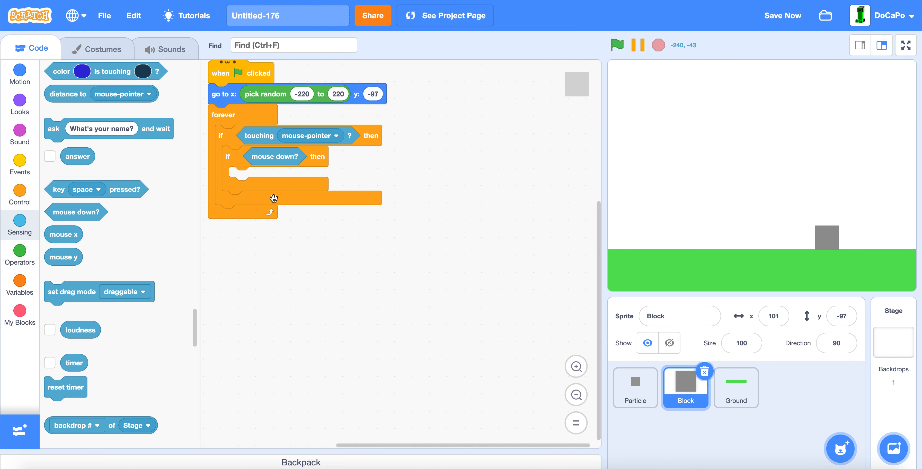
left_click(19, 194)
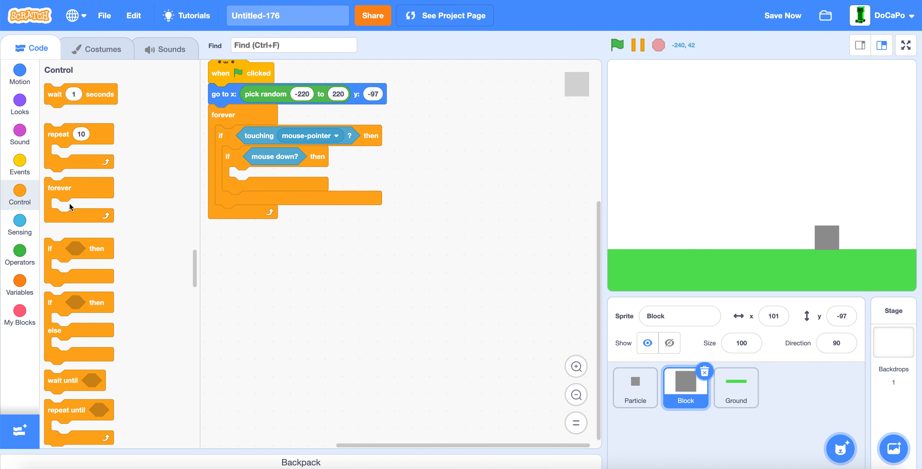
left_click_drag(74, 380, 247, 177)
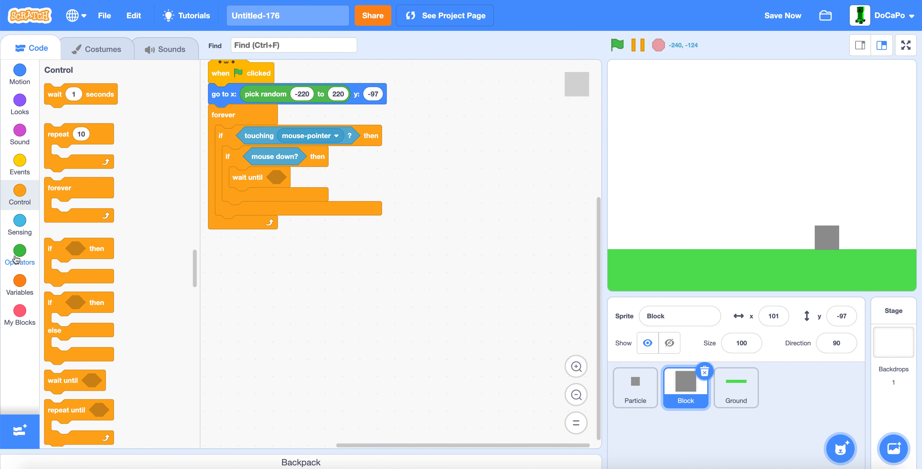
- Negate the wait to 'not mouse down?' and broadcast message1 after release
left_click(20, 256)
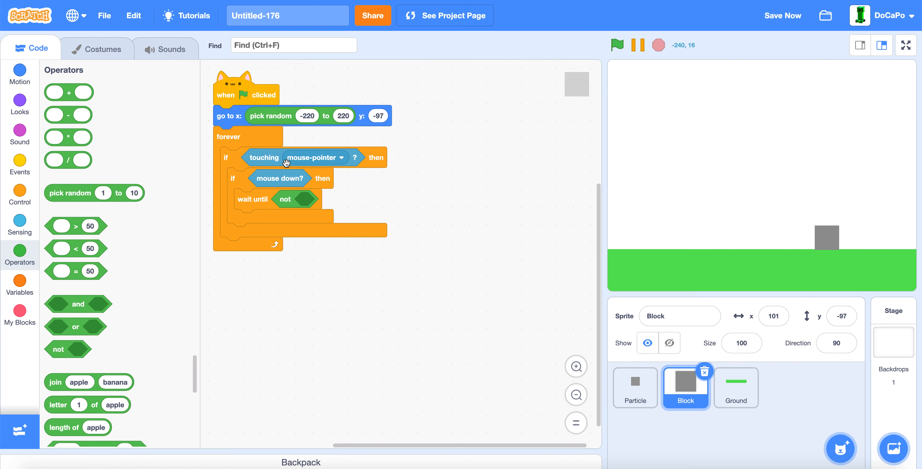
left_click_drag(286, 178, 321, 201)
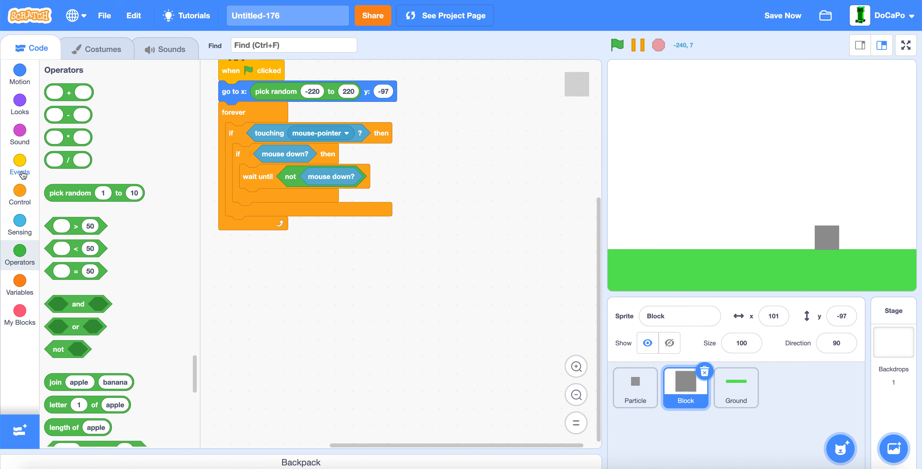
left_click(20, 166)
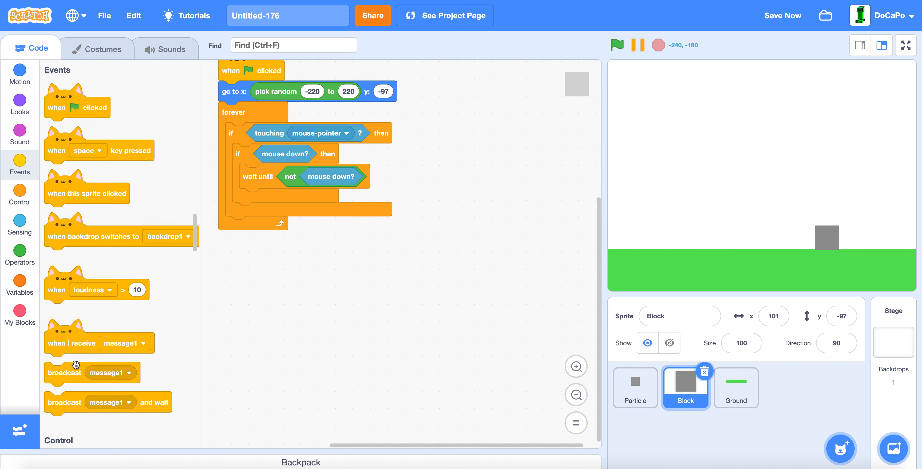
left_click_drag(91, 372, 270, 200)
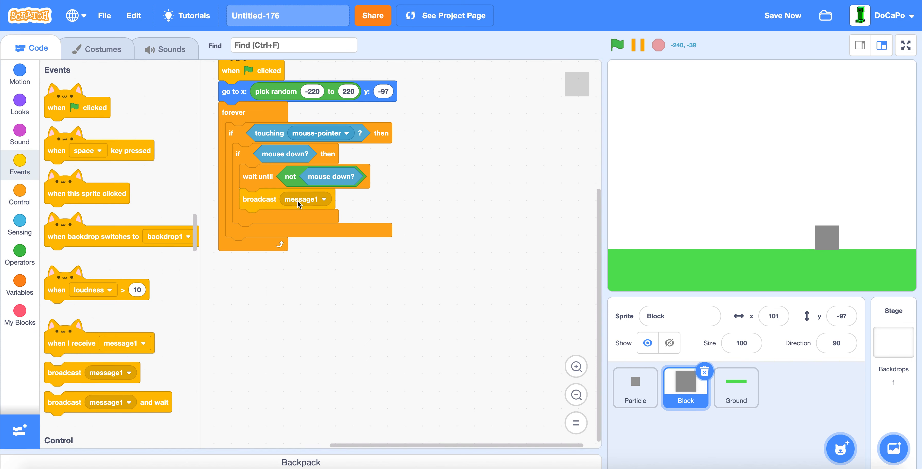
- Create a new broadcast message named 'Block Broken' for the Block's broadcast
left_click(323, 199)
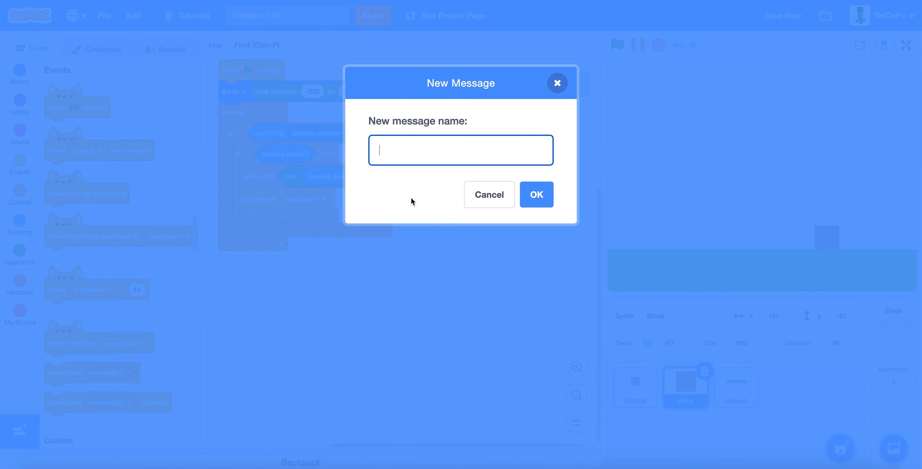
type("B")
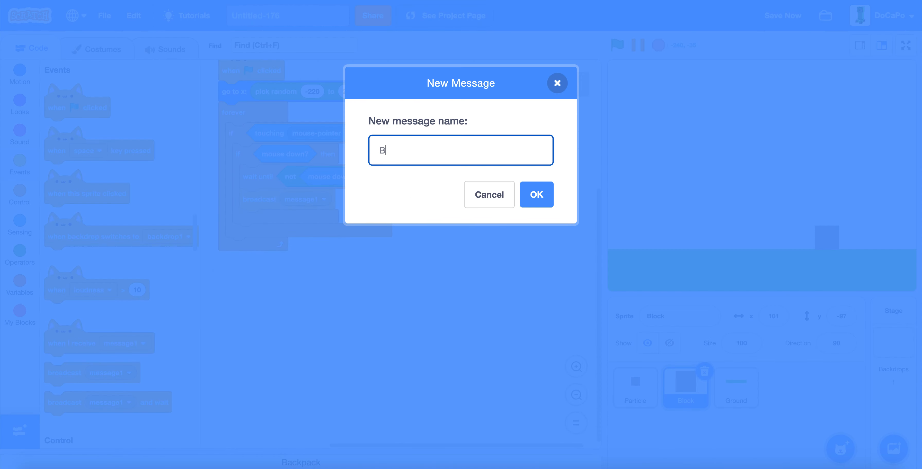
type("lock B")
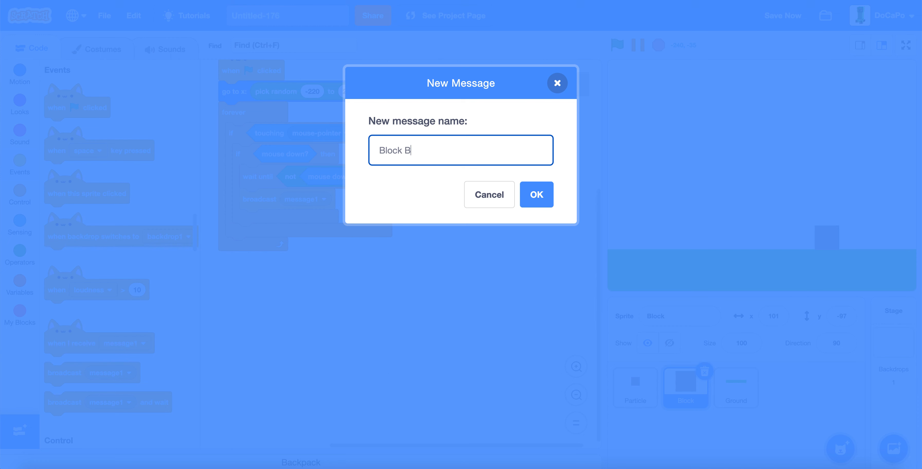
left_click(535, 194)
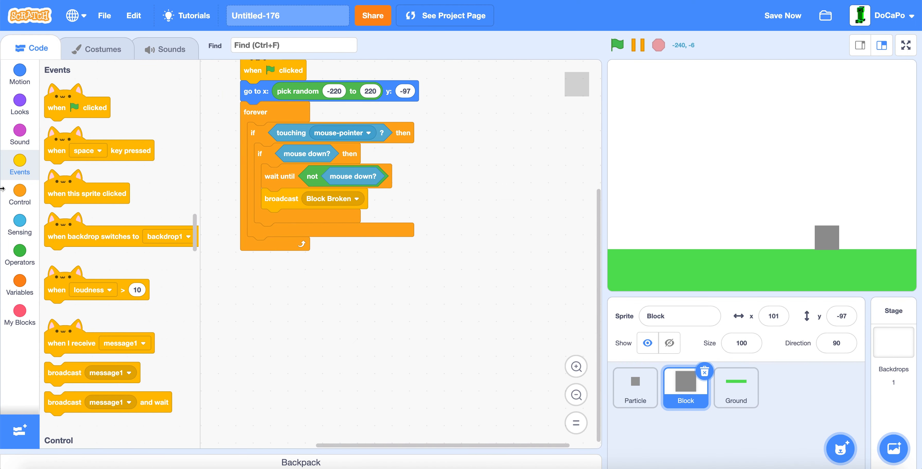
- Add a random 0.5–1.5 second wait after the Block hides, before it reappears
left_click(19, 194)
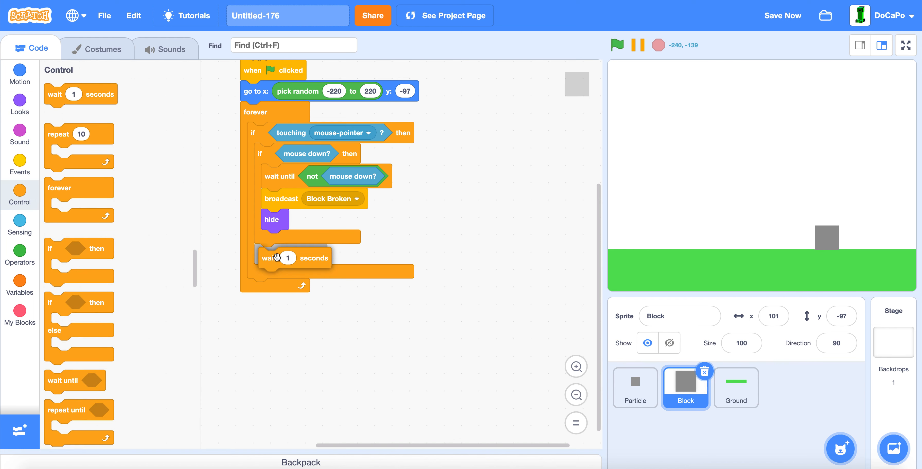
left_click_drag(277, 258, 271, 240)
type("1.5")
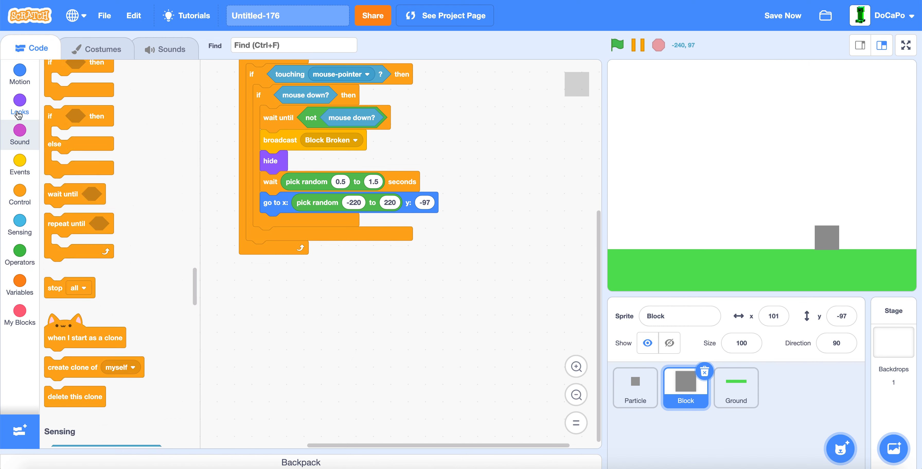
left_click(19, 105)
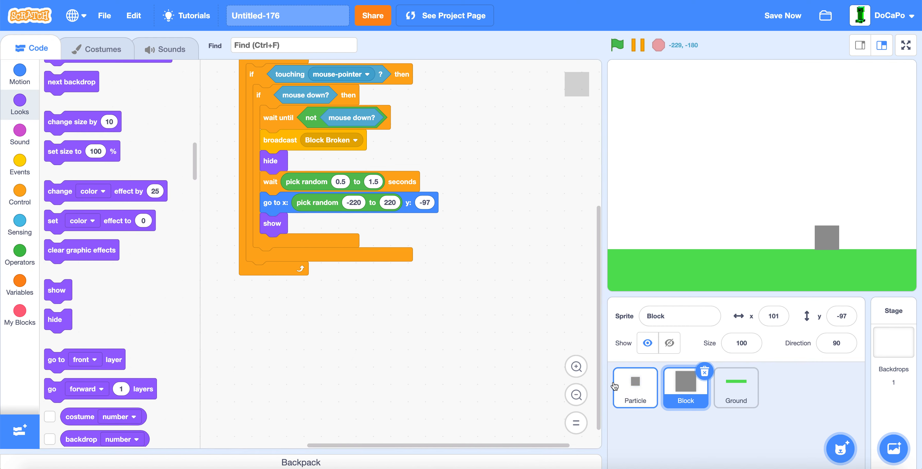
- Review Particle's Block Broken receiver script and run the game full screen
left_click(635, 387)
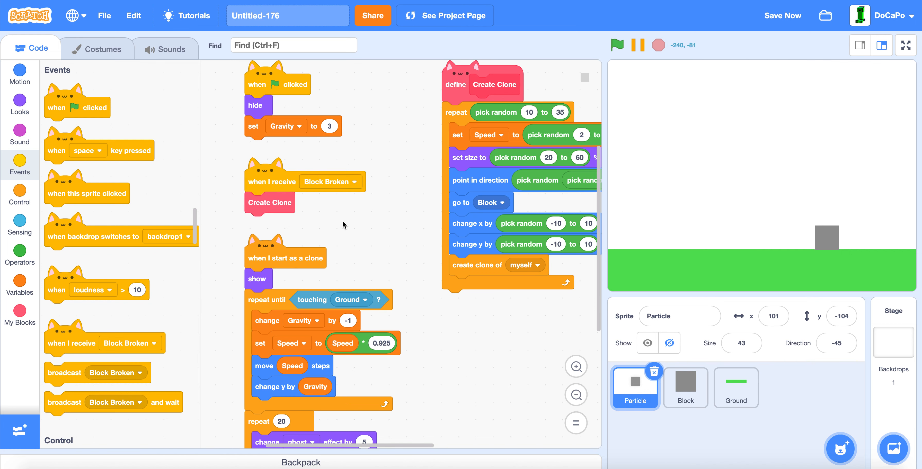
left_click(905, 45)
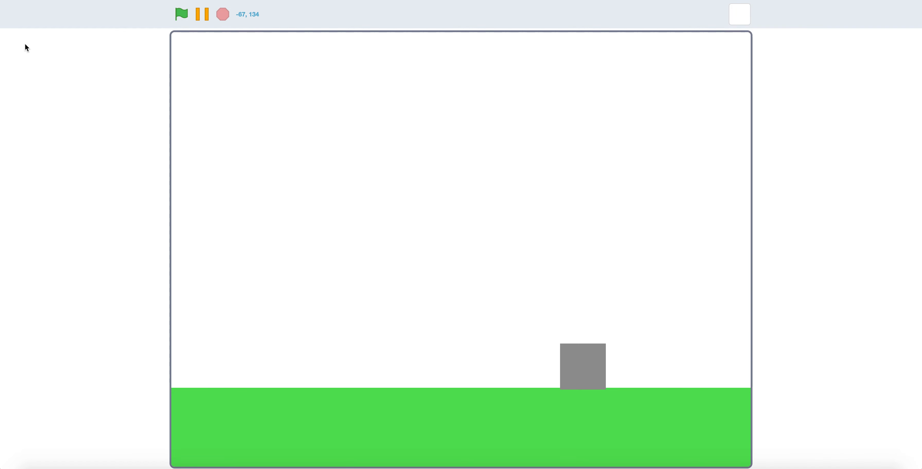
- Run the game and break the Block to test the falling particles
left_click(181, 14)
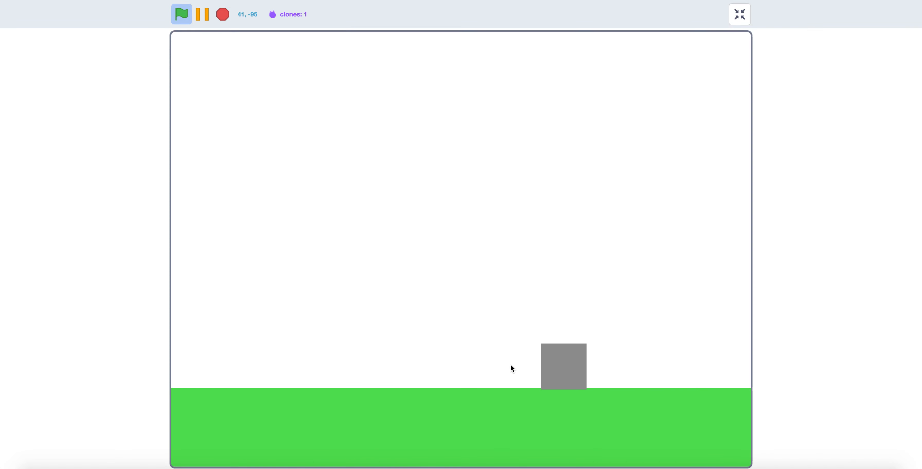
left_click(739, 13)
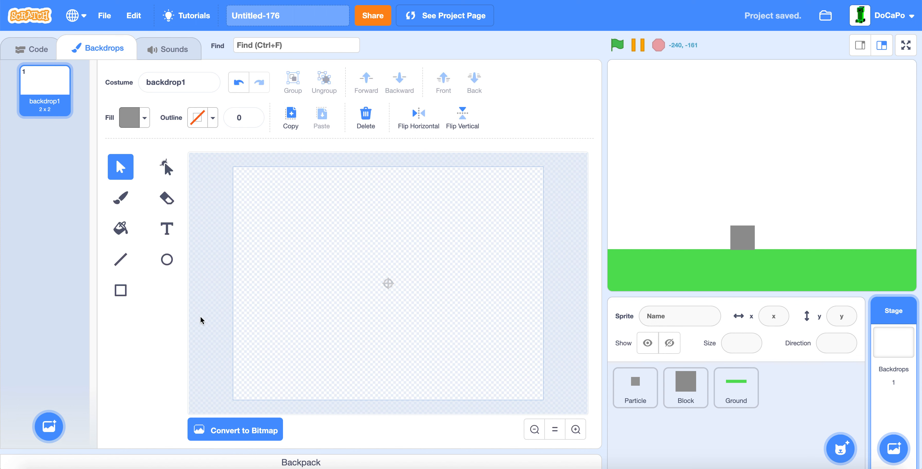
- Paint a light blue sky rectangle across the whole backdrop canvas
left_click(120, 291)
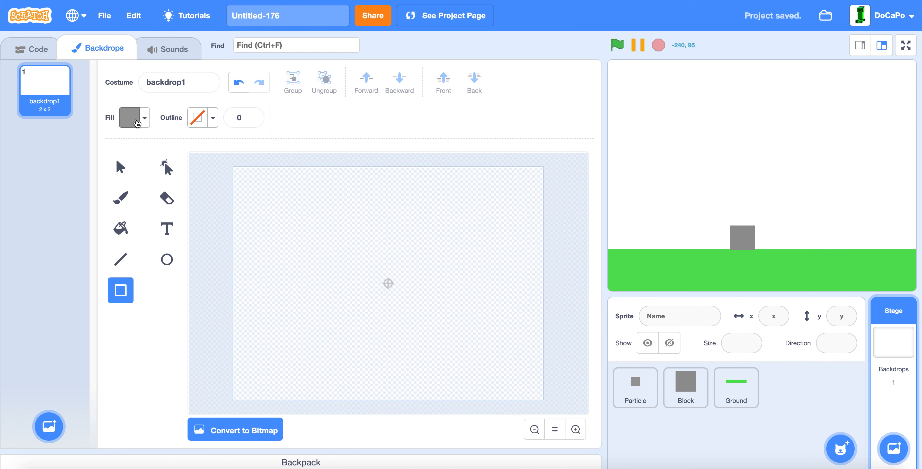
left_click(143, 116)
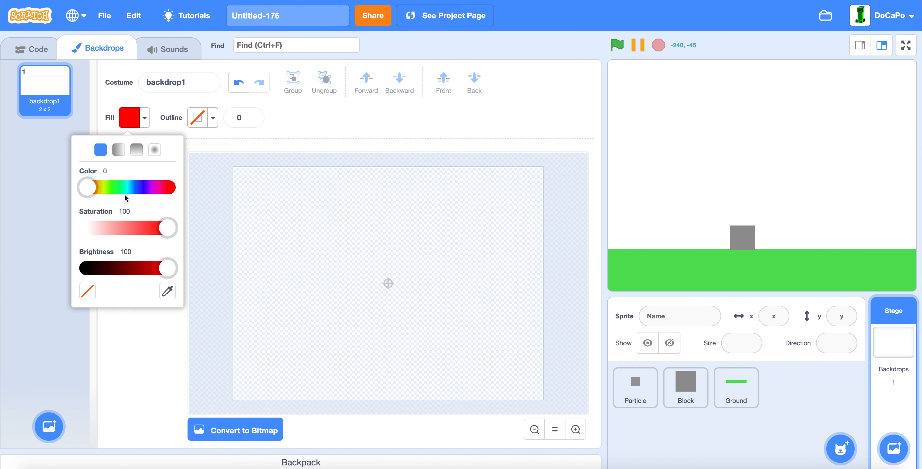
left_click_drag(87, 187, 132, 187)
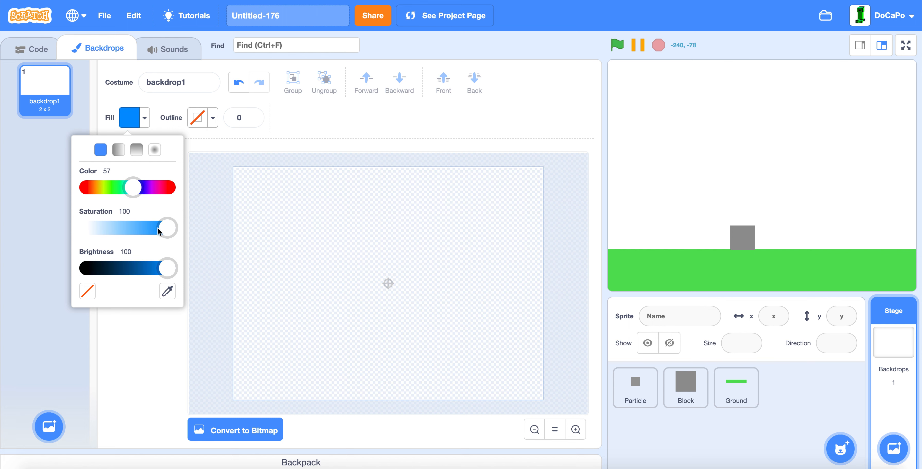
left_click_drag(166, 227, 135, 228)
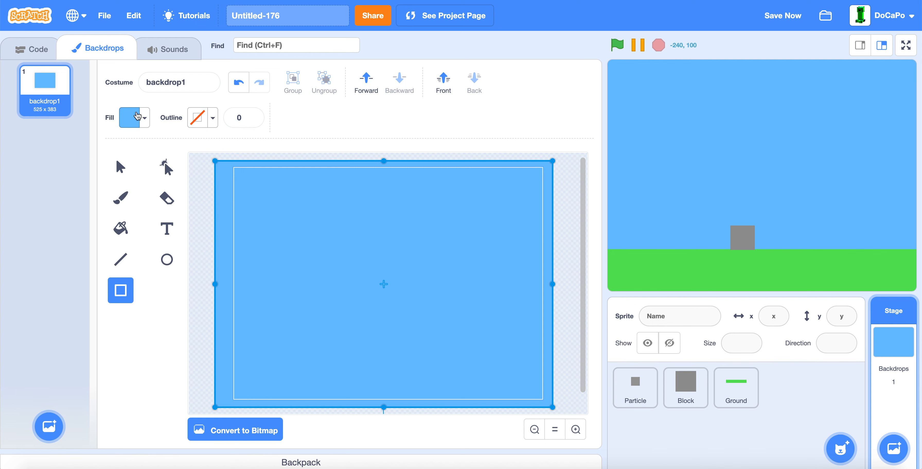
- Switch the fill to light green for the lower ground rectangle
left_click(131, 117)
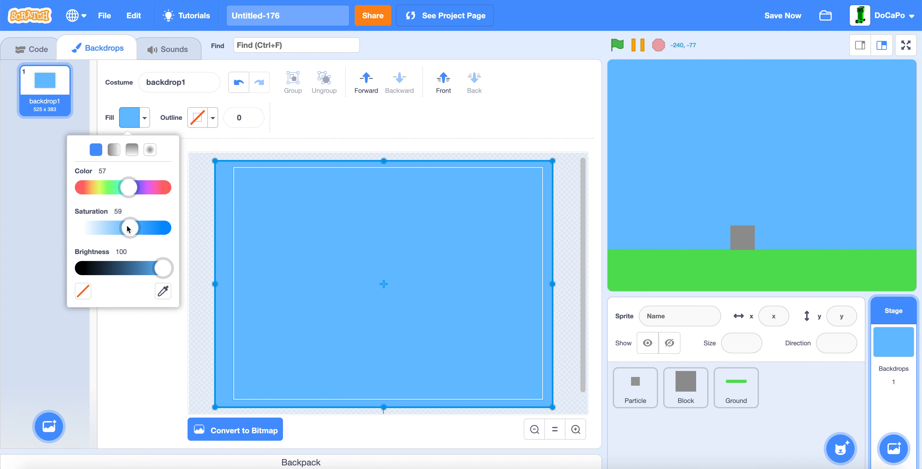
left_click(147, 140)
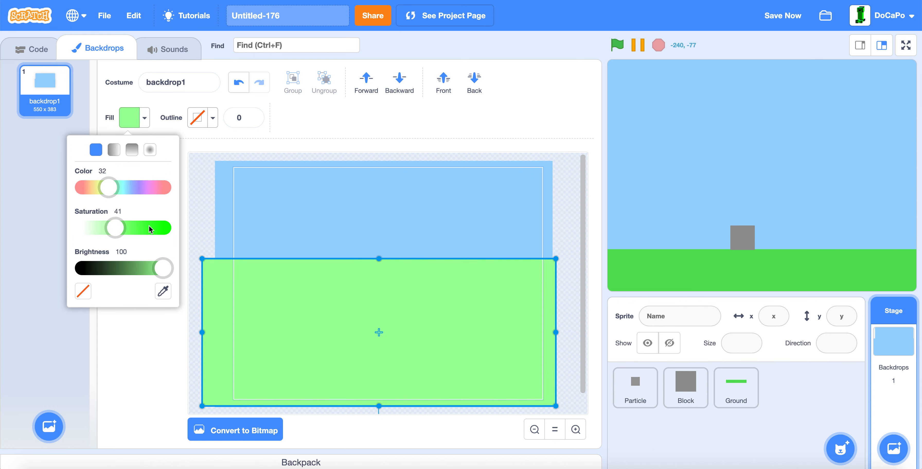
- Darken the green fill and reshape its top edge into rolling hills
left_click_drag(115, 228, 159, 228)
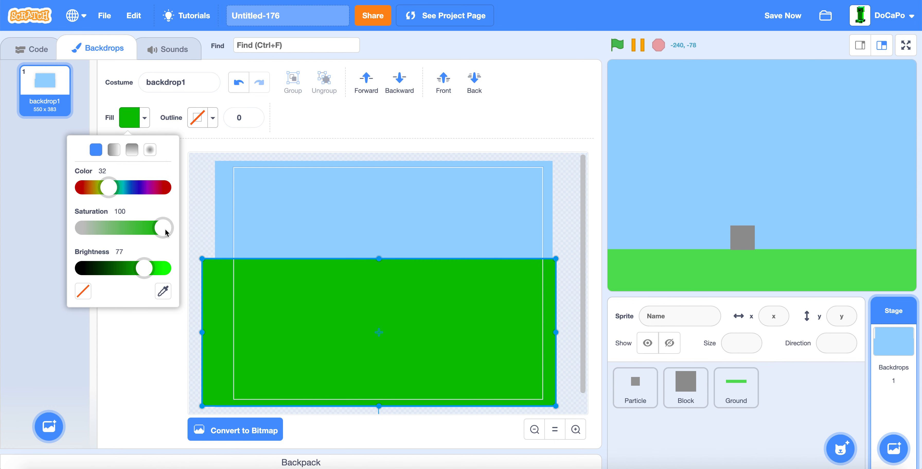
left_click_drag(164, 227, 136, 227)
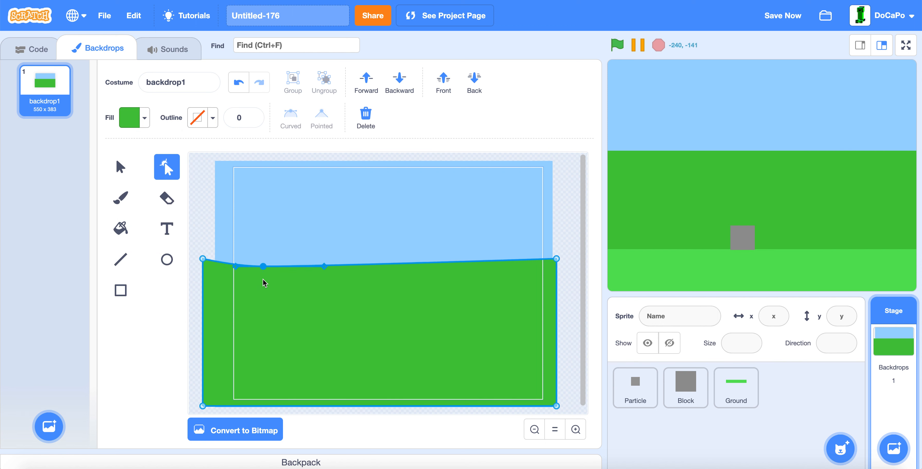
left_click_drag(263, 266, 259, 306)
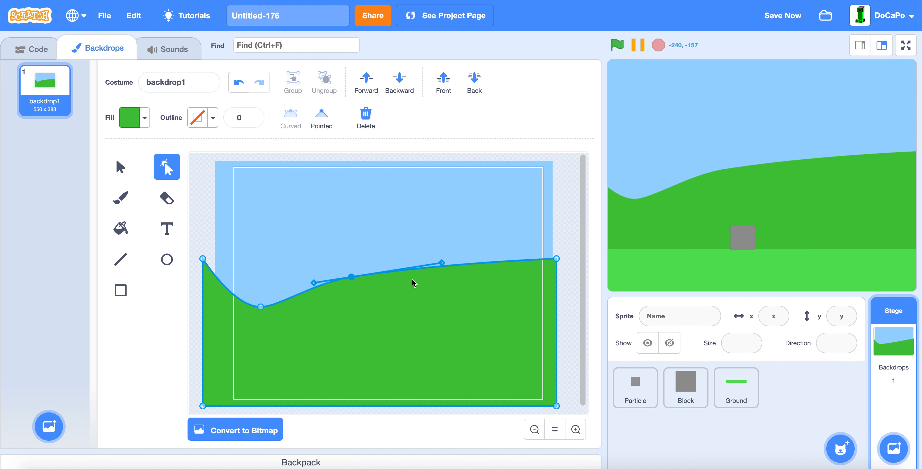
left_click_drag(351, 276, 477, 338)
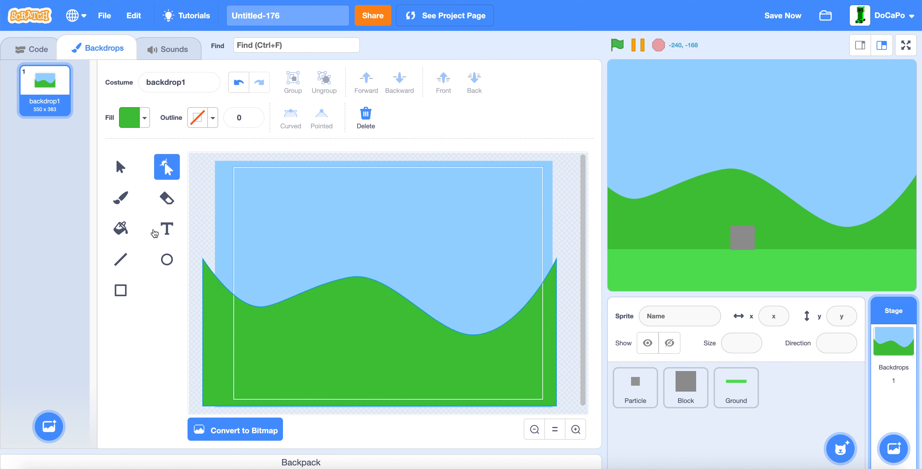
left_click(120, 291)
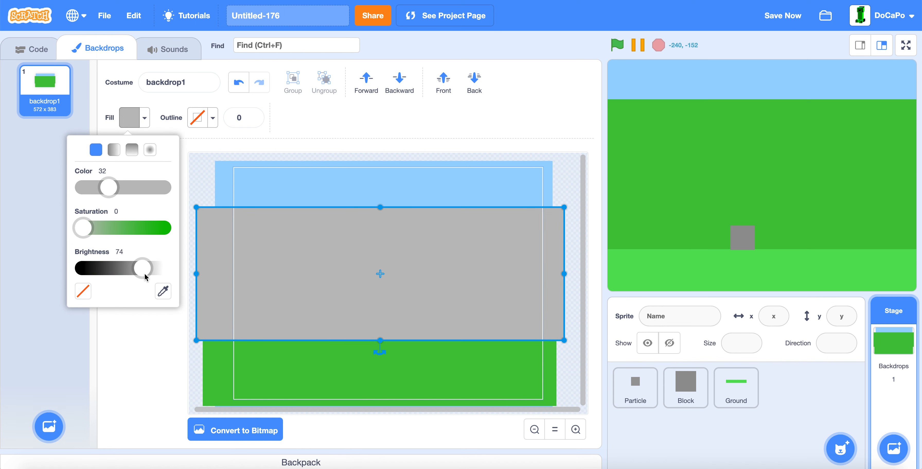
- Lighten the grey layer, reshape its top into a wavy ridge and mirror it horizontally
left_click_drag(133, 268, 144, 268)
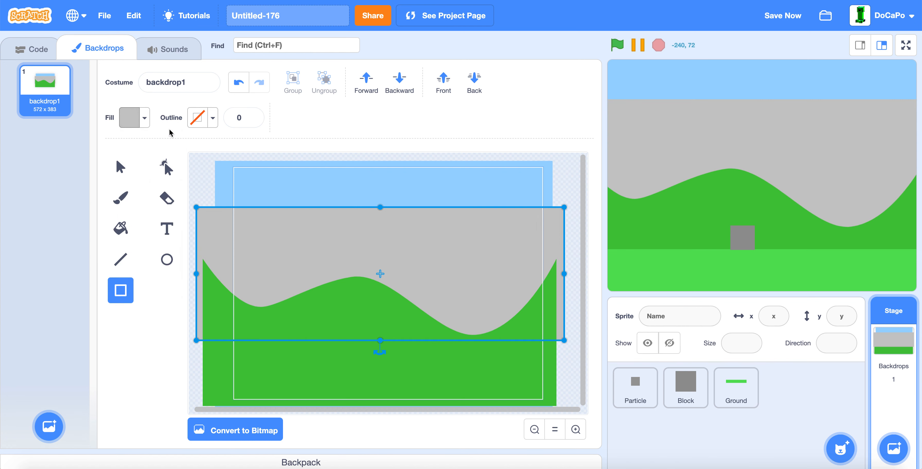
left_click(166, 169)
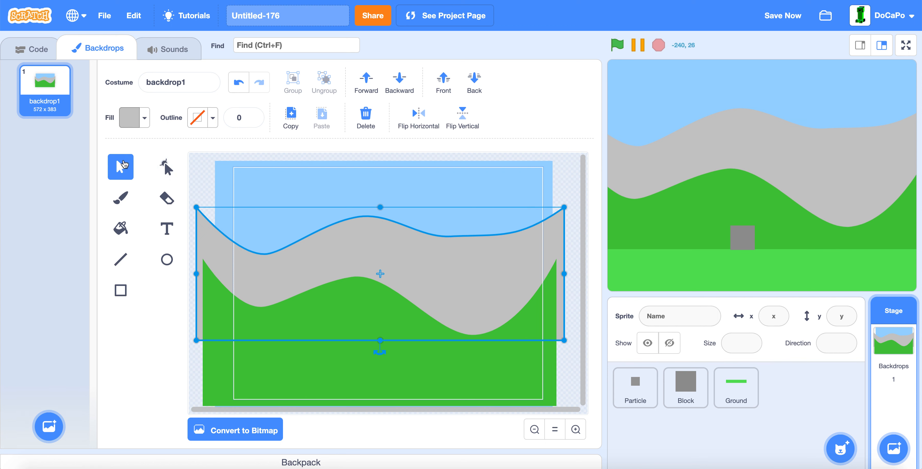
mouse_move(414, 123)
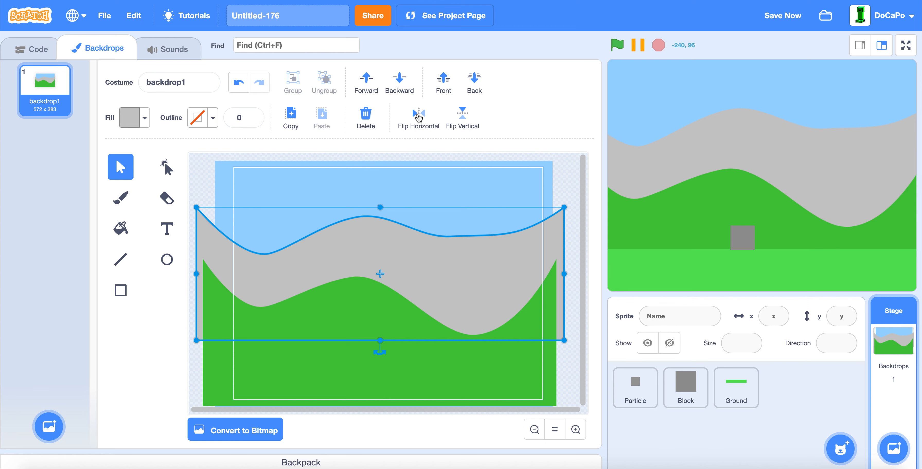
left_click(418, 115)
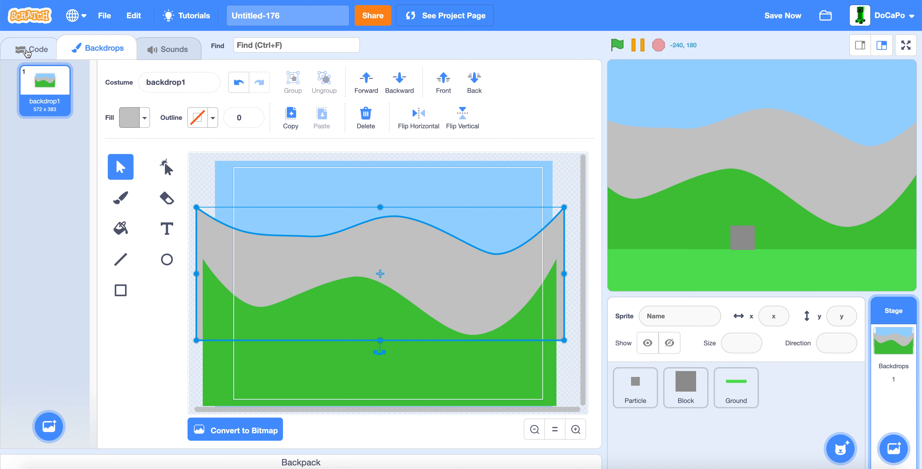
left_click(33, 48)
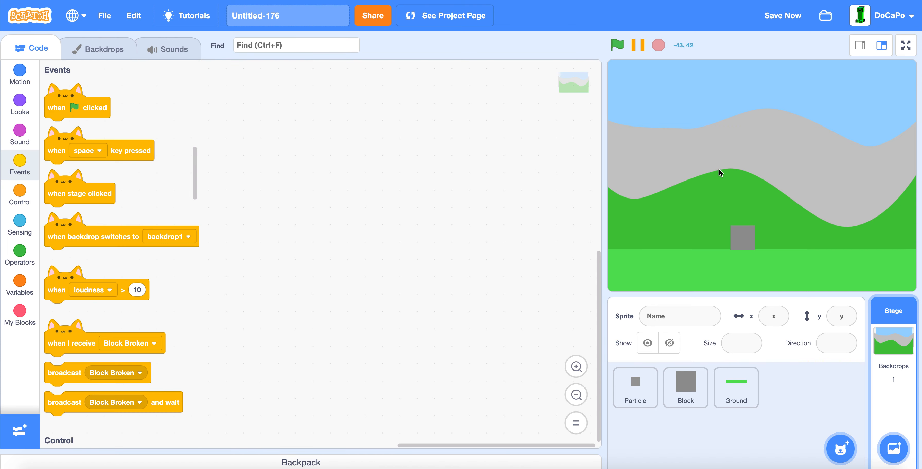
- Play the game full screen over the new backdrop and break the Block
left_click(905, 45)
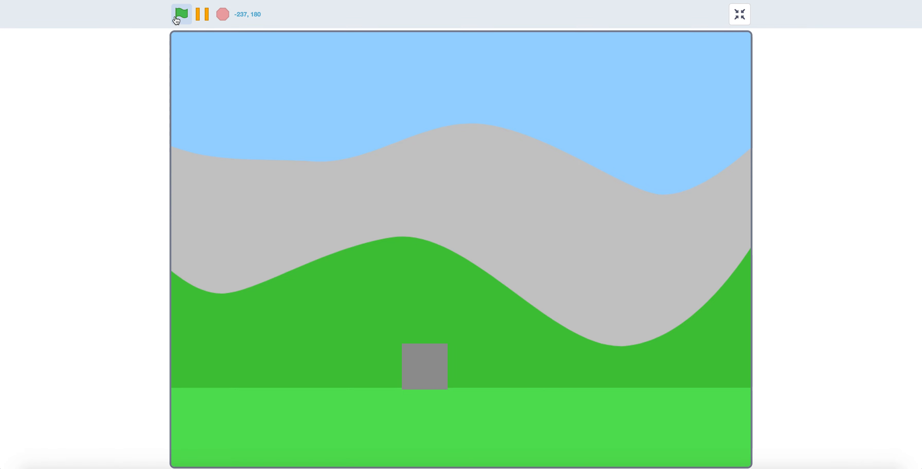
left_click(181, 13)
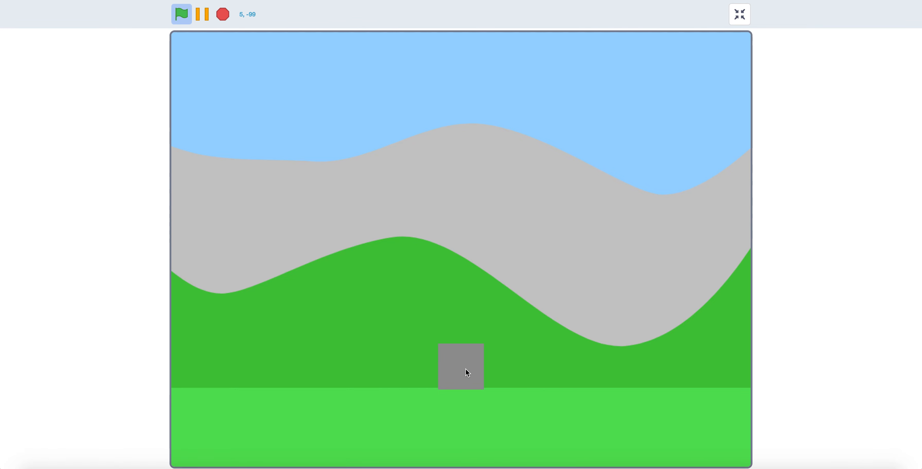
left_click_drag(461, 366, 344, 366)
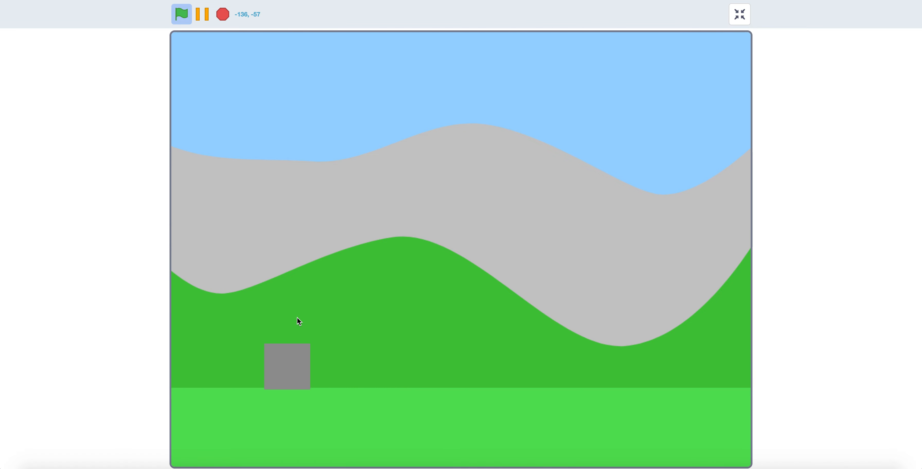
mouse_move(271, 343)
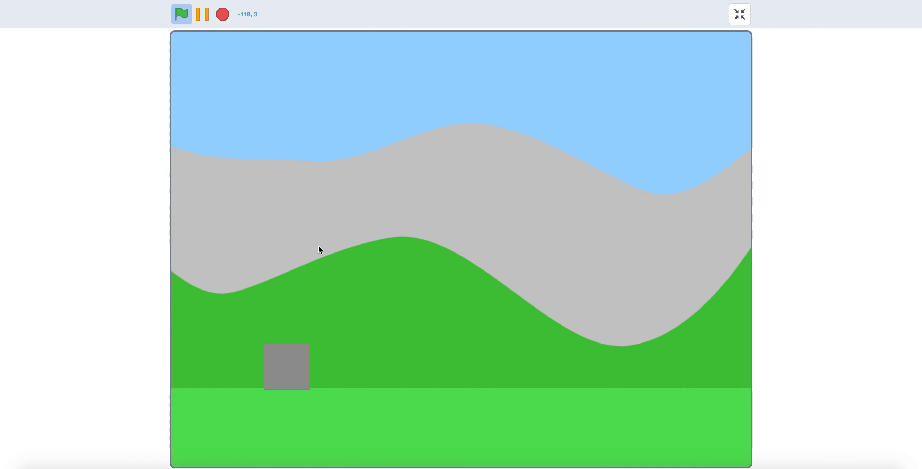
mouse_move(328, 174)
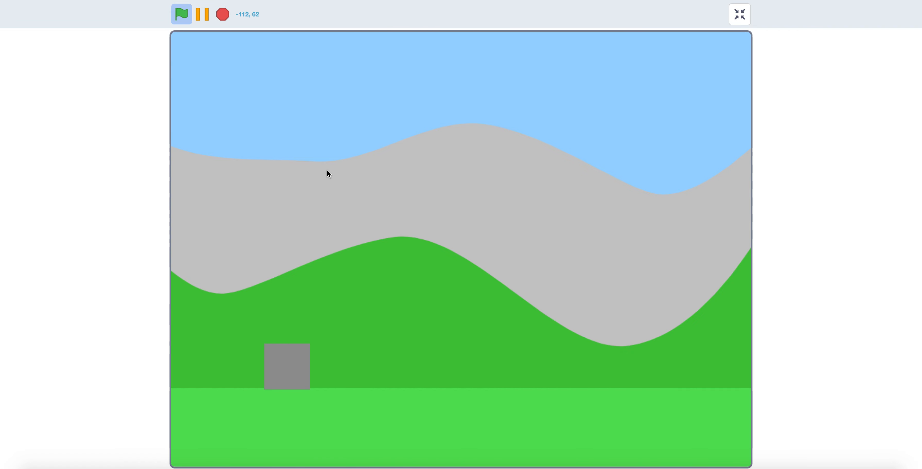